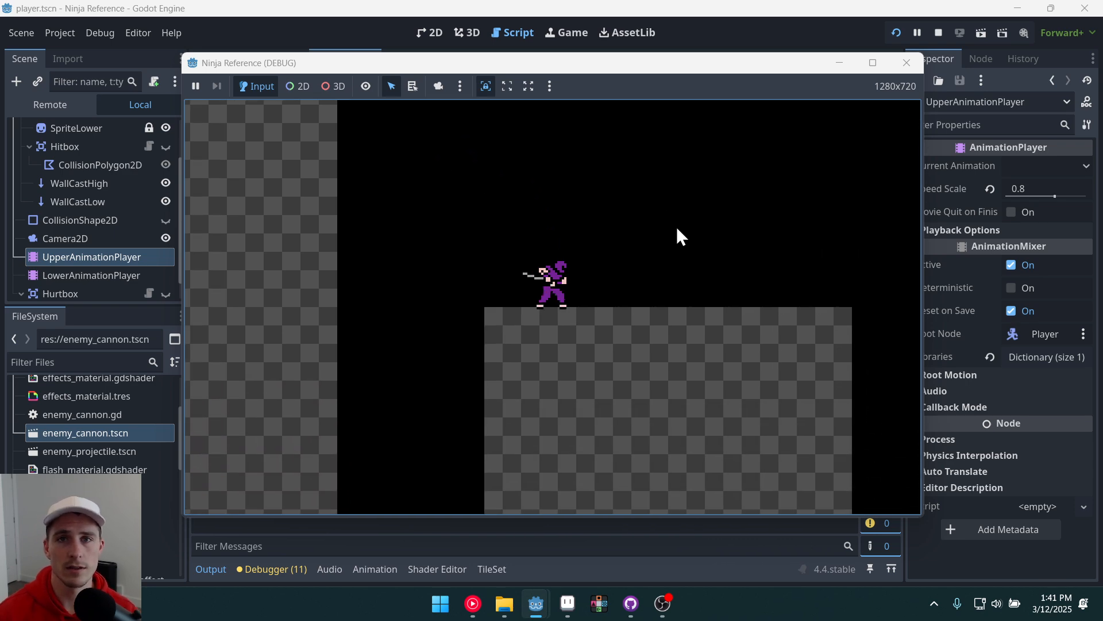
mouse_move(662, 294)
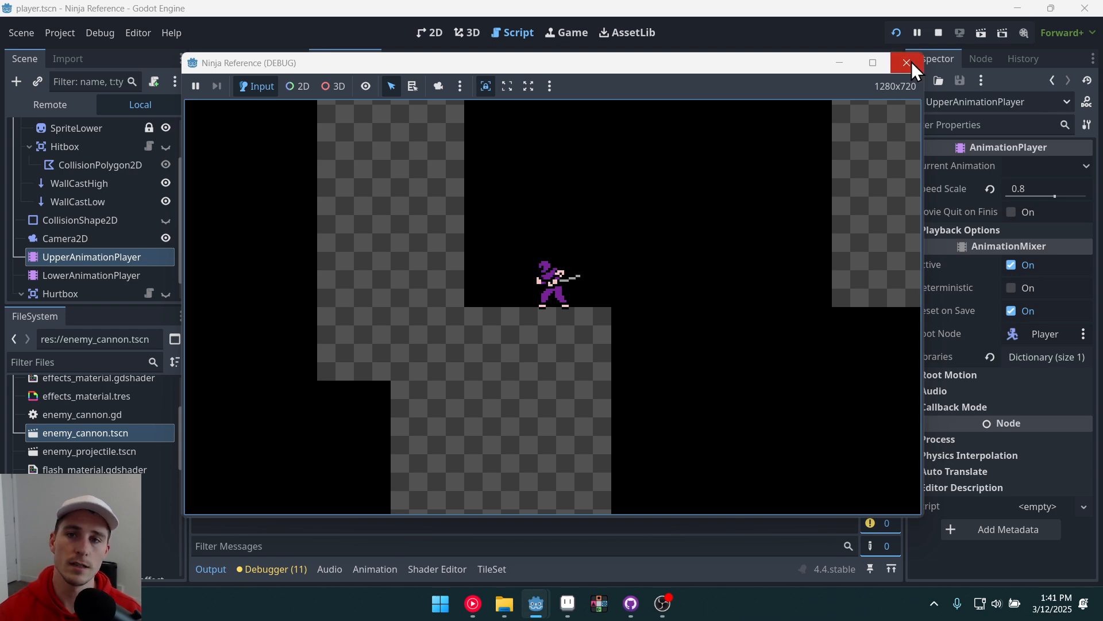
- Stop the running Ninja Reference debug game and return to the player script
left_click(907, 62)
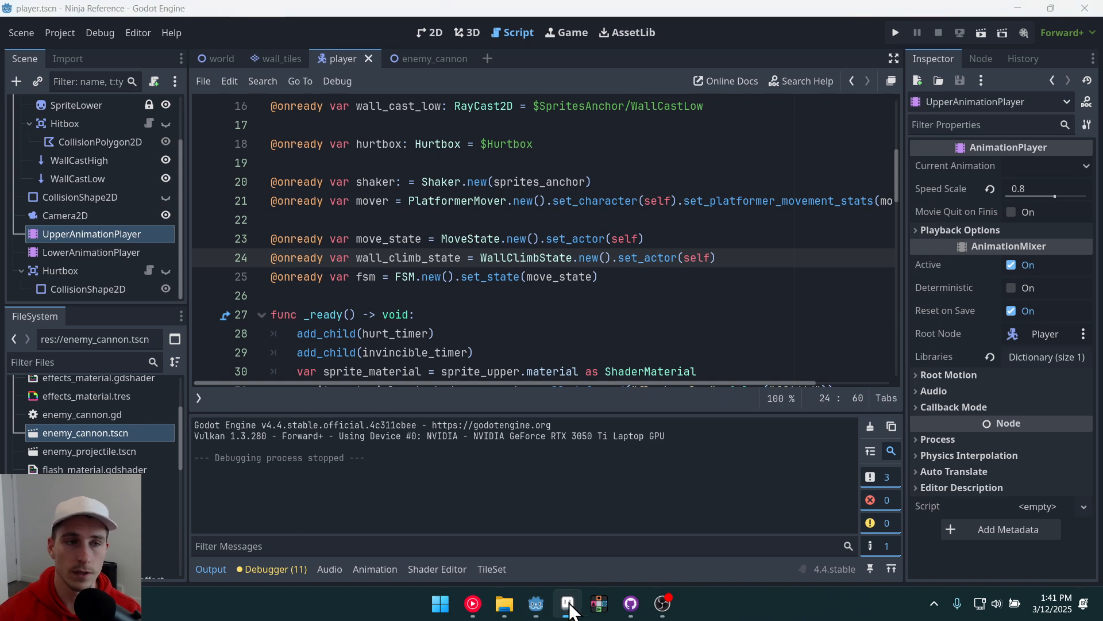
- Review the ninja sprite's attack and run frames in Aseprite, then return to the Godot project
left_click(567, 603)
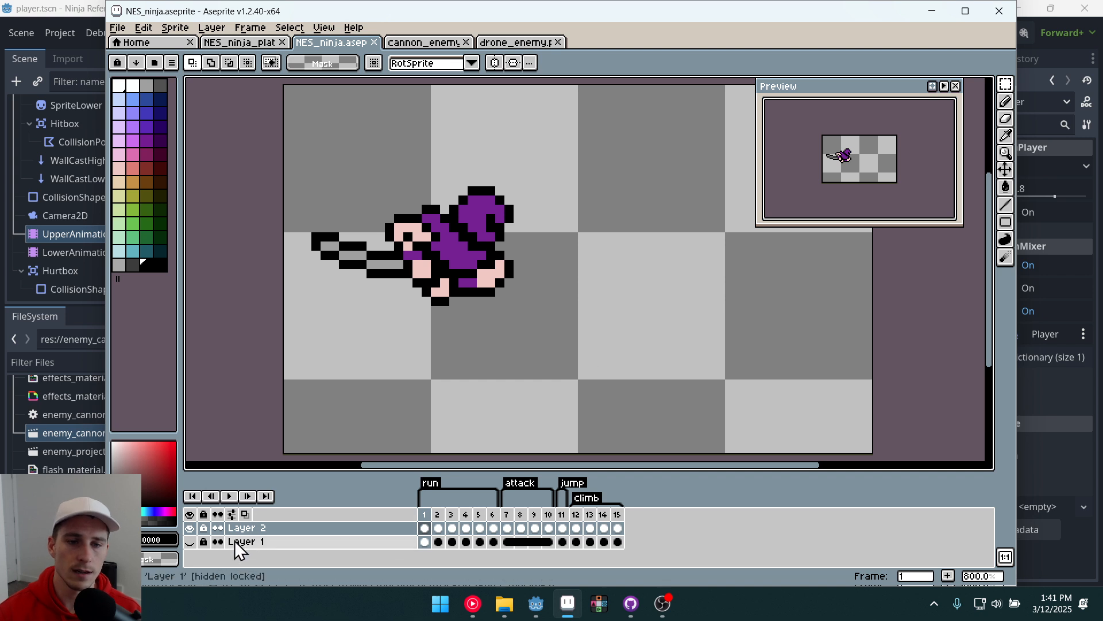
left_click(189, 541)
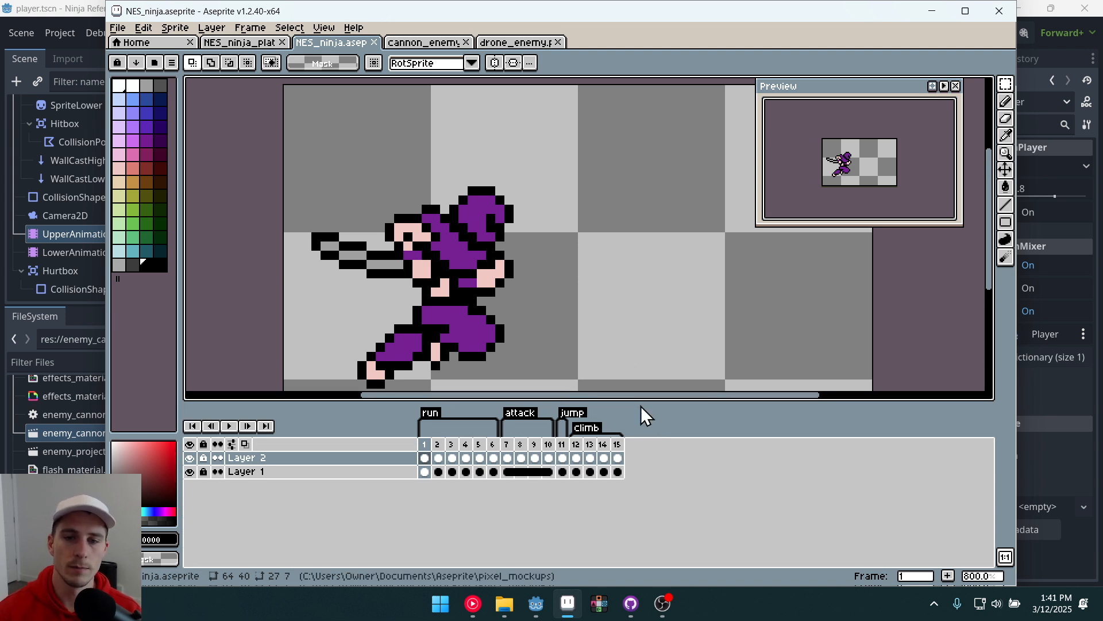
left_click(203, 469)
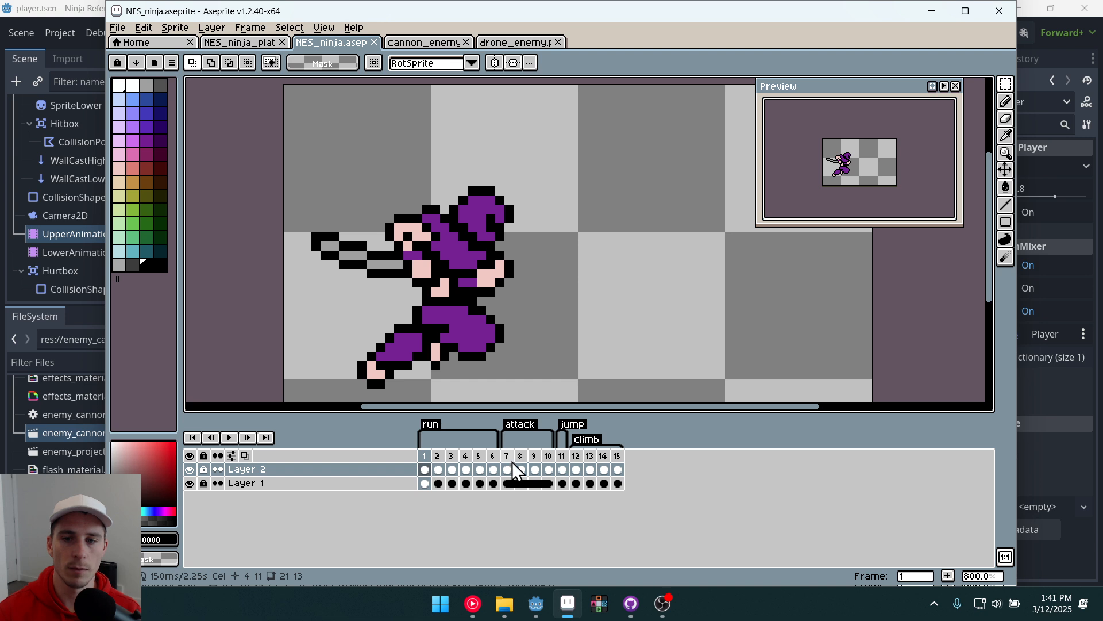
left_click(548, 469)
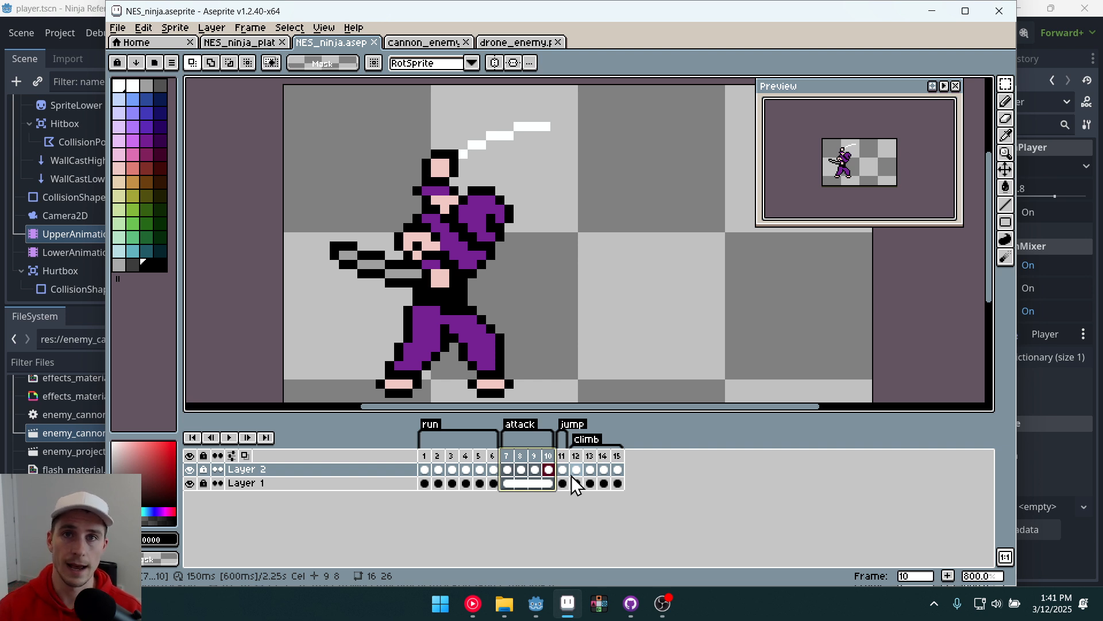
mouse_move(623, 457)
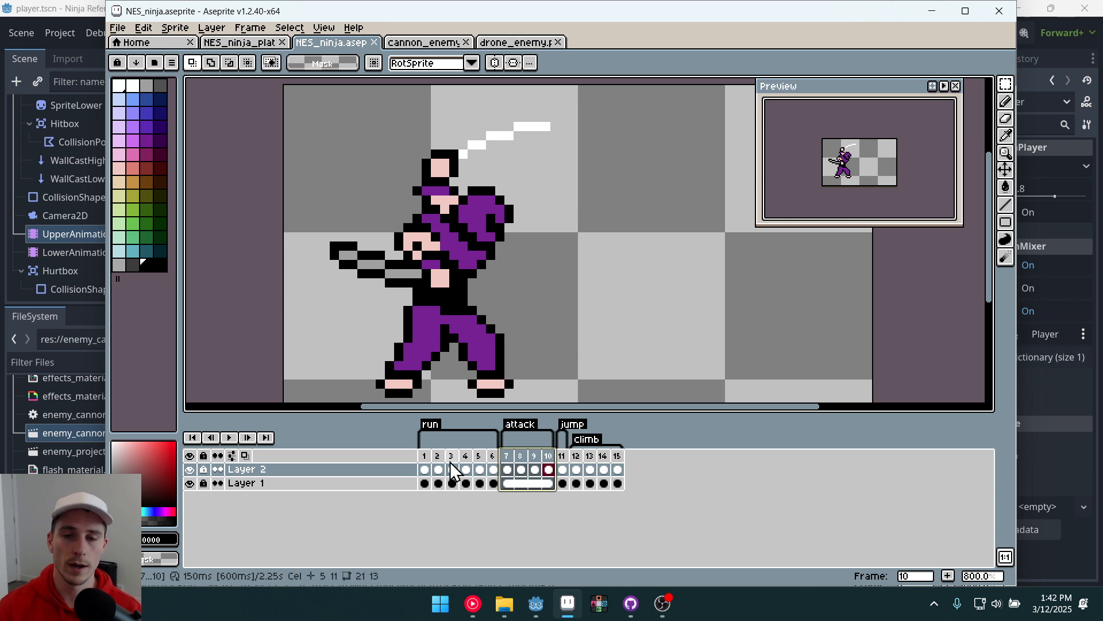
left_click(424, 455)
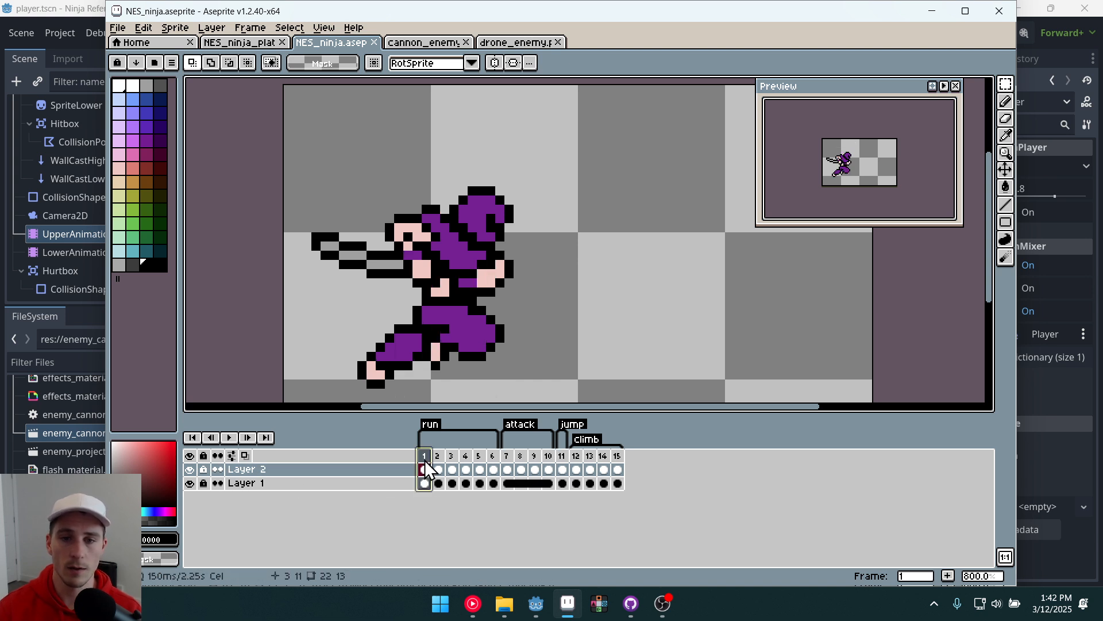
left_click(616, 469)
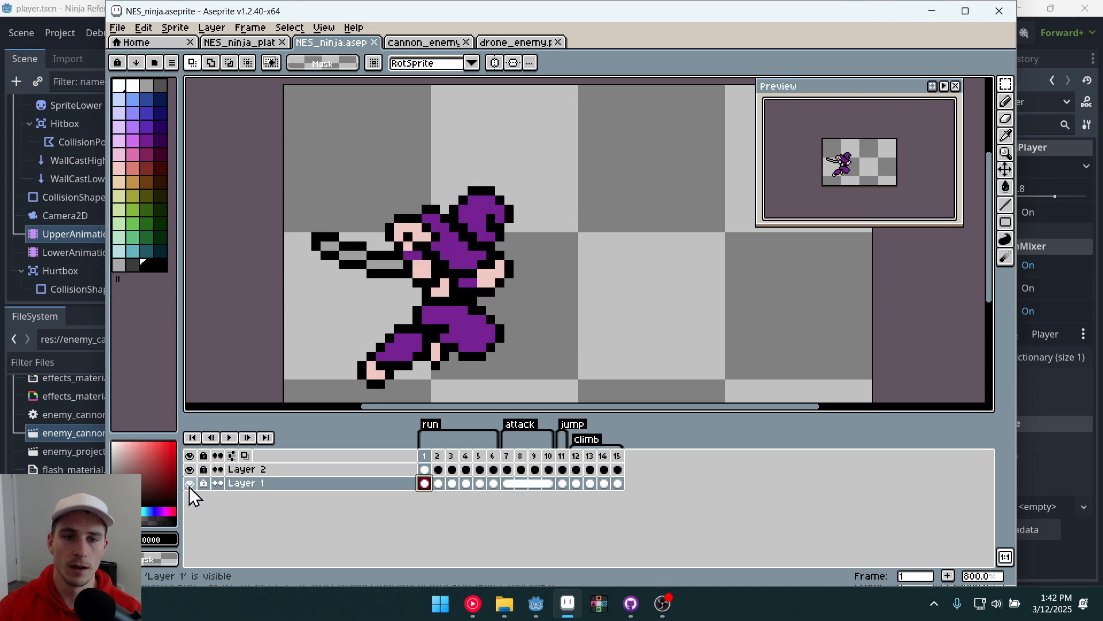
left_click(537, 604)
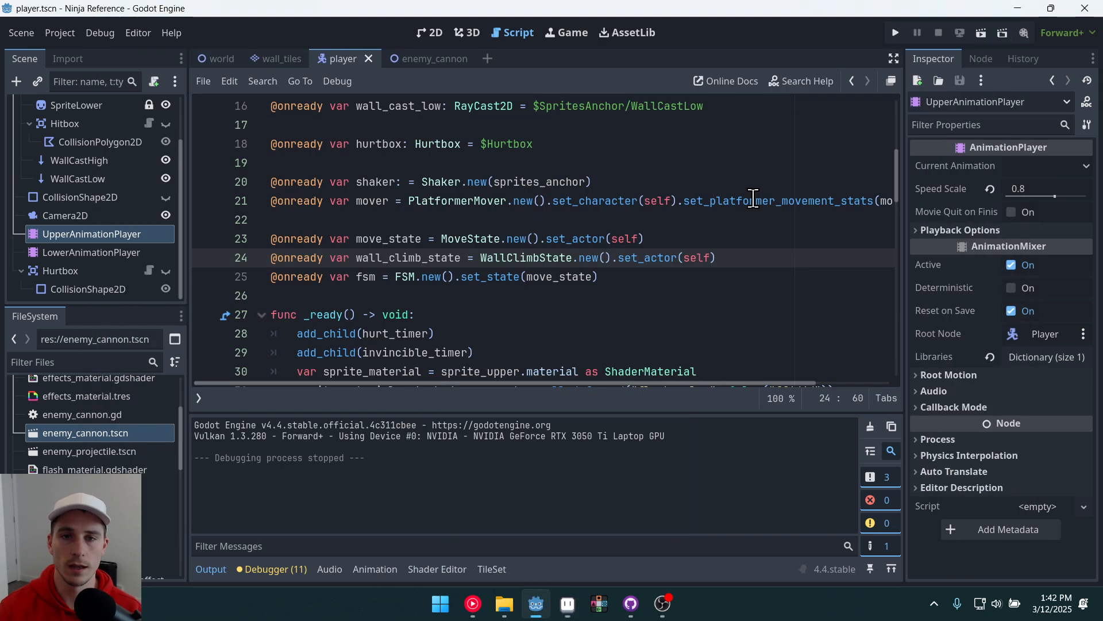
left_click(644, 239)
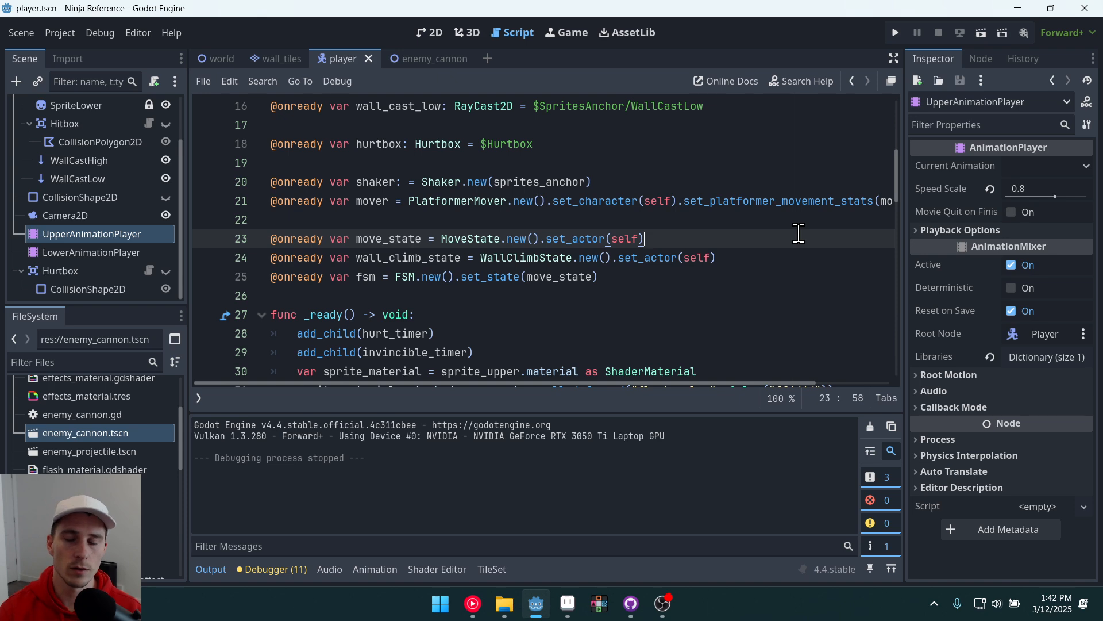
mouse_move(758, 281)
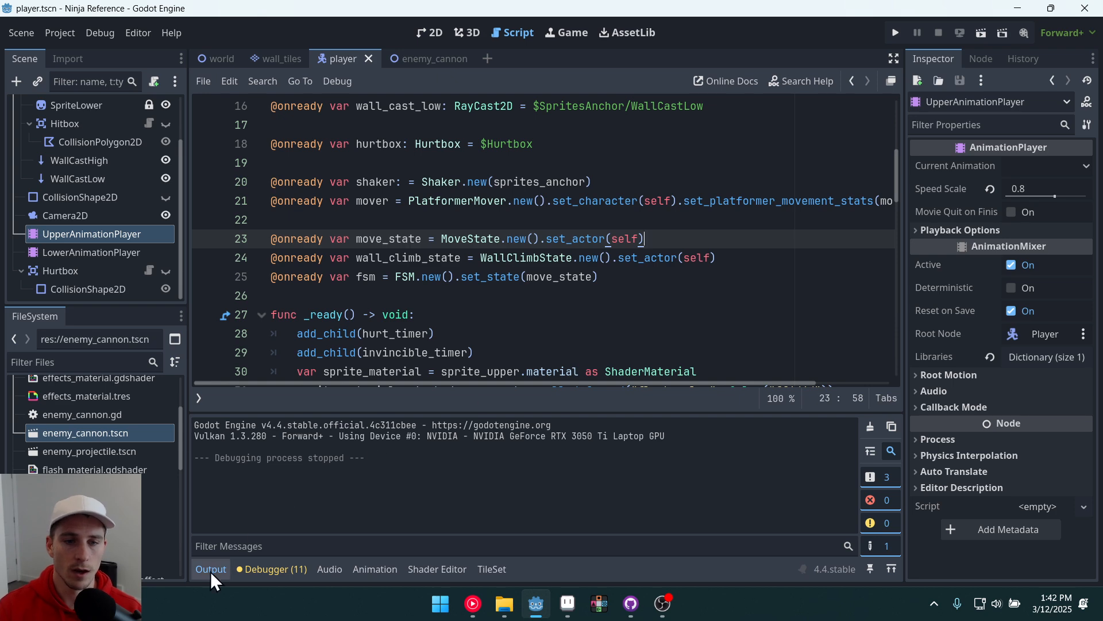
left_click(675, 603)
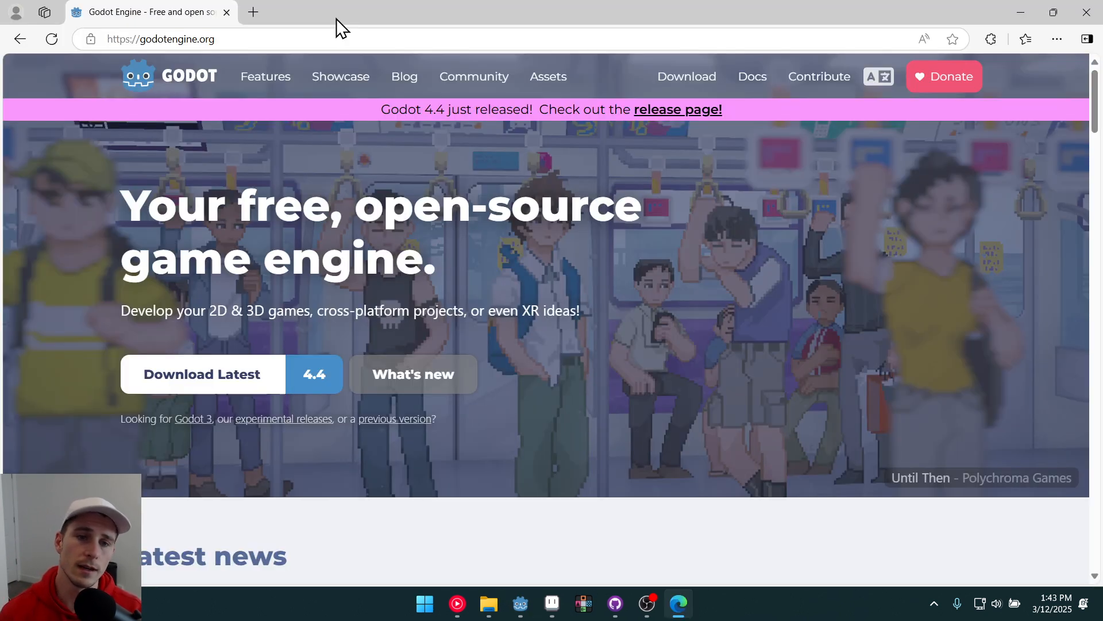
mouse_move(693, 373)
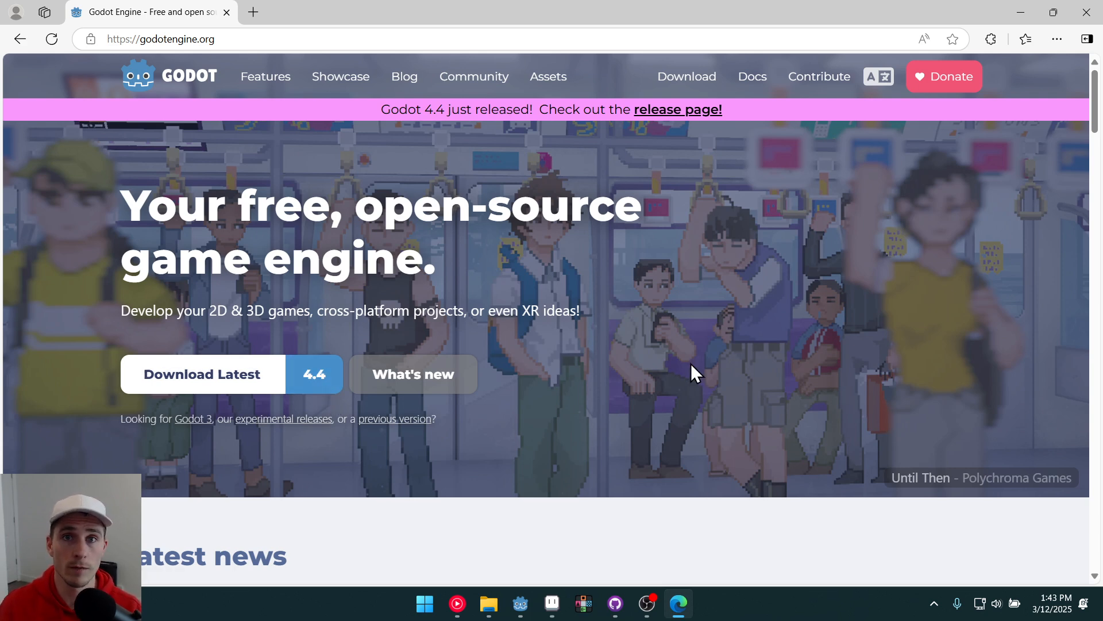
mouse_move(647, 251)
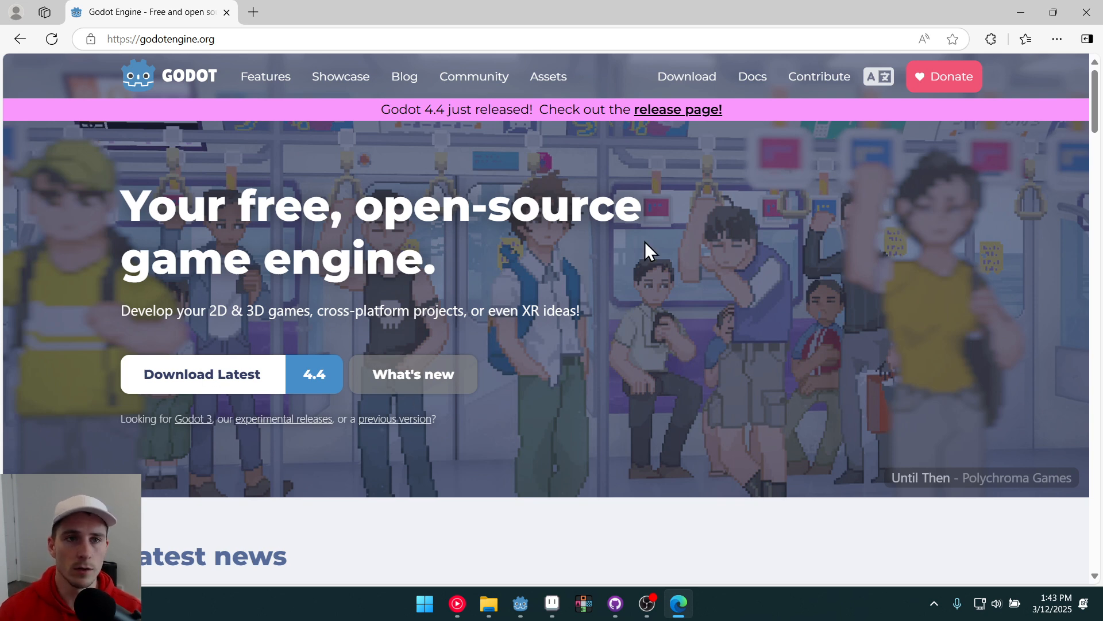
mouse_move(112, 83)
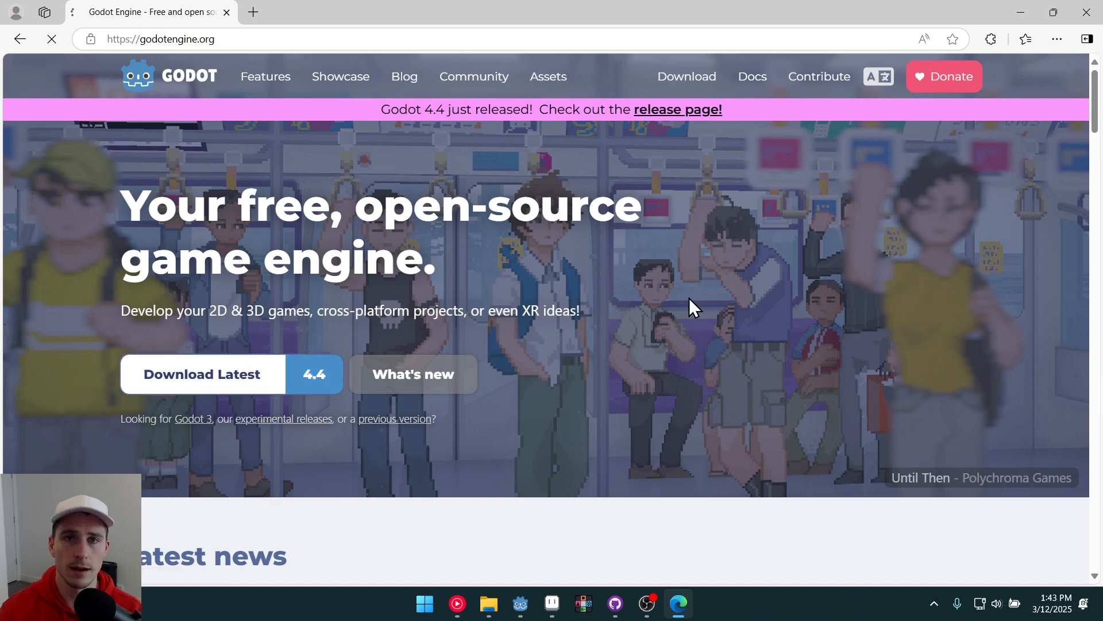
- Go to the Download Godot 4 for Windows page on godotengine.org
left_click(201, 374)
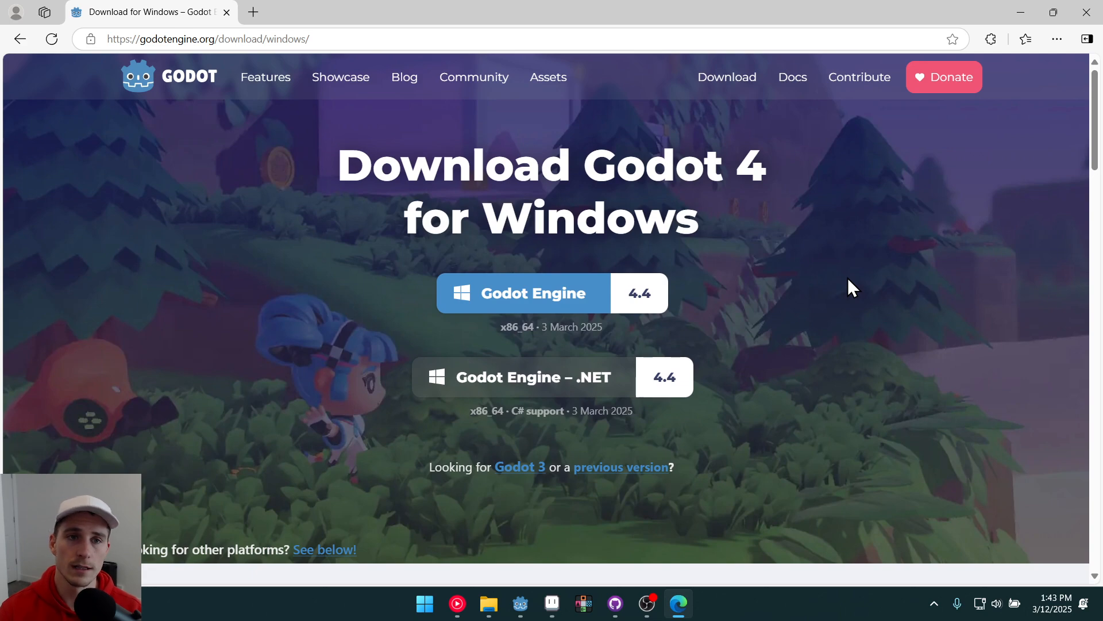
mouse_move(874, 256)
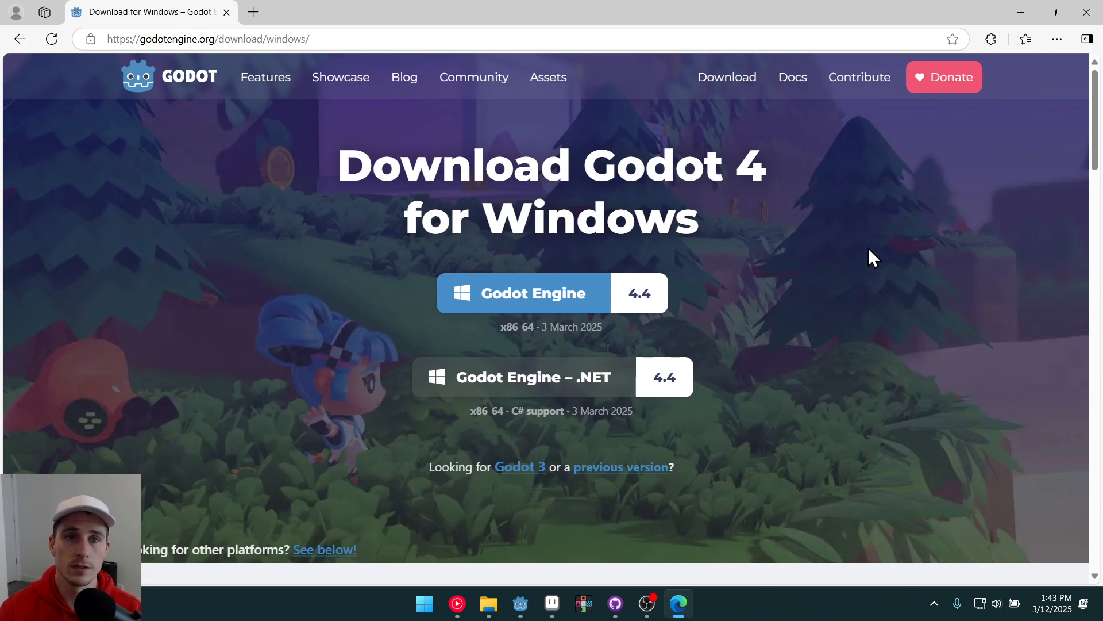
mouse_move(1088, 242)
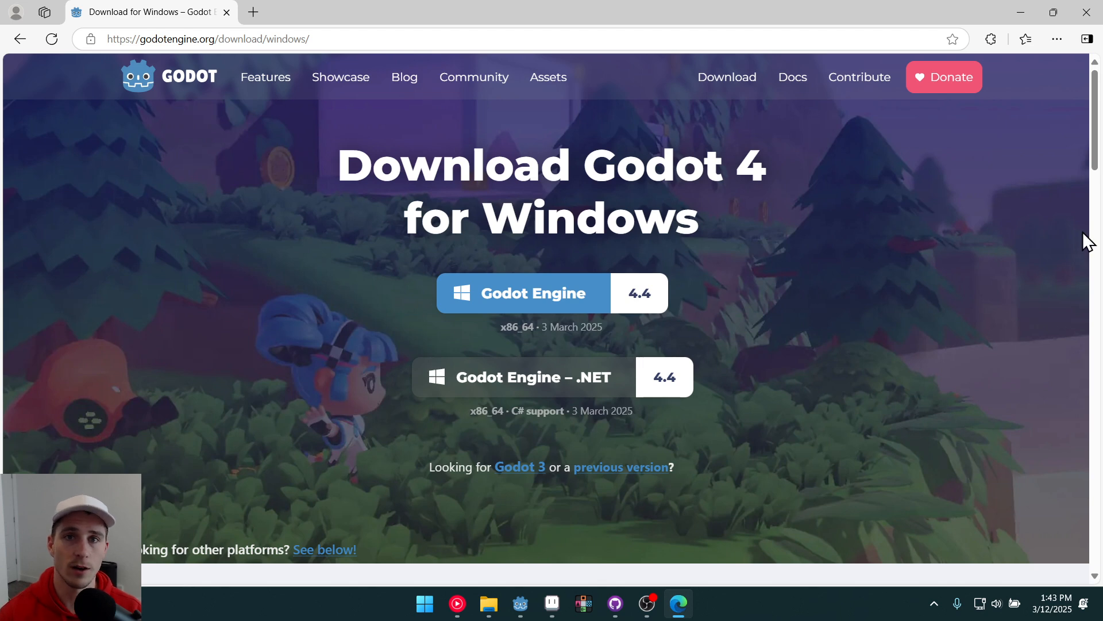
mouse_move(541, 593)
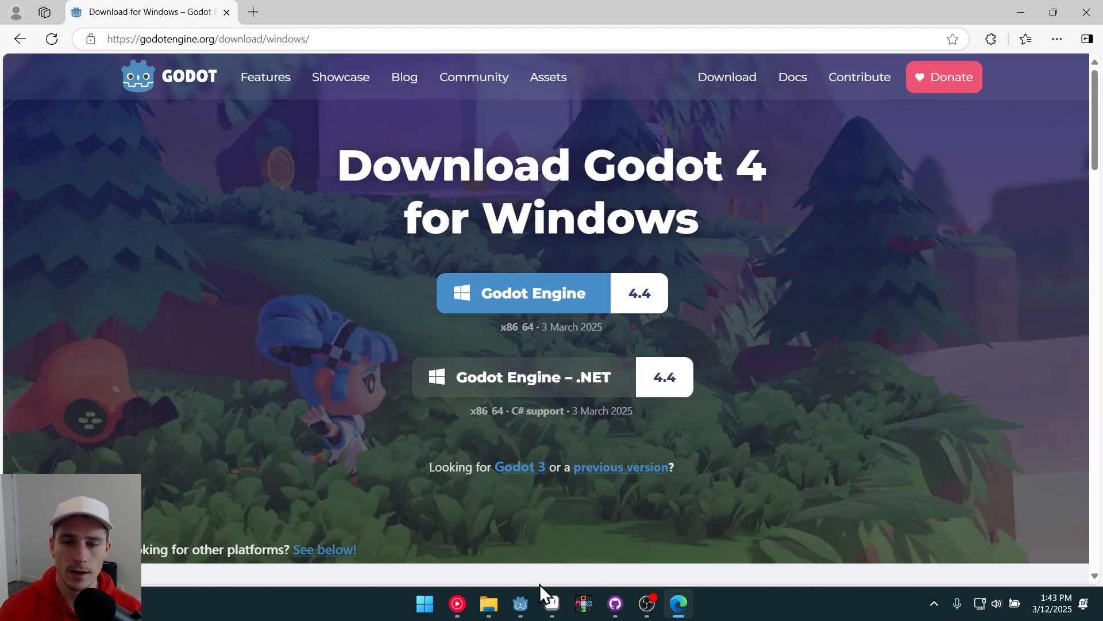
mouse_move(831, 157)
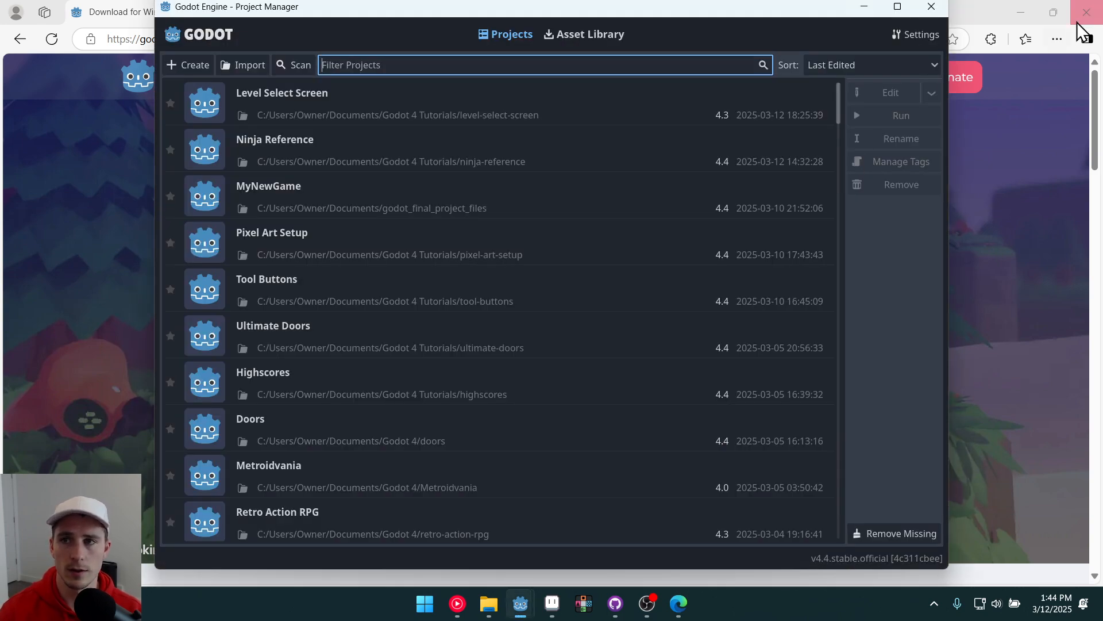
- Start a new project located in the Godot 4 Tutorials folder
left_click(1086, 13)
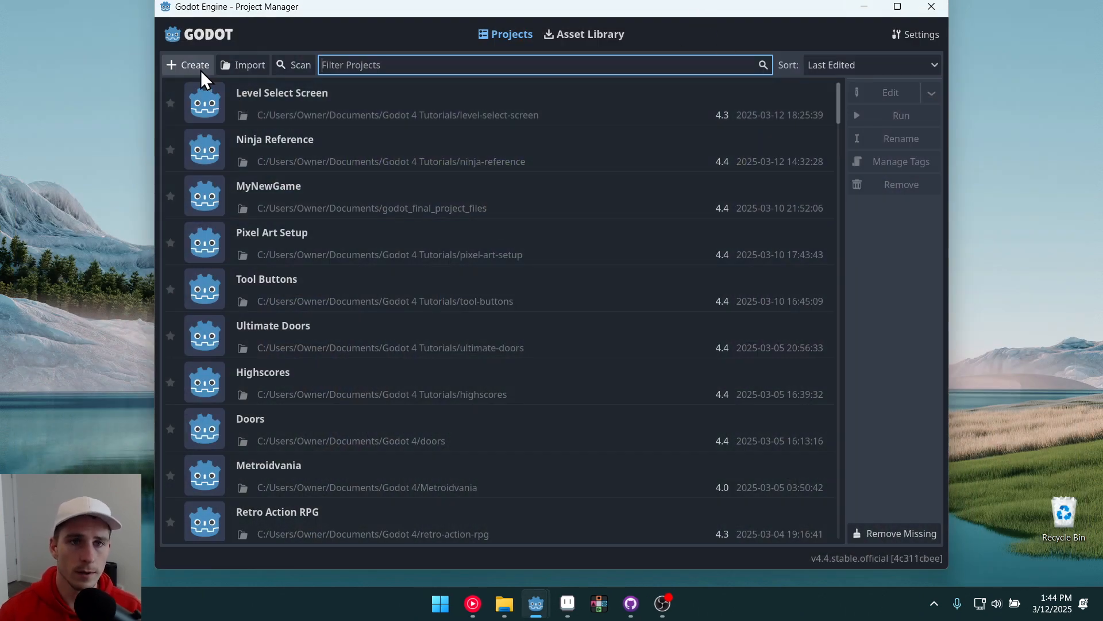
left_click(188, 65)
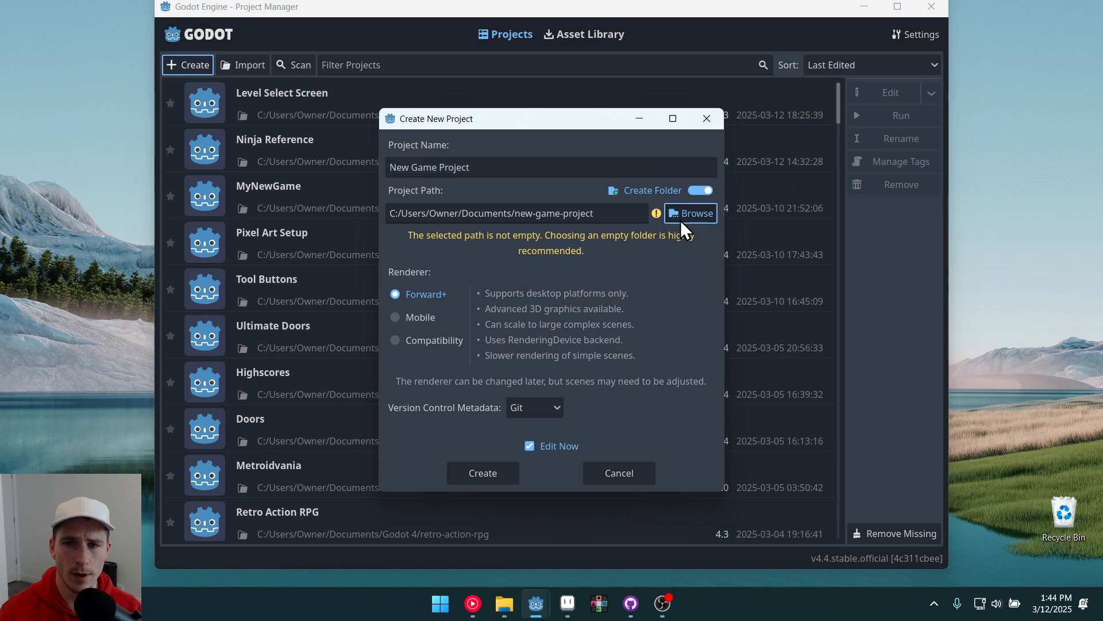
left_click(691, 214)
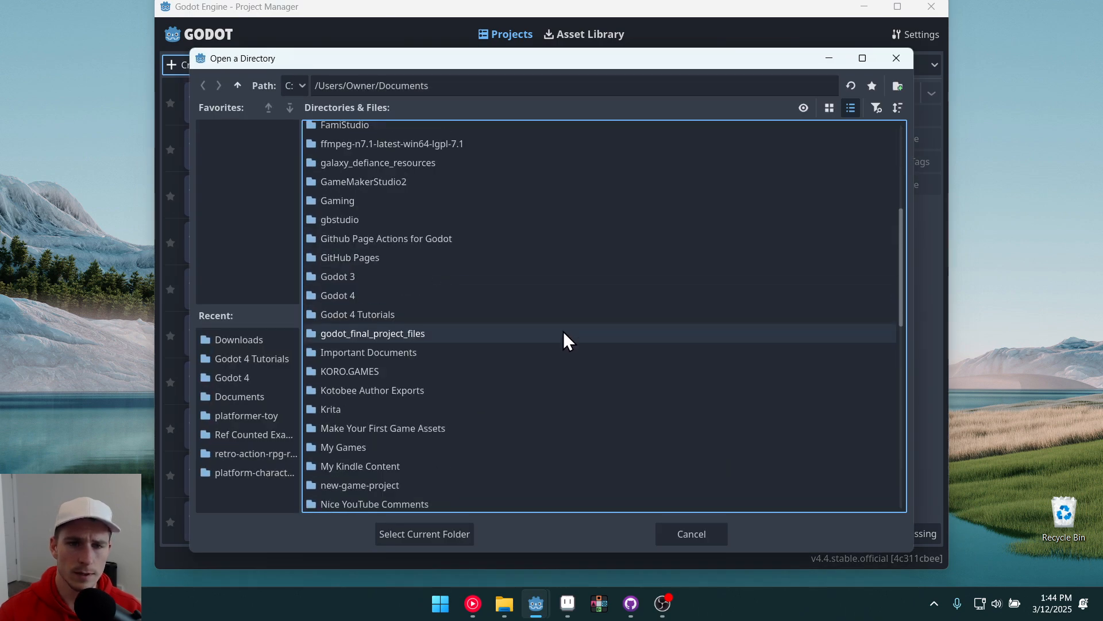
left_click(357, 314)
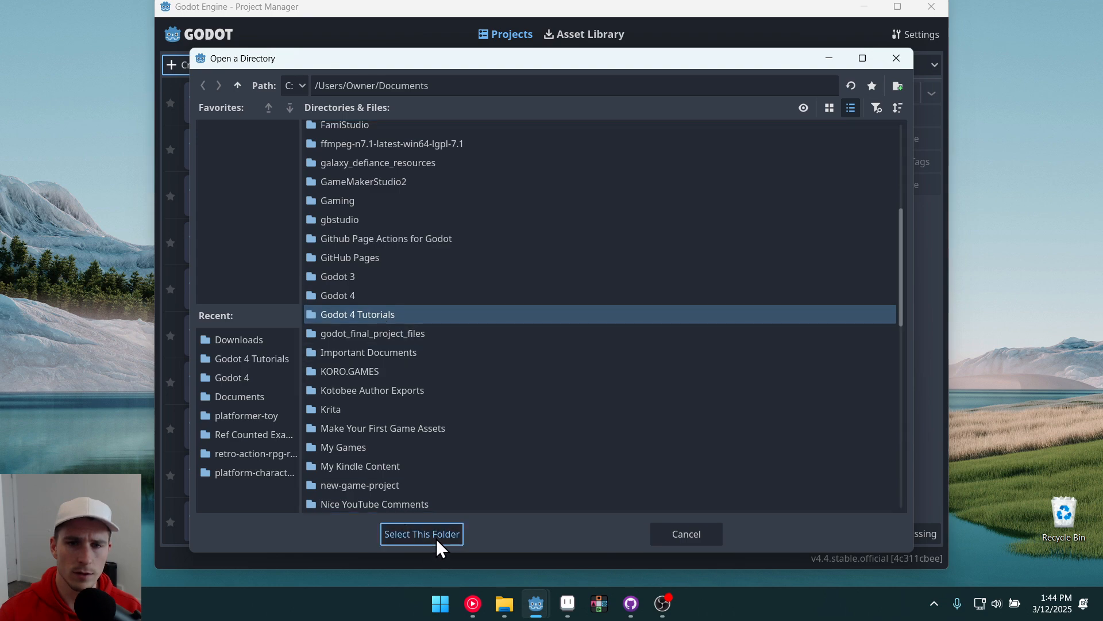
left_click(422, 533)
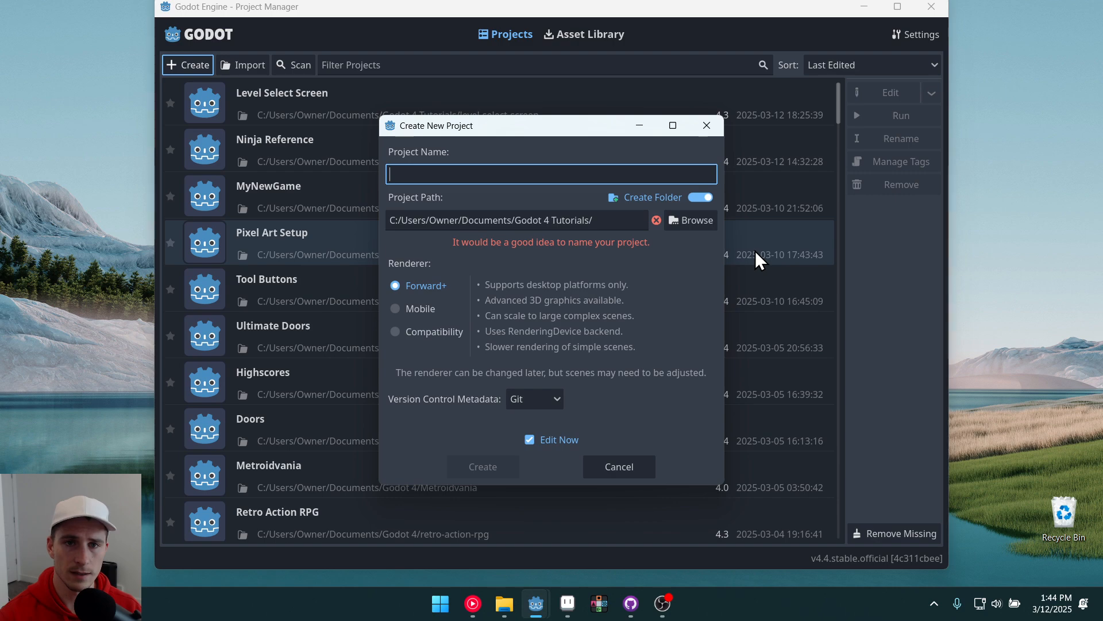
- Name the project 'Ninja Platformer' and create it with the Forward+ renderer
type("Ninja Platf")
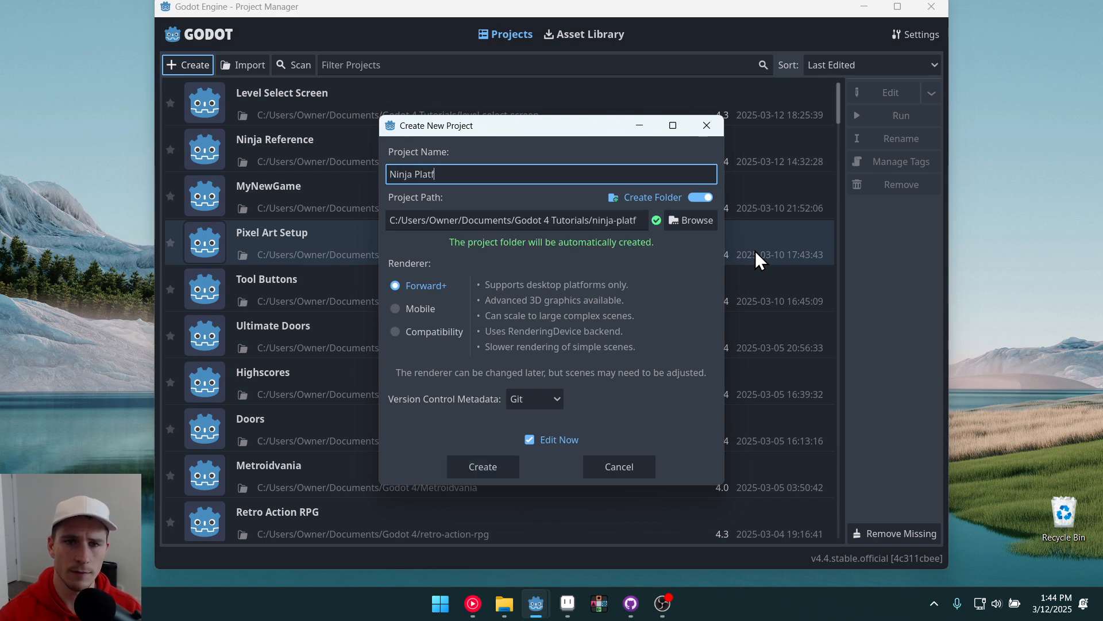
type("ormer")
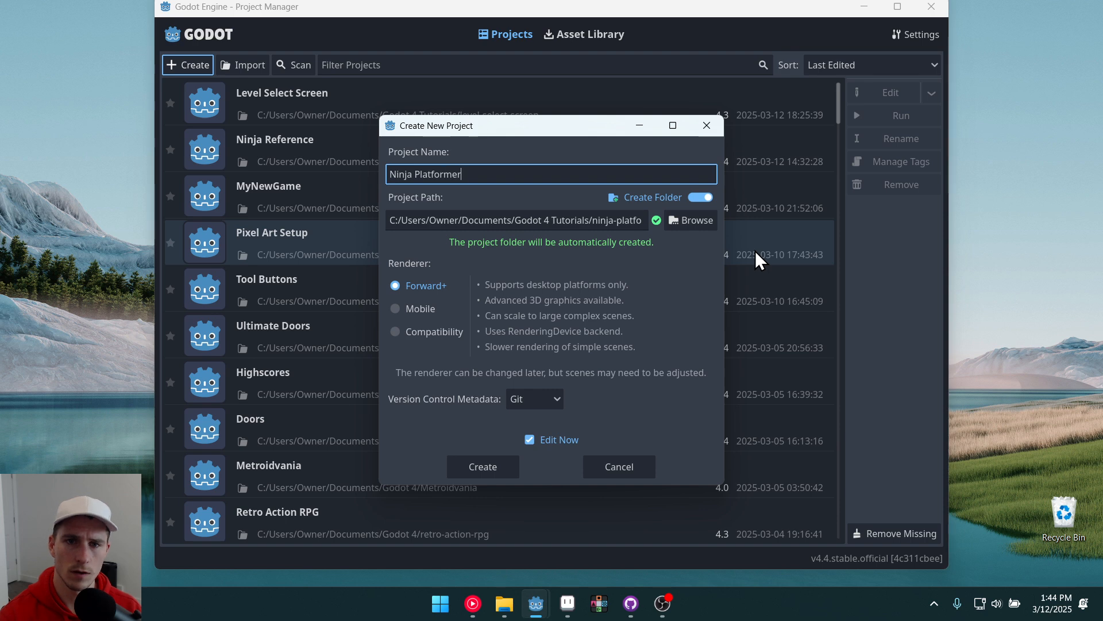
mouse_move(527, 478)
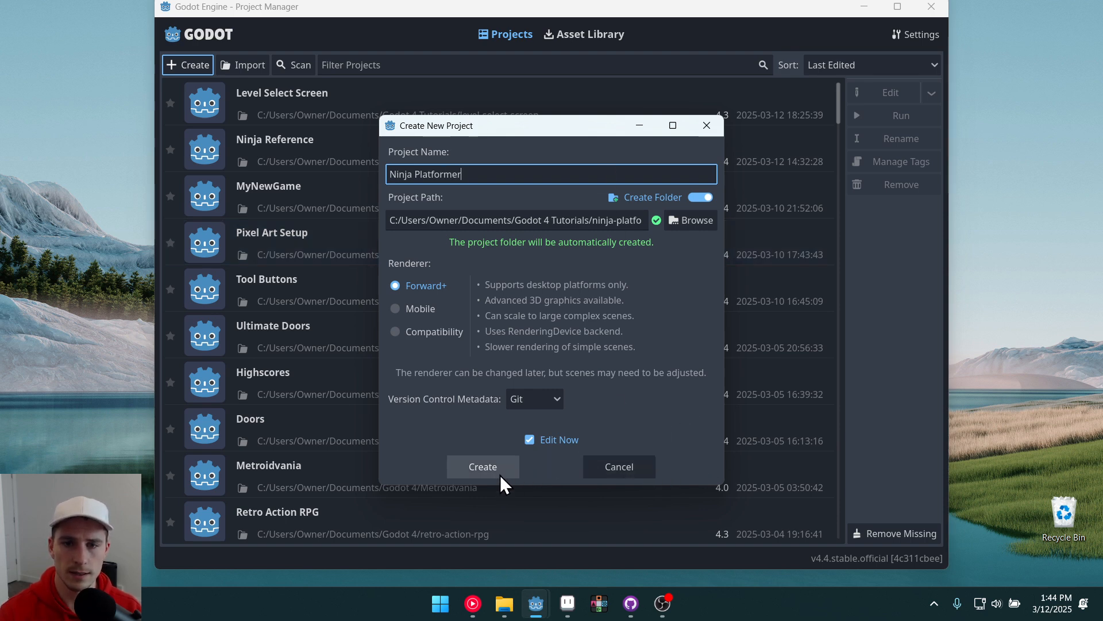
left_click(483, 466)
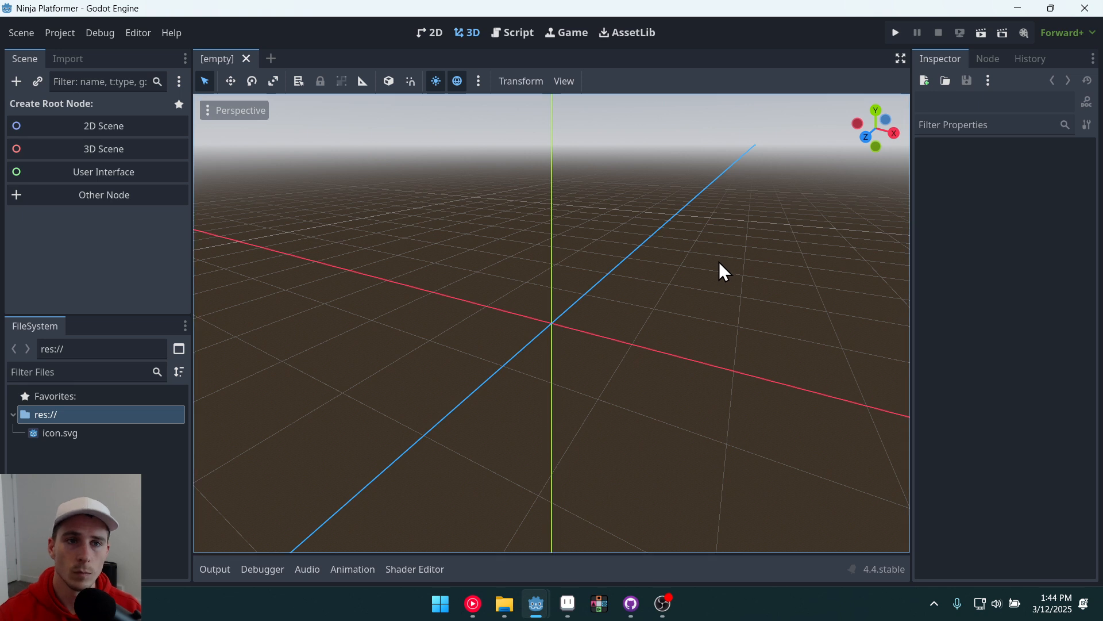
mouse_move(518, 32)
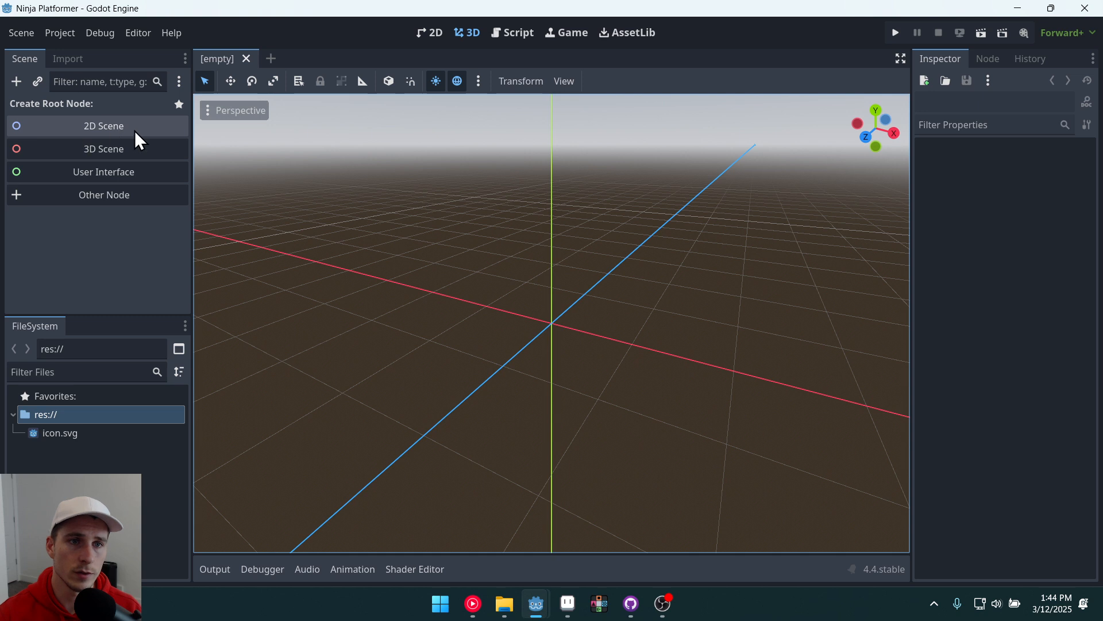
- Create a 2D scene with root named World, save it as world.tscn, and run the project
left_click(103, 127)
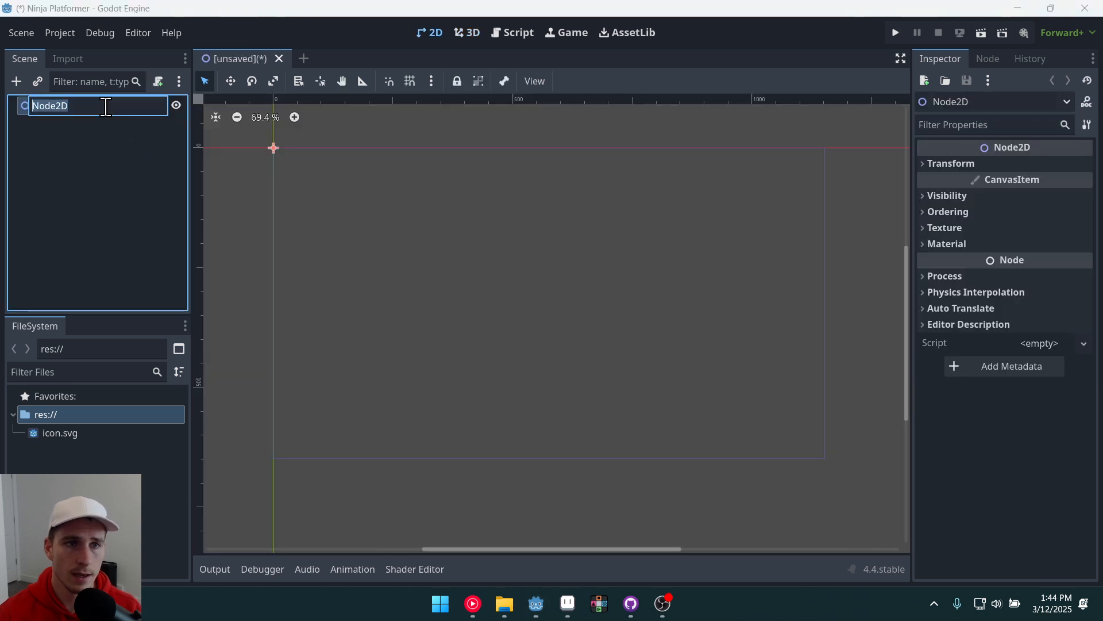
type("World")
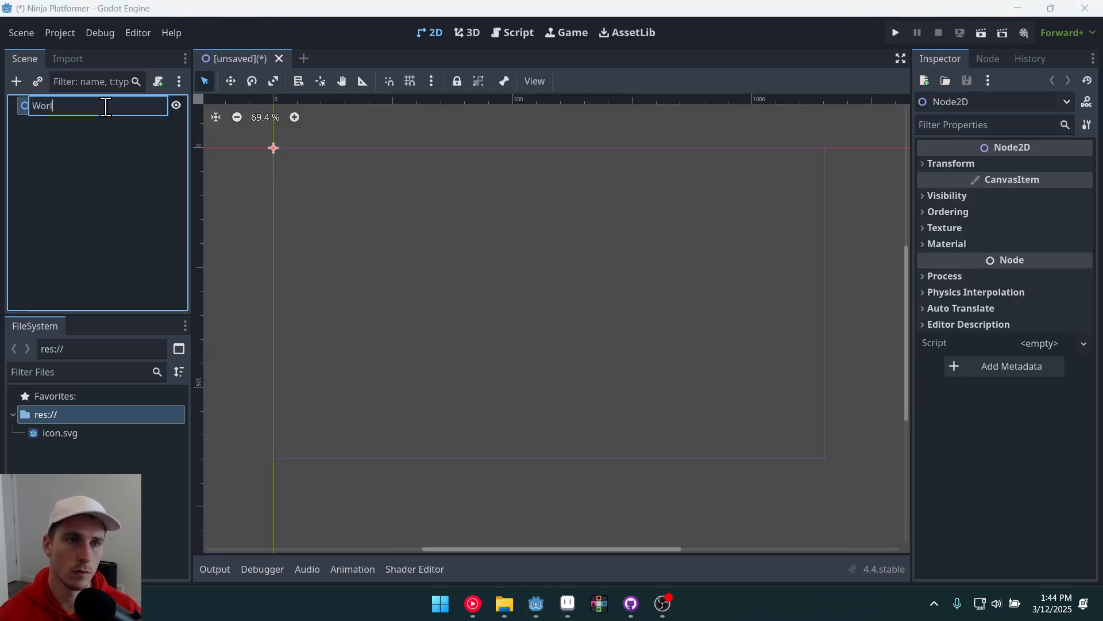
key("Return")
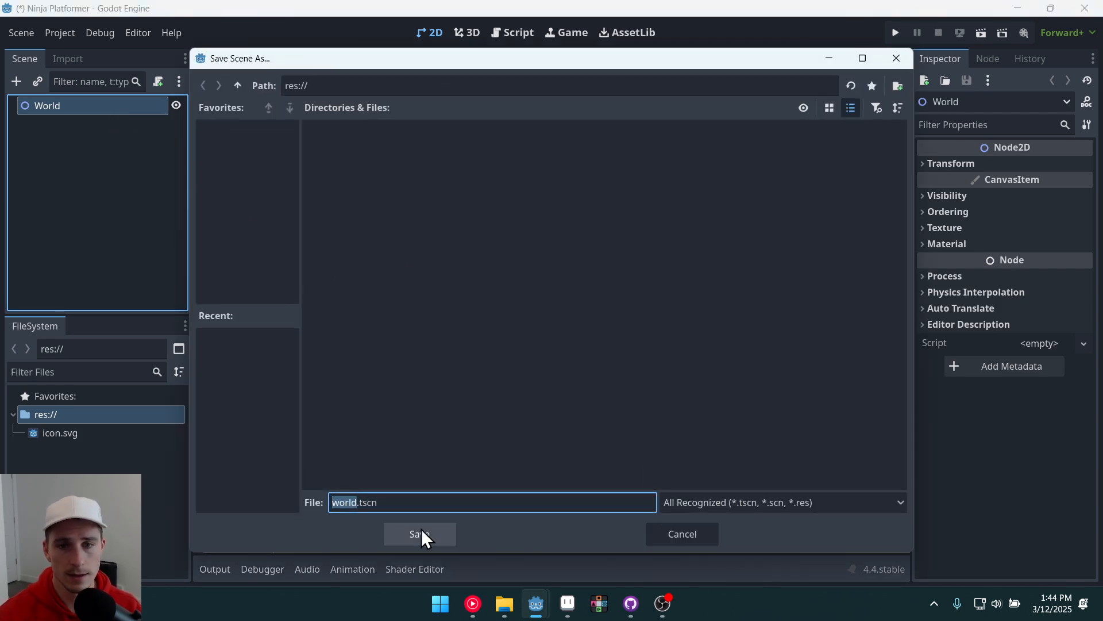
left_click(420, 534)
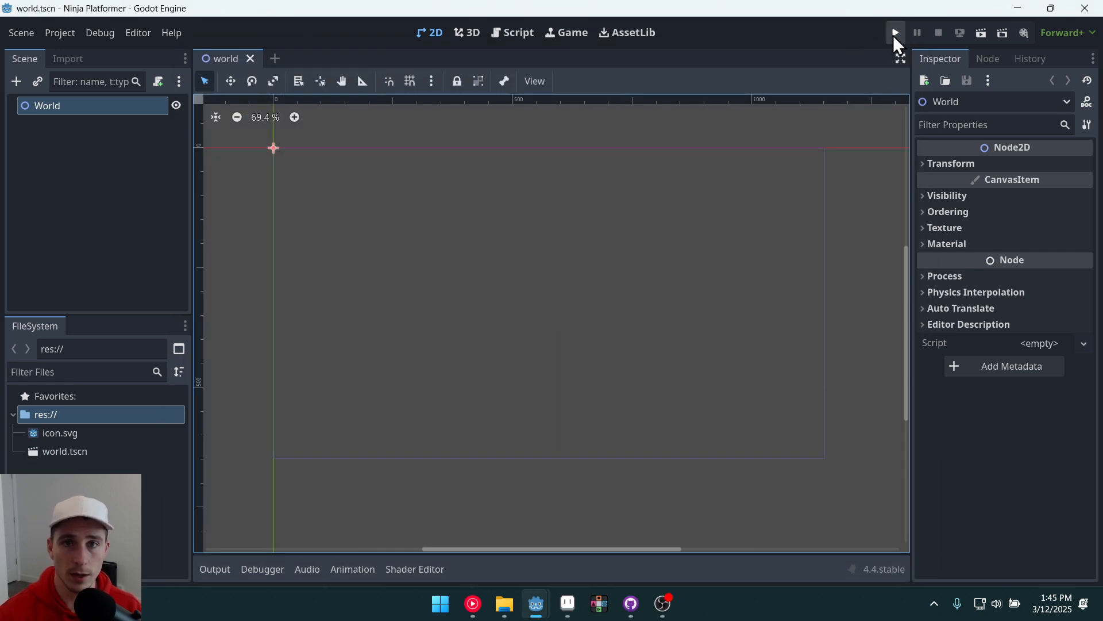
left_click(895, 33)
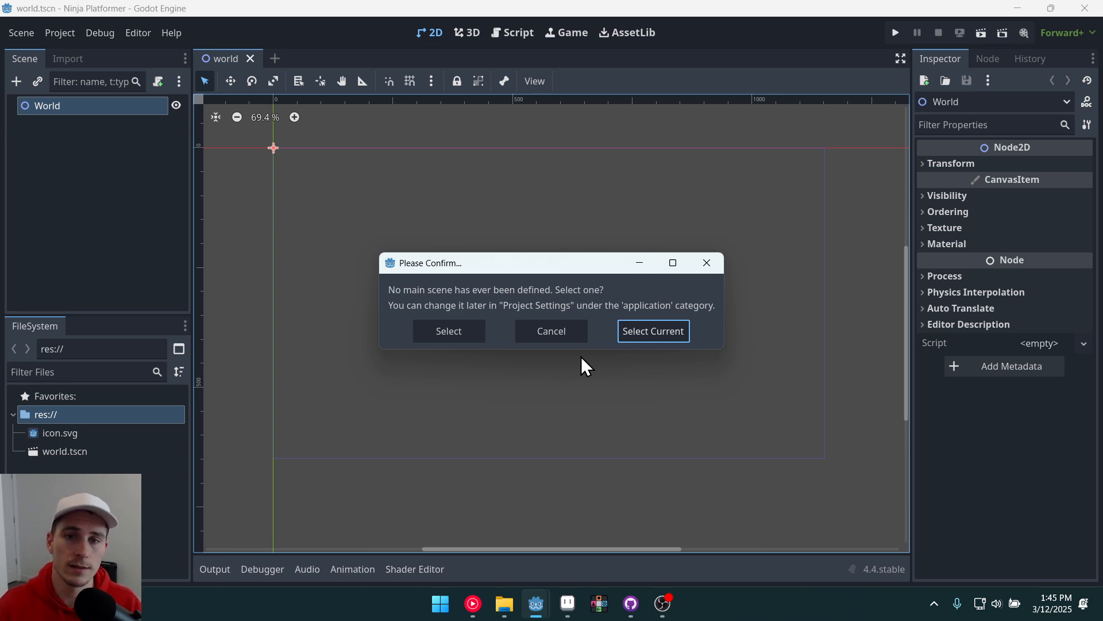
mouse_move(769, 386)
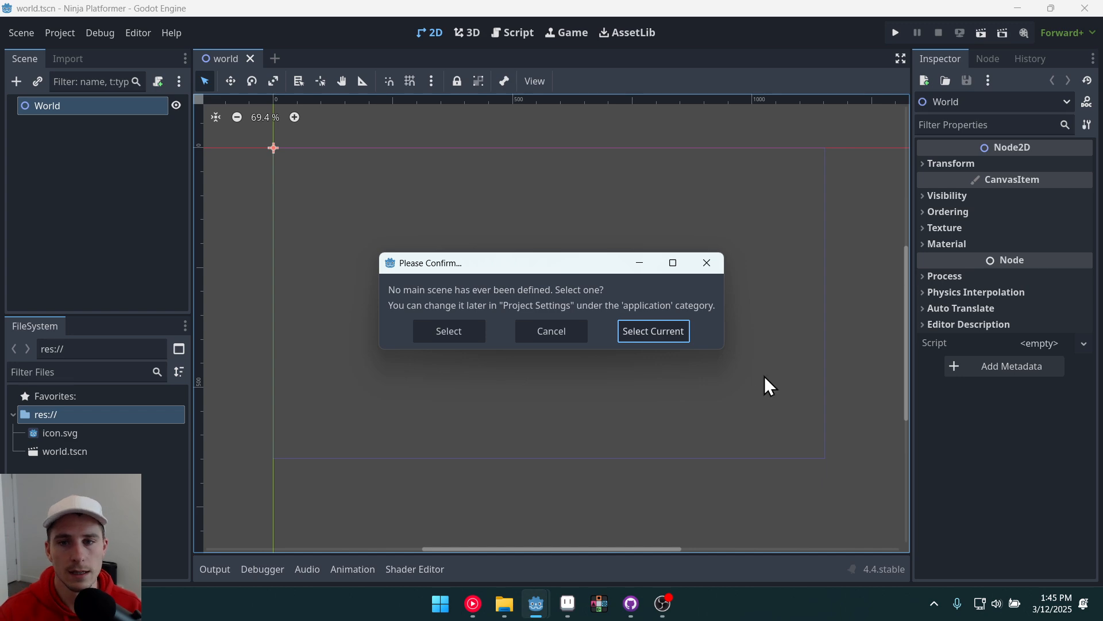
- Choose Select Current so world.tscn becomes the main scene and the game runs
left_click(652, 331)
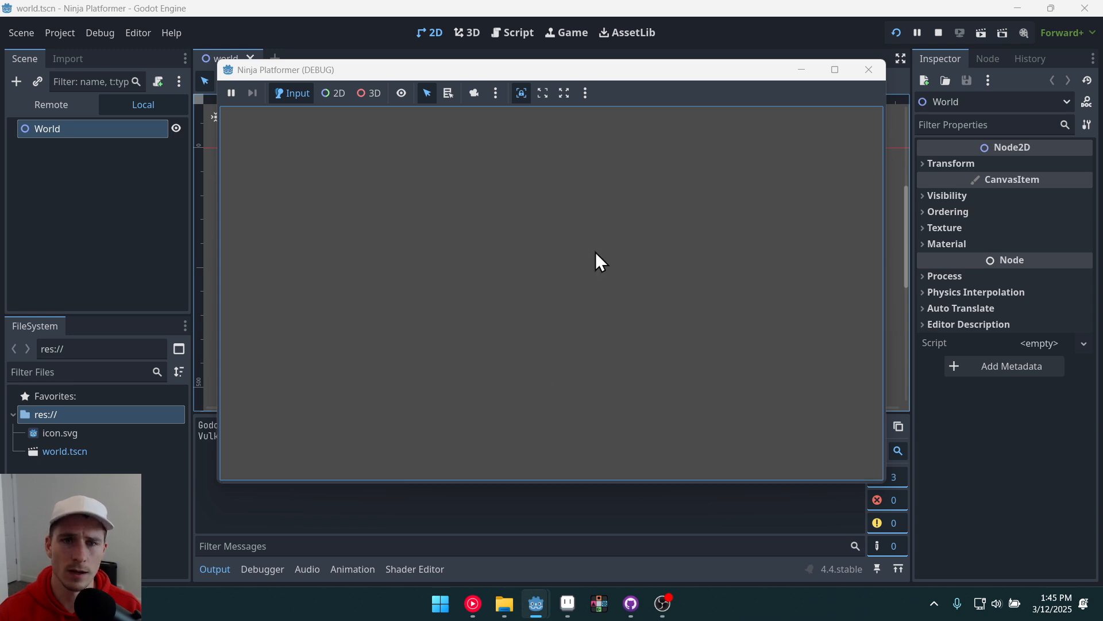
mouse_move(657, 390)
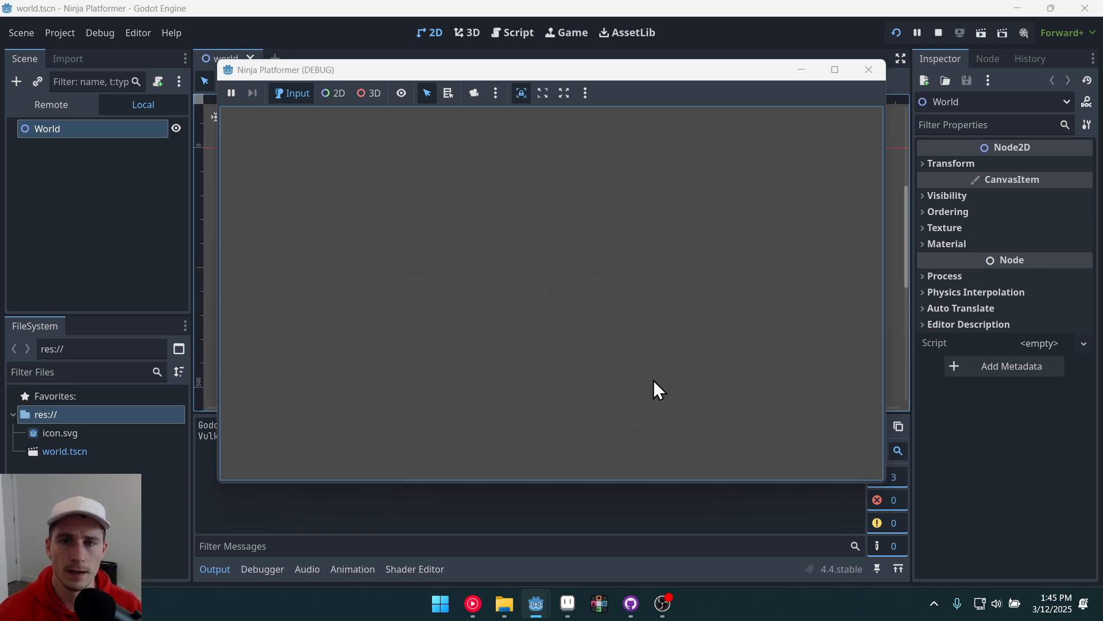
mouse_move(607, 255)
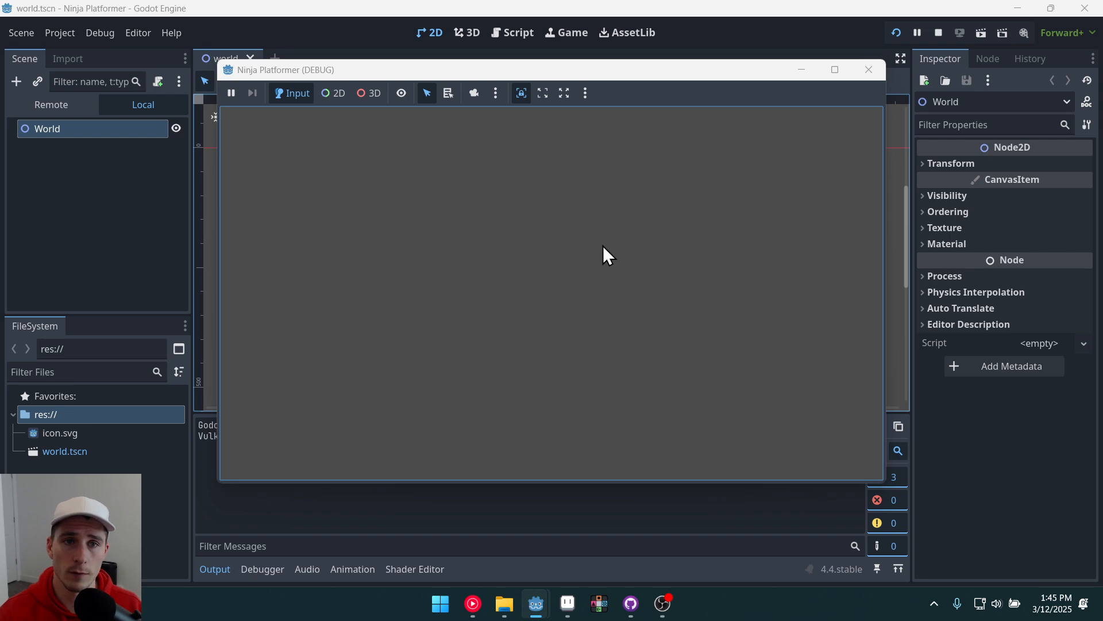
mouse_move(678, 257)
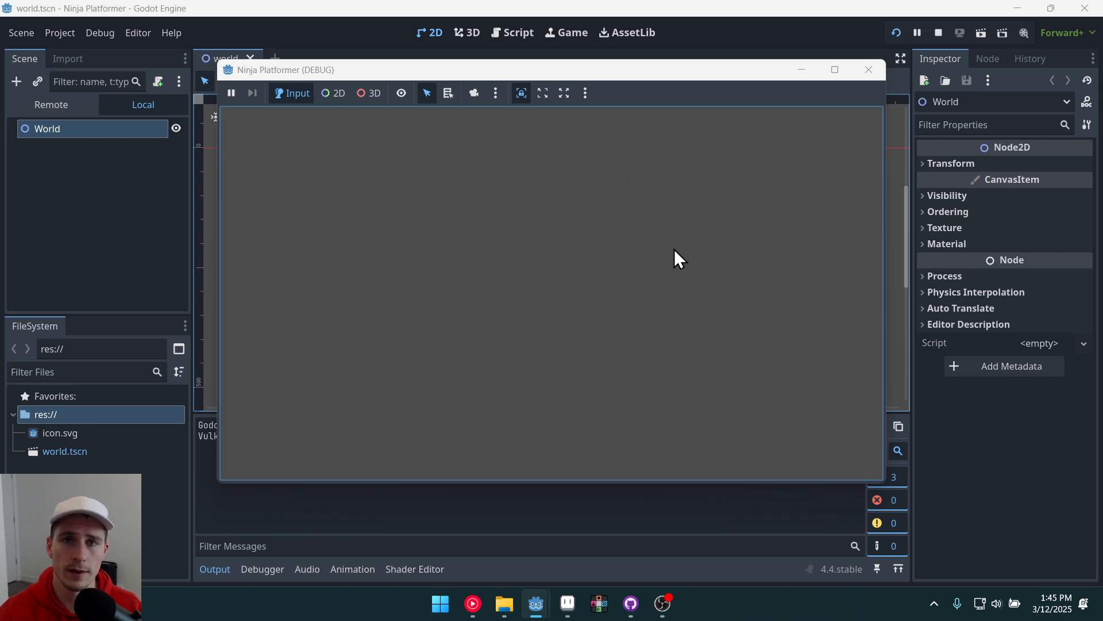
mouse_move(697, 89)
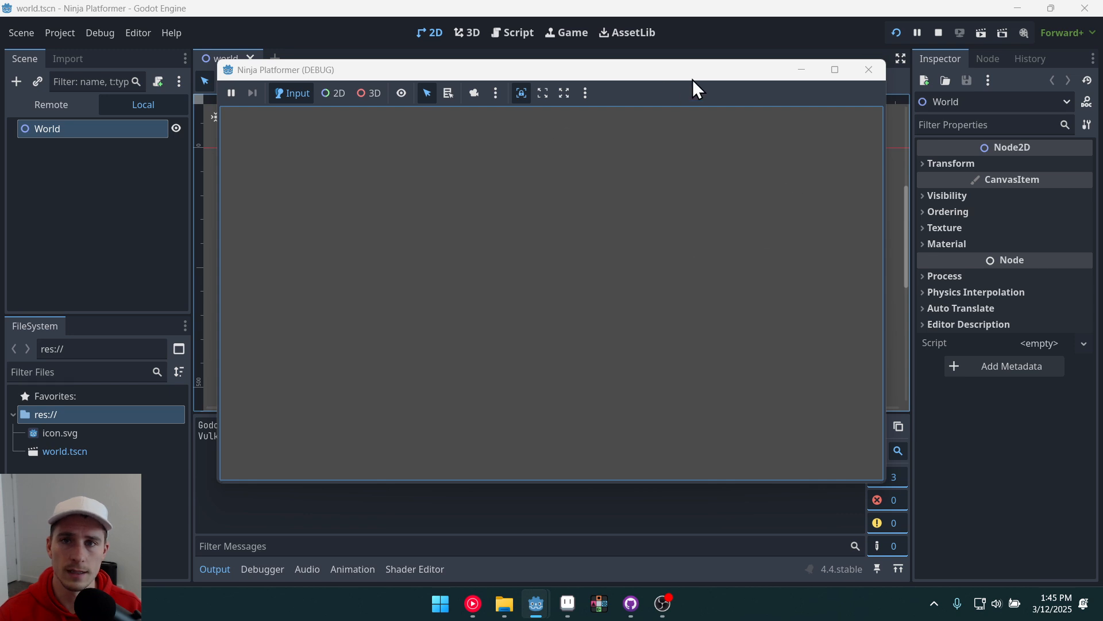
mouse_move(271, 193)
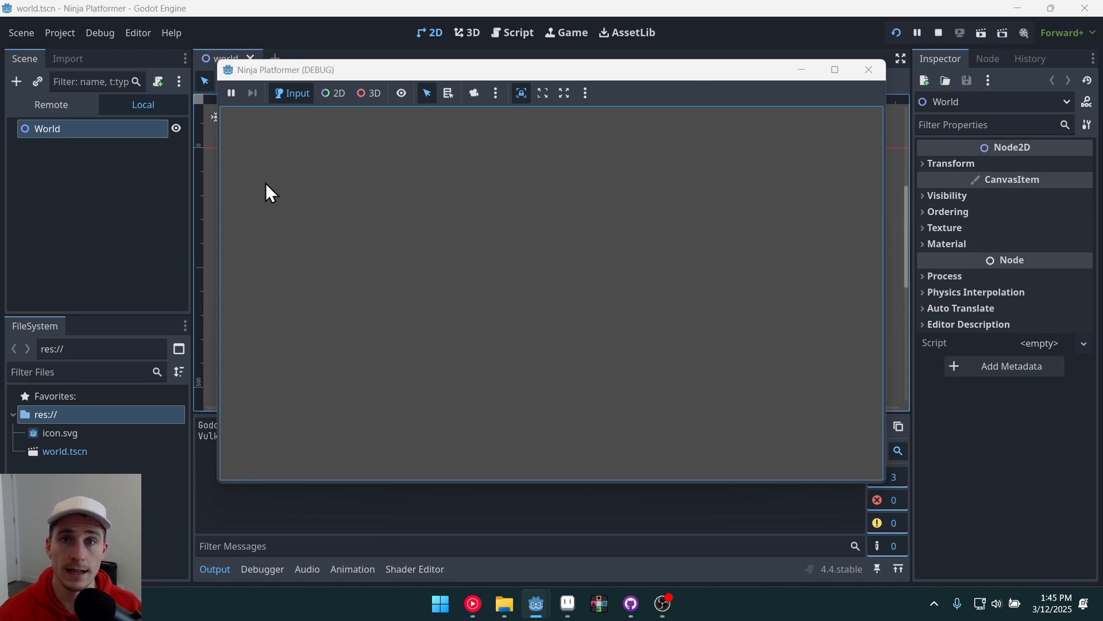
mouse_move(660, 242)
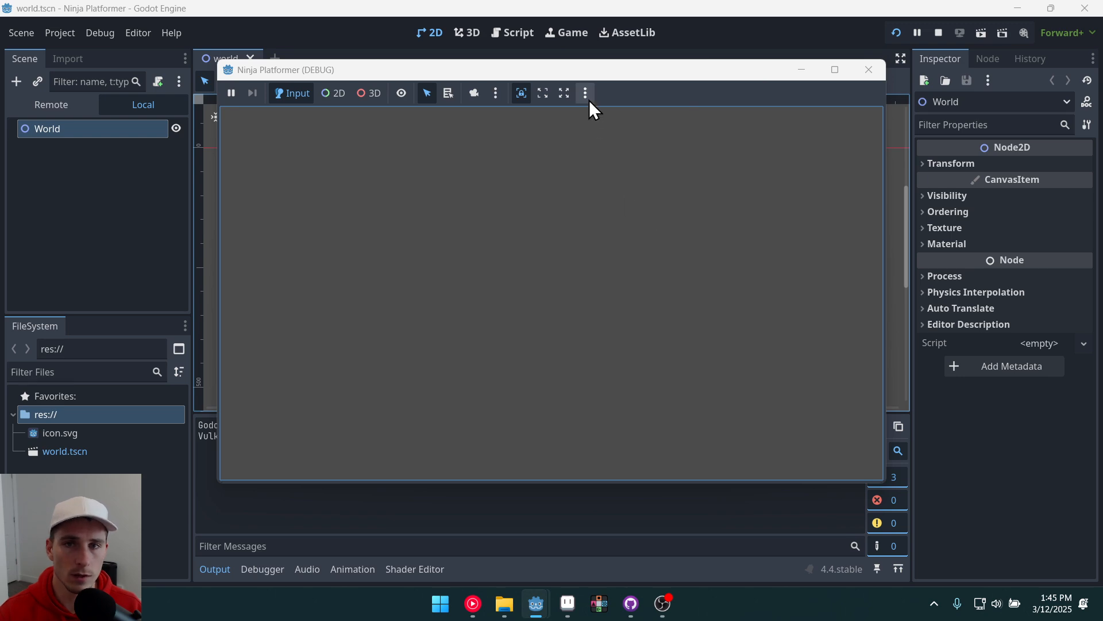
- Check the game view's embed options, then stop the running Ninja Platformer game
left_click(584, 92)
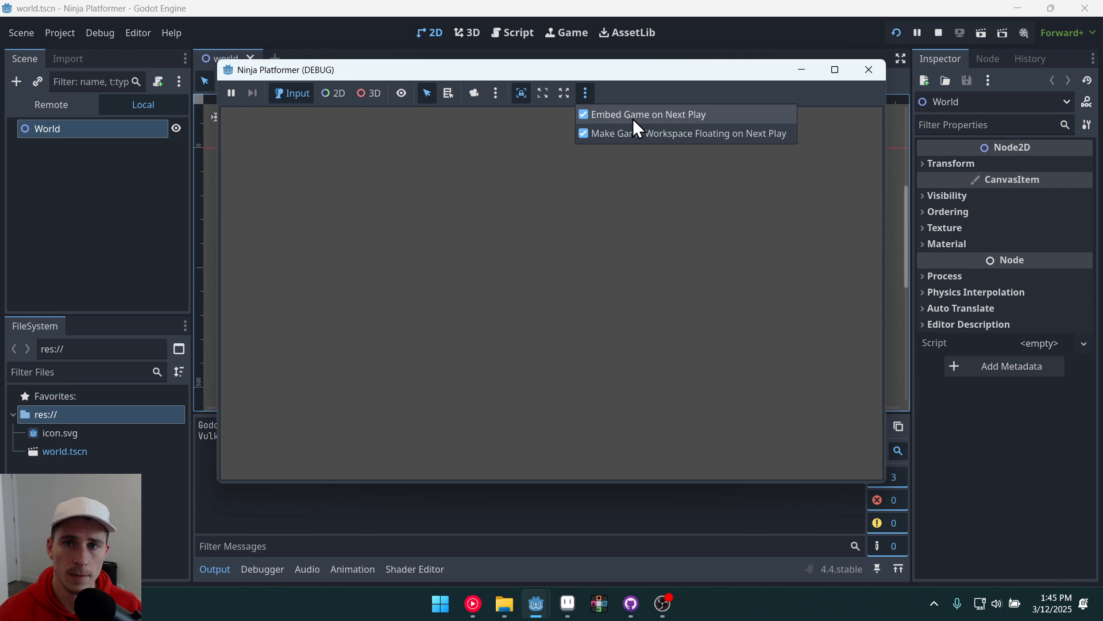
mouse_move(644, 138)
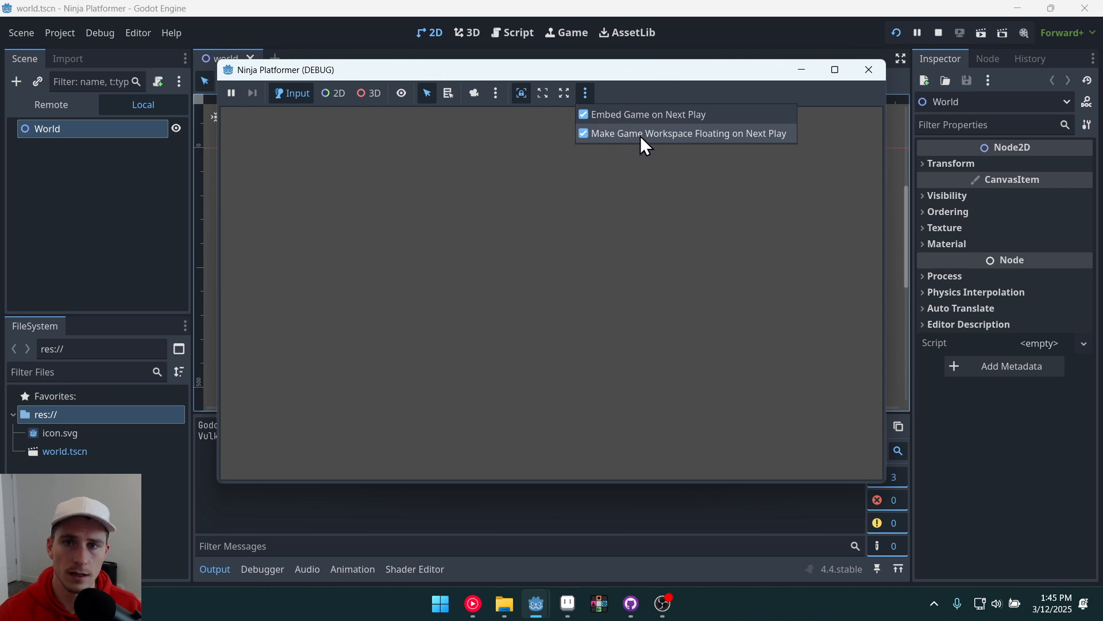
mouse_move(686, 140)
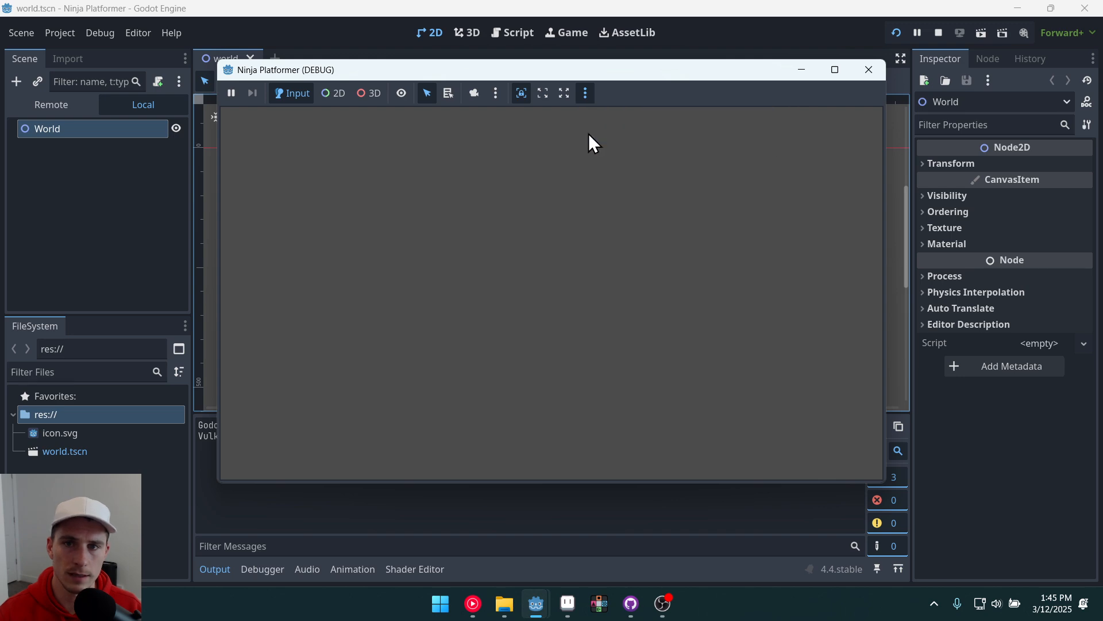
left_click(586, 93)
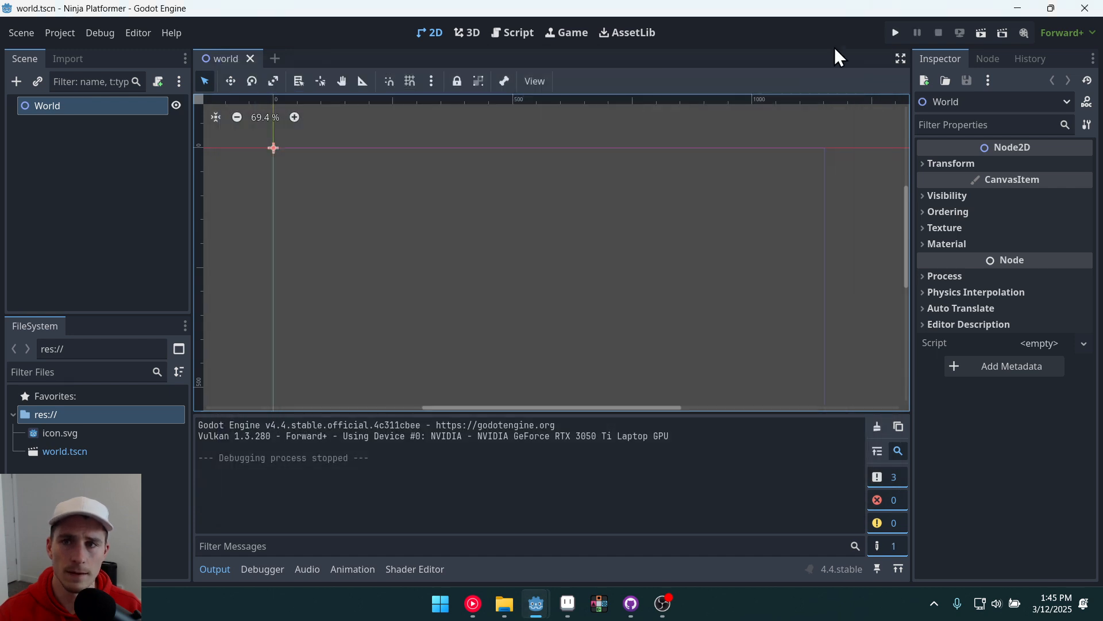
- Run the World scene in the embedded Game view and switch between it and the 2D editor
left_click(895, 32)
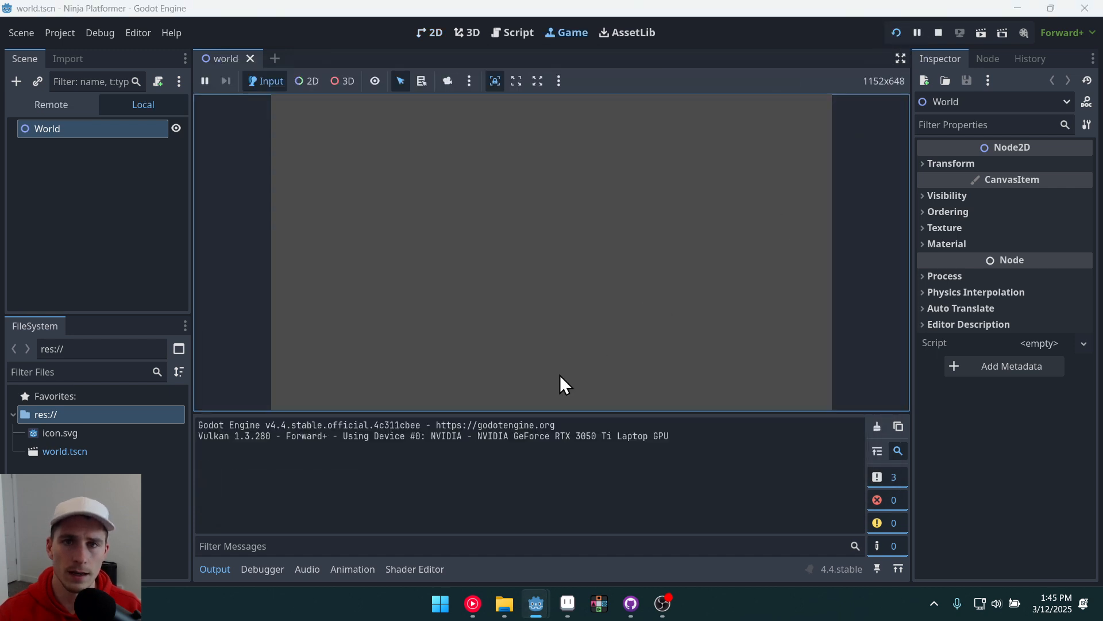
mouse_move(369, 521)
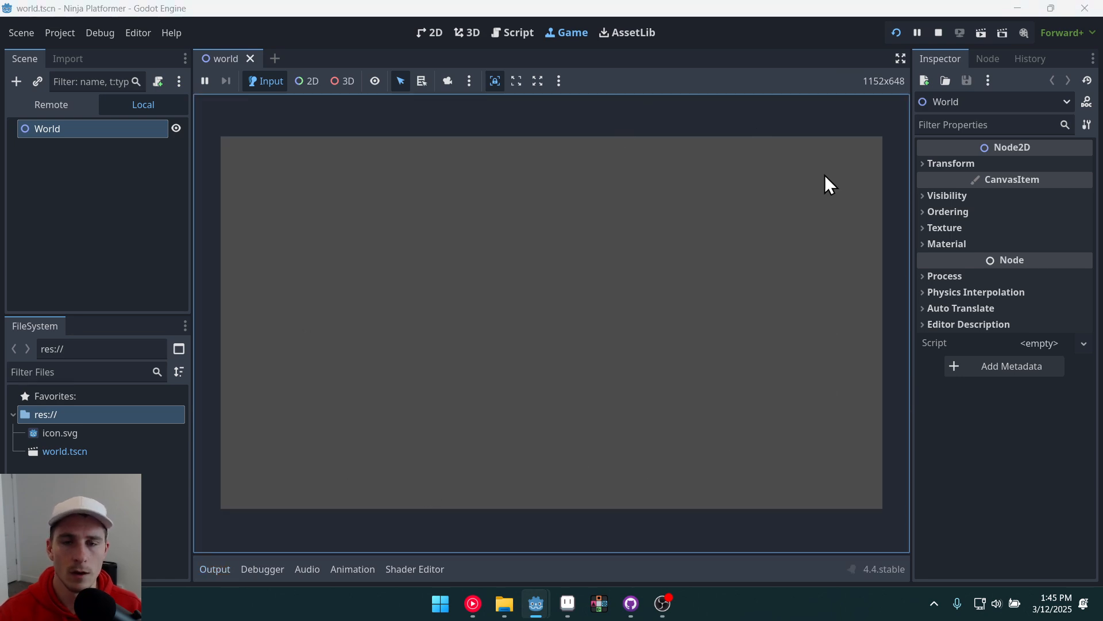
mouse_move(745, 65)
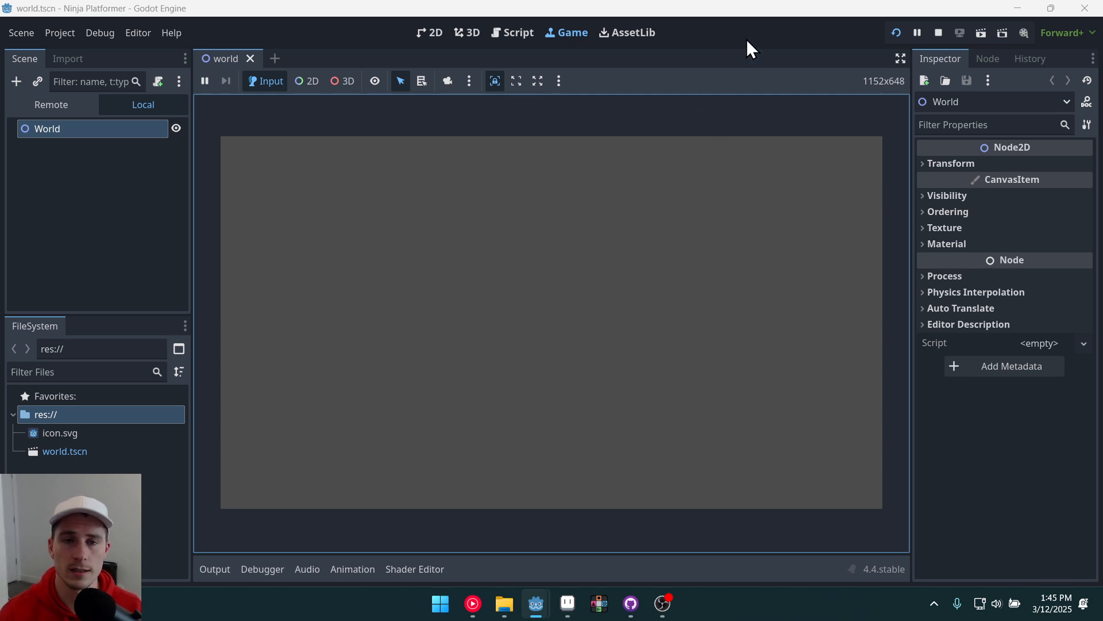
mouse_move(757, 90)
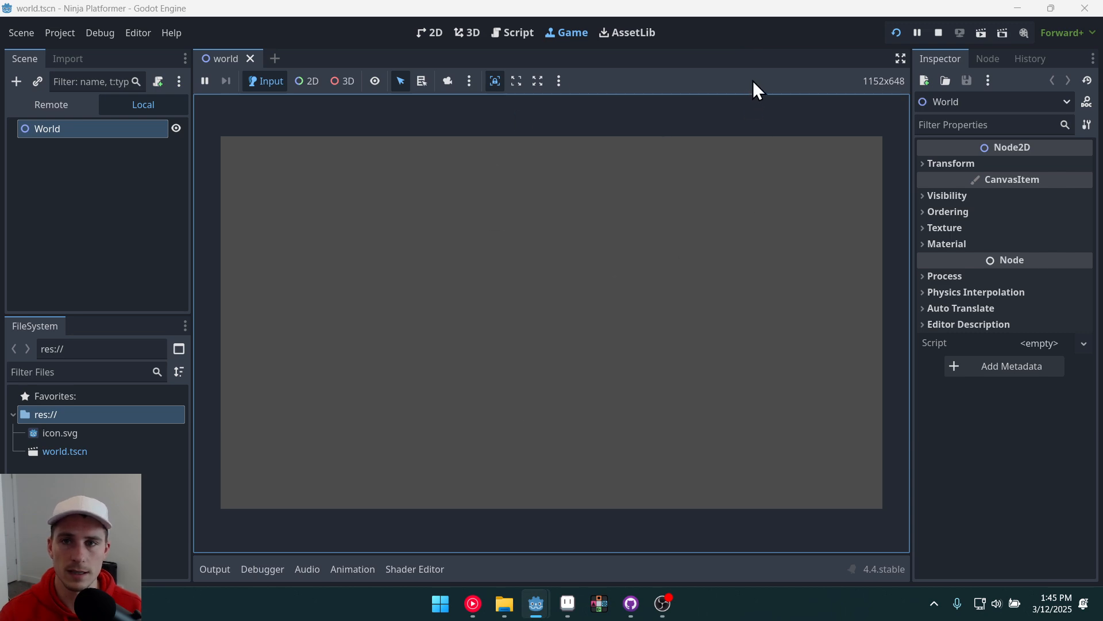
mouse_move(559, 338)
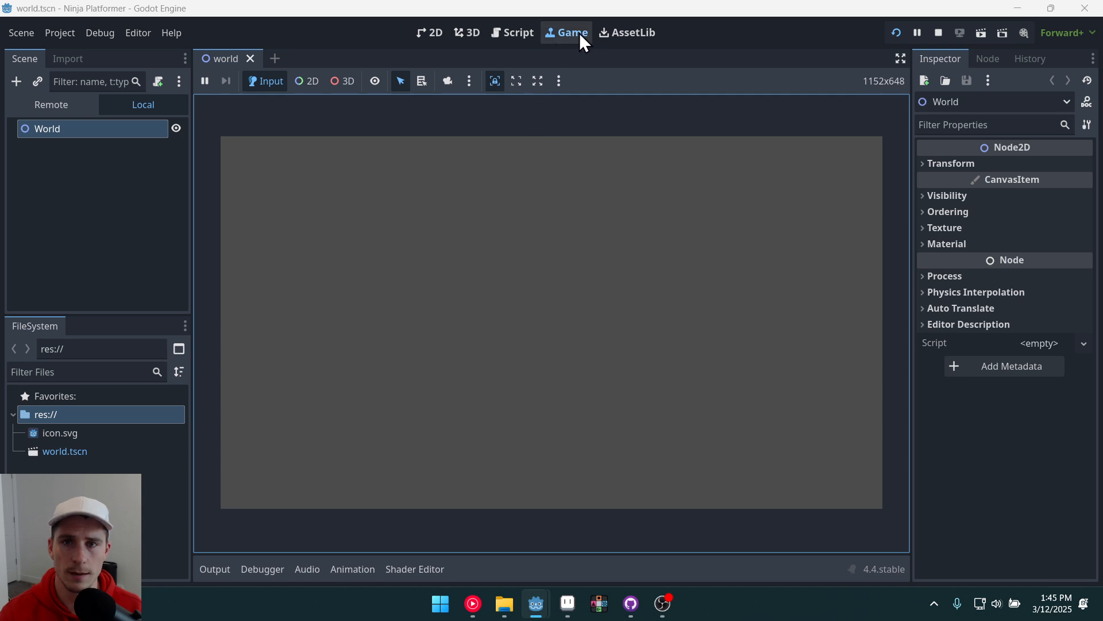
left_click(435, 32)
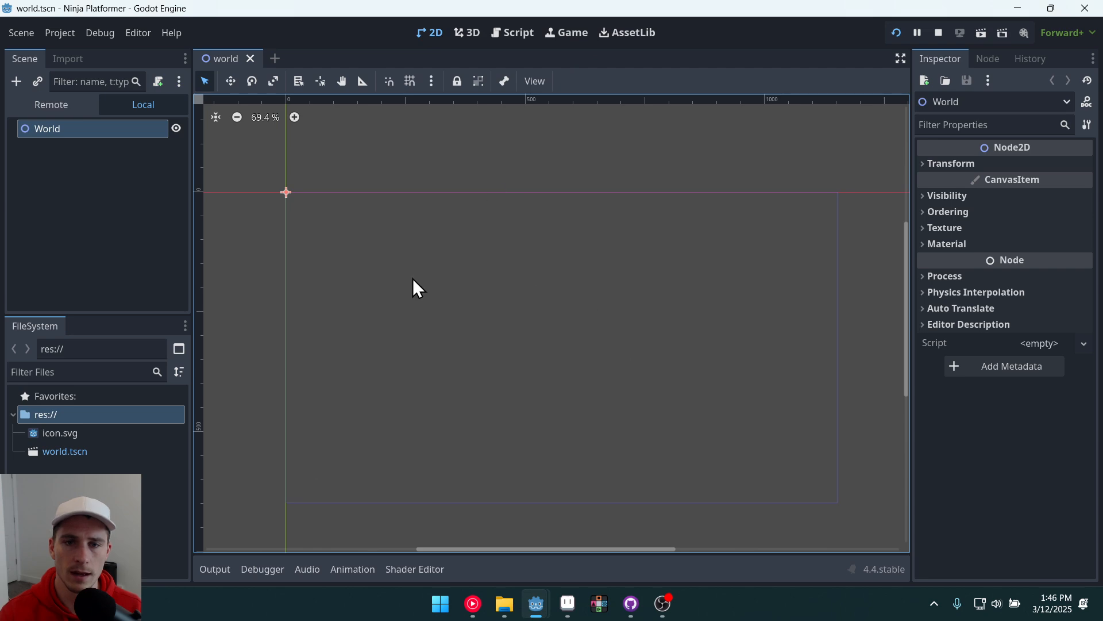
left_click(566, 32)
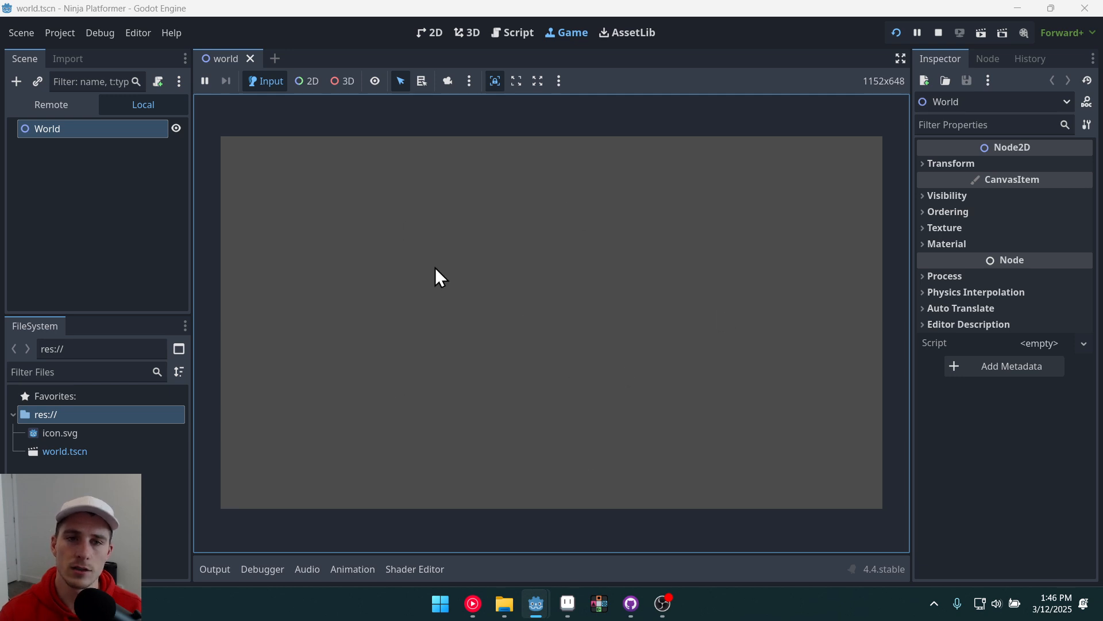
left_click(429, 32)
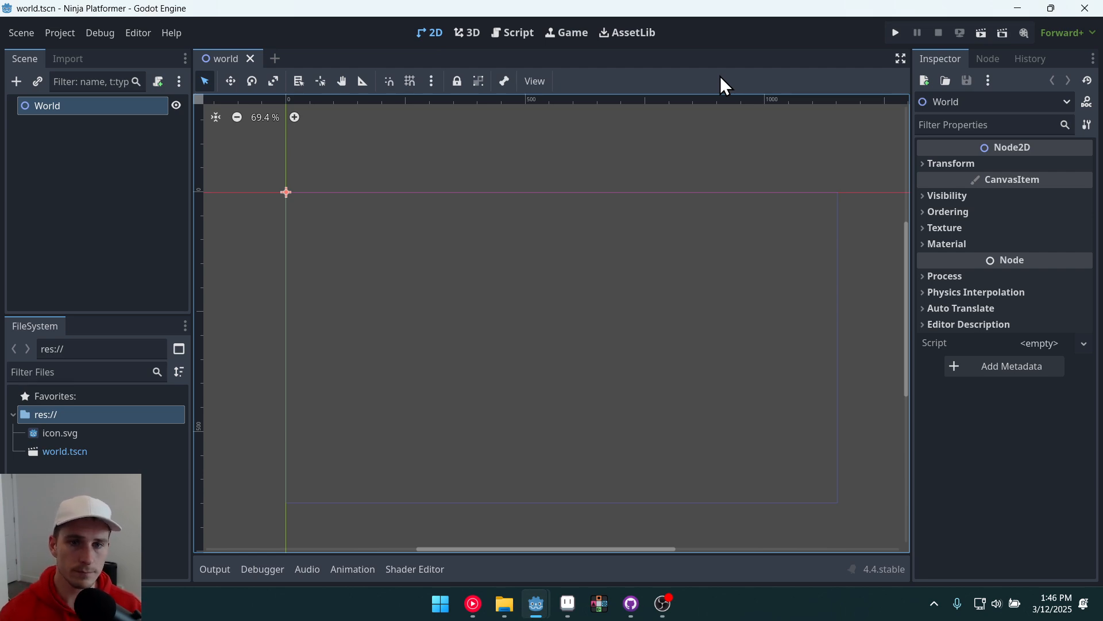
mouse_move(527, 520)
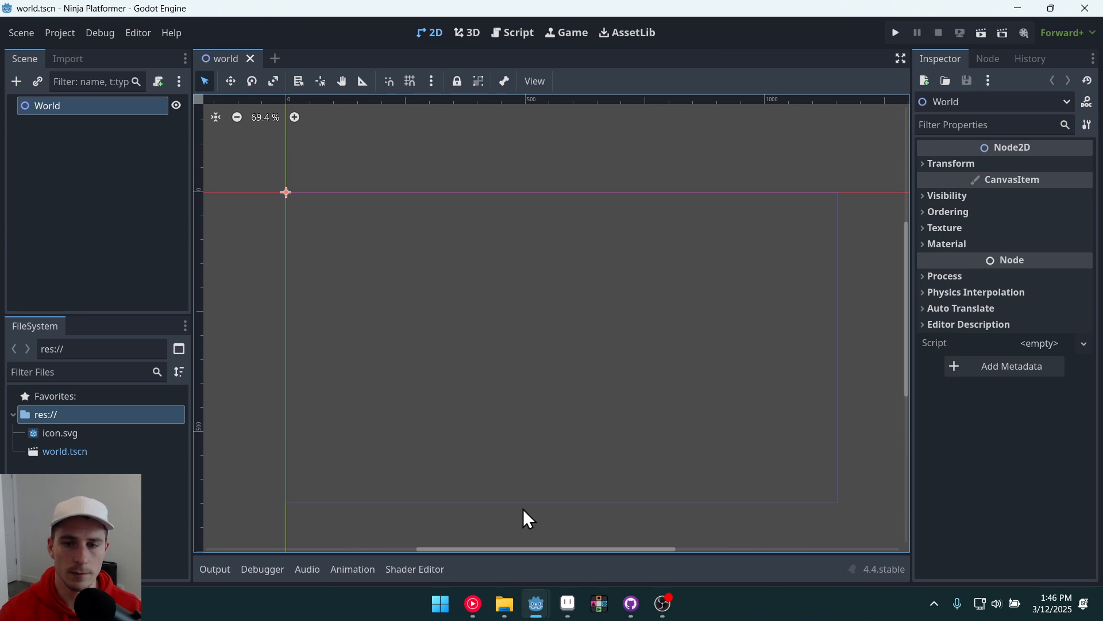
- Select all seven sprite images in the ninja_tutorial_resources folder for import
left_click(503, 604)
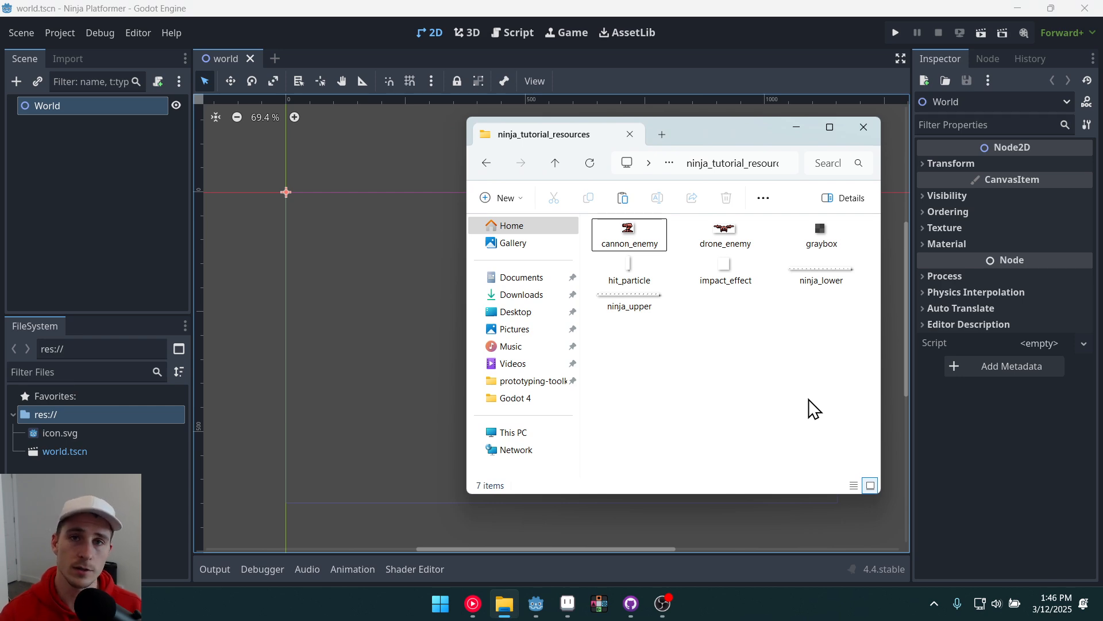
mouse_move(881, 386)
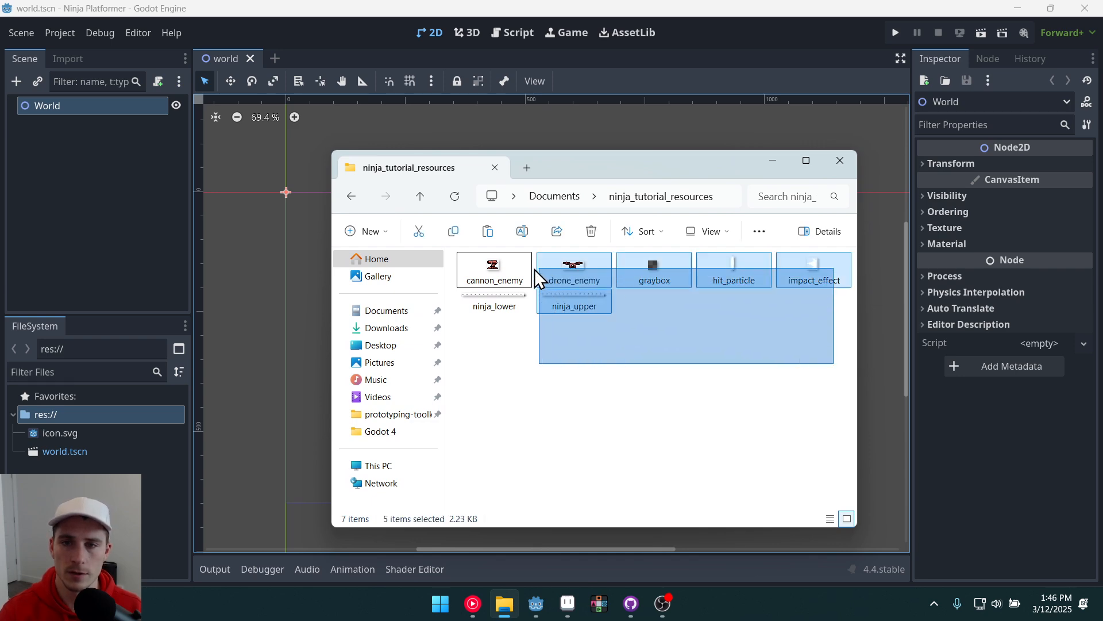
key("ctrl+a")
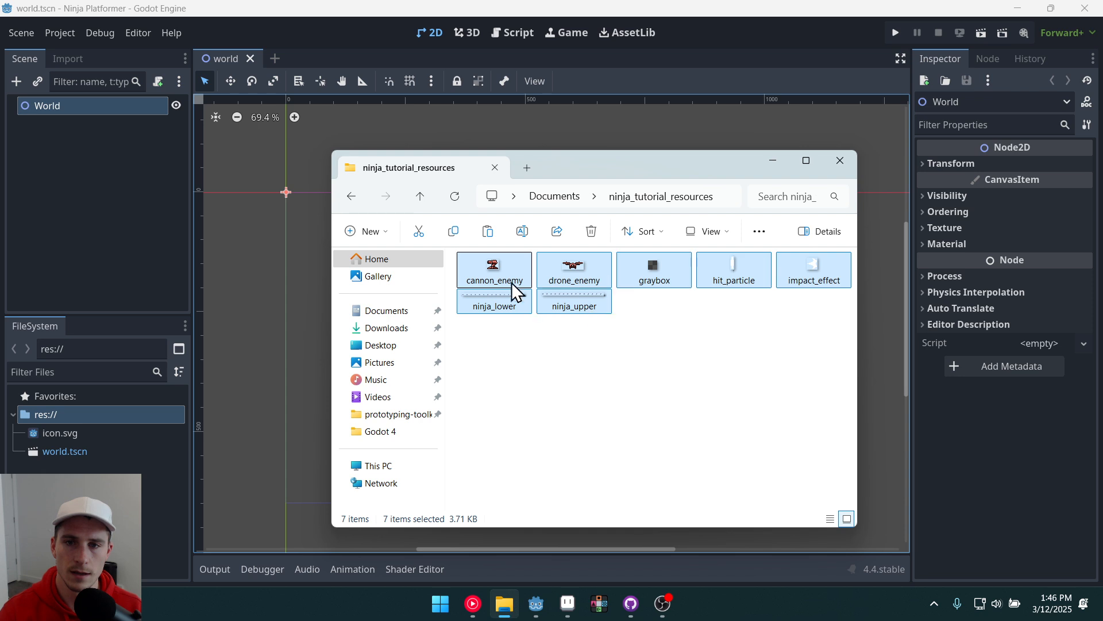
mouse_move(159, 485)
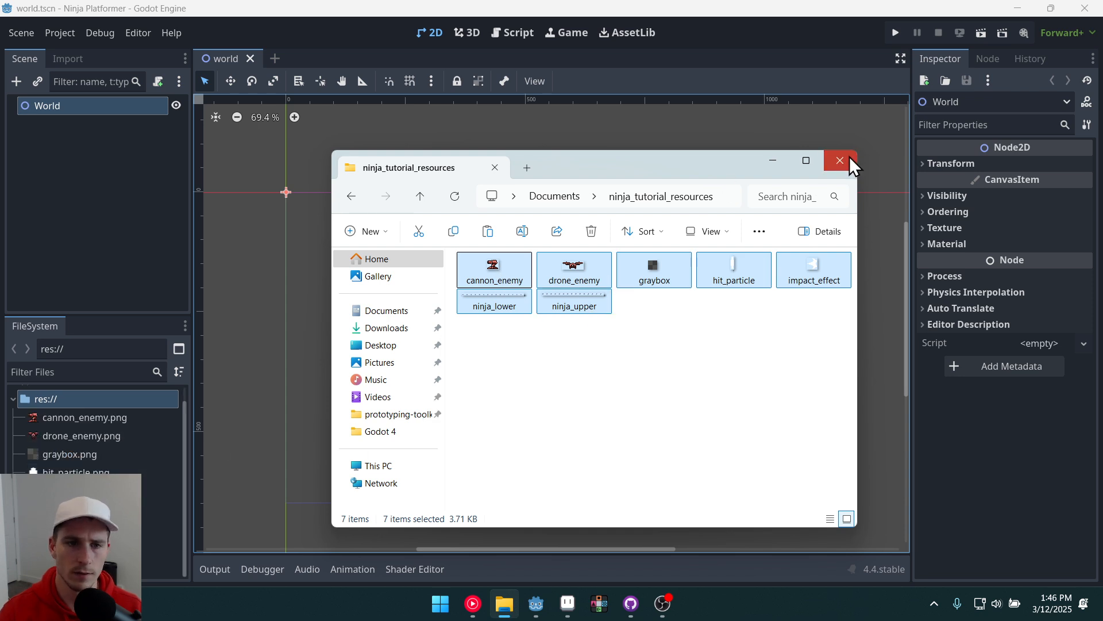
- Close File Explorer to reveal the imported sprite PNGs in the FileSystem dock
left_click(839, 161)
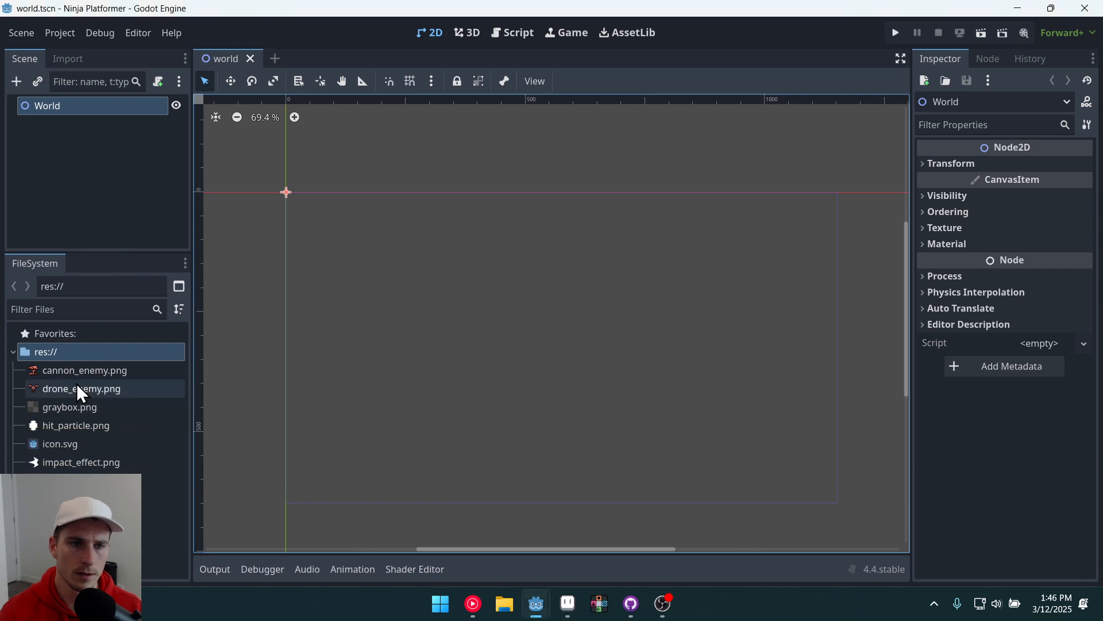
mouse_move(112, 253)
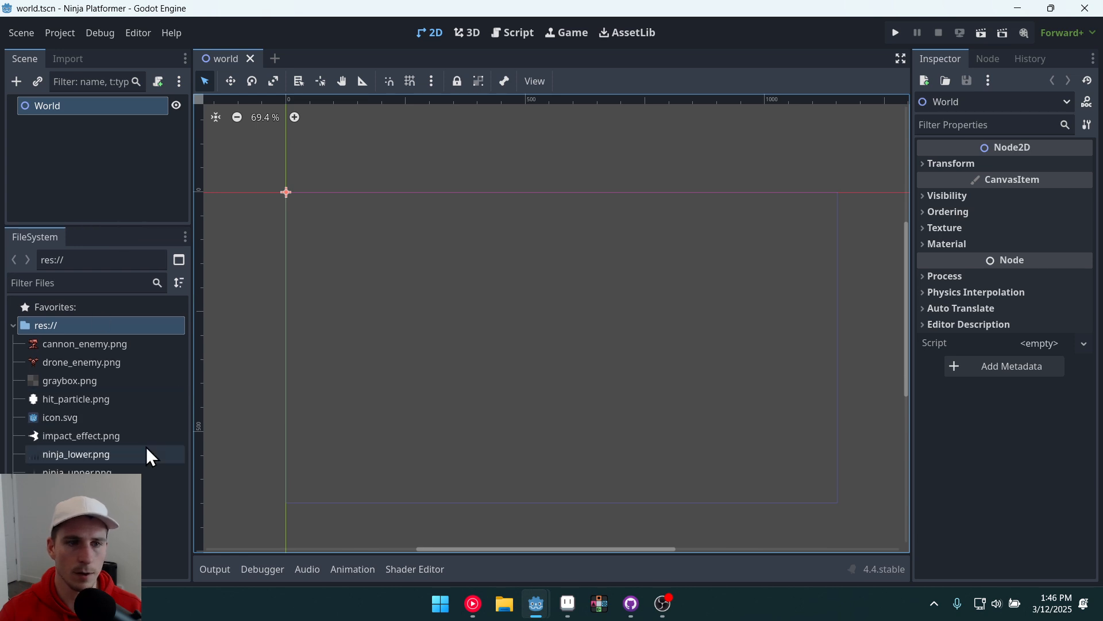
mouse_move(843, 76)
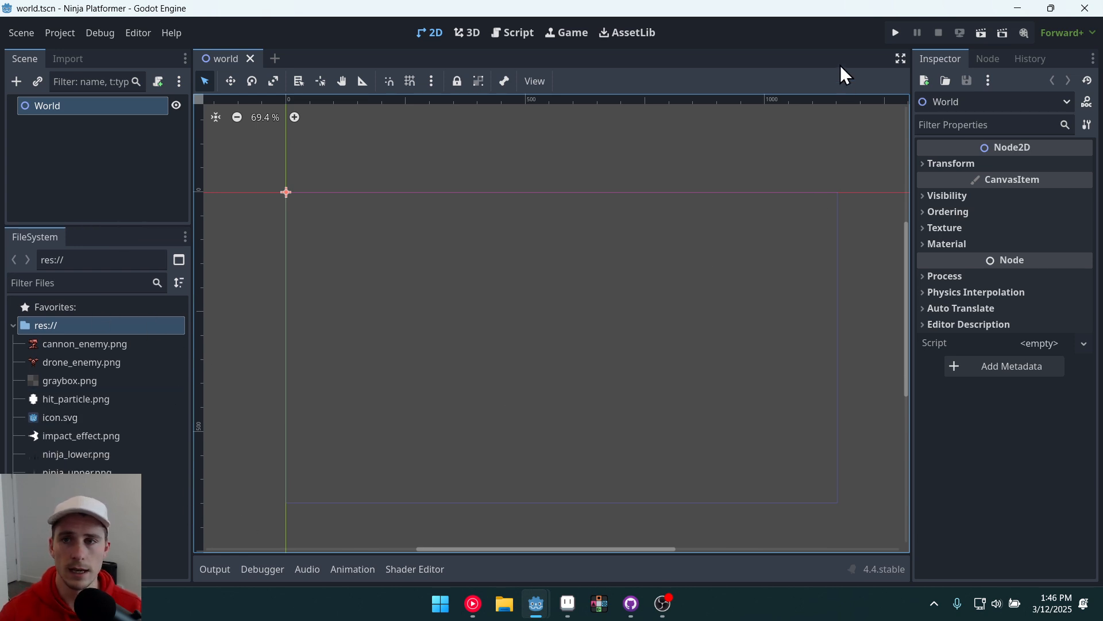
mouse_move(566, 113)
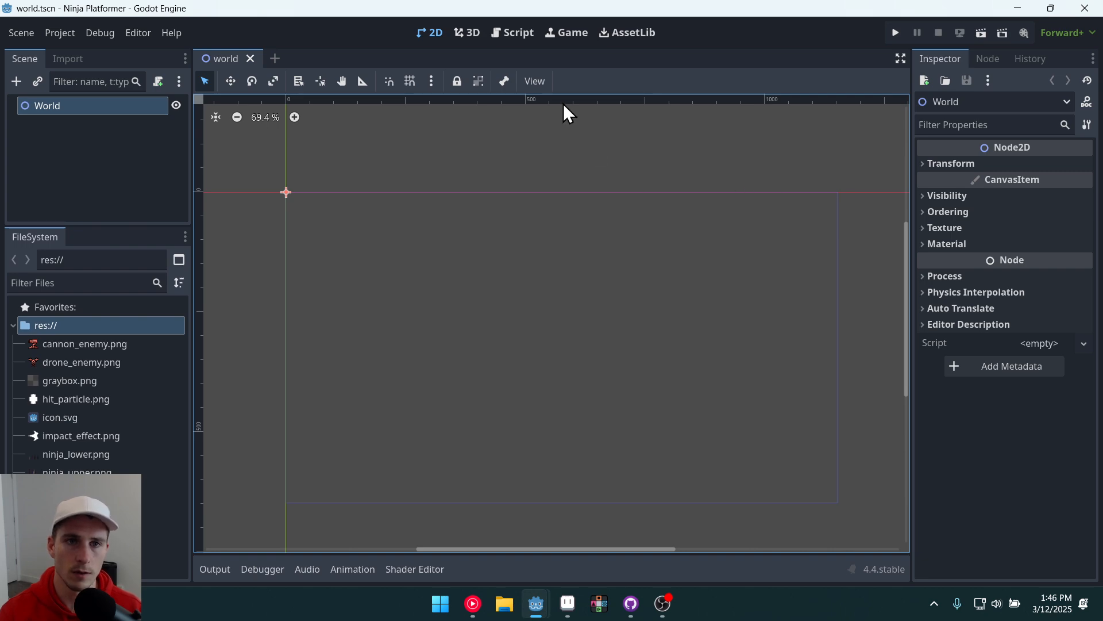
mouse_move(206, 414)
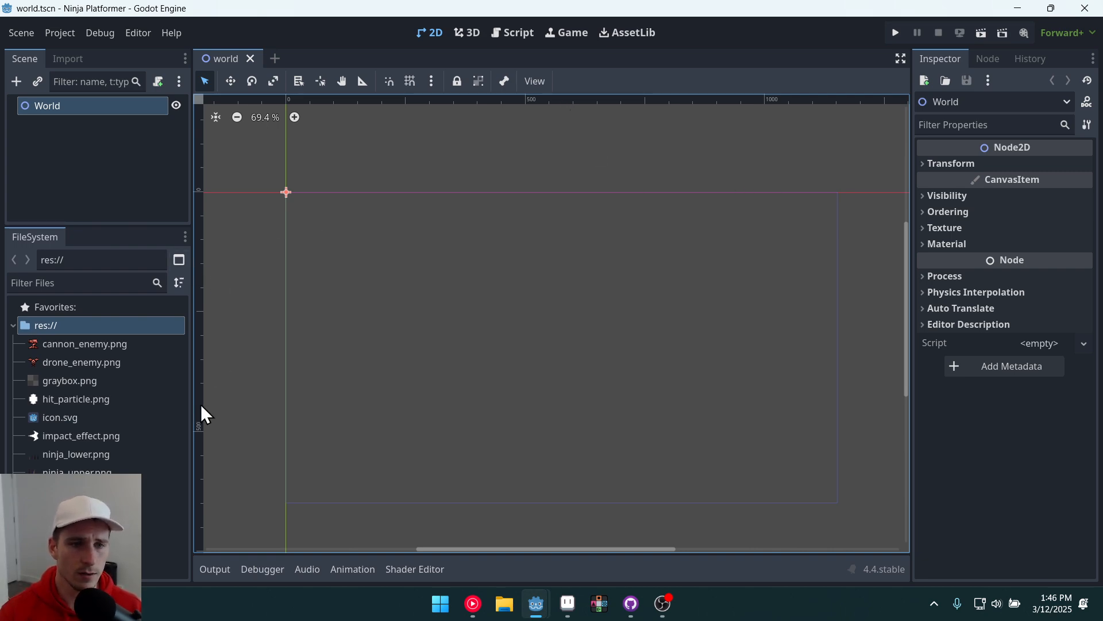
mouse_move(97, 331)
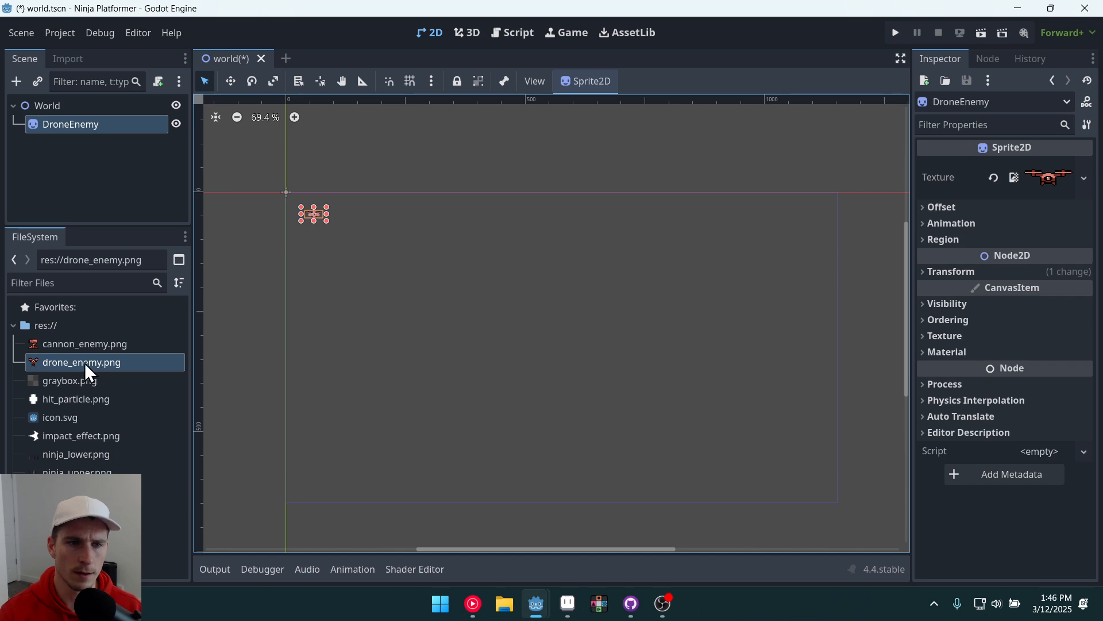
mouse_move(365, 246)
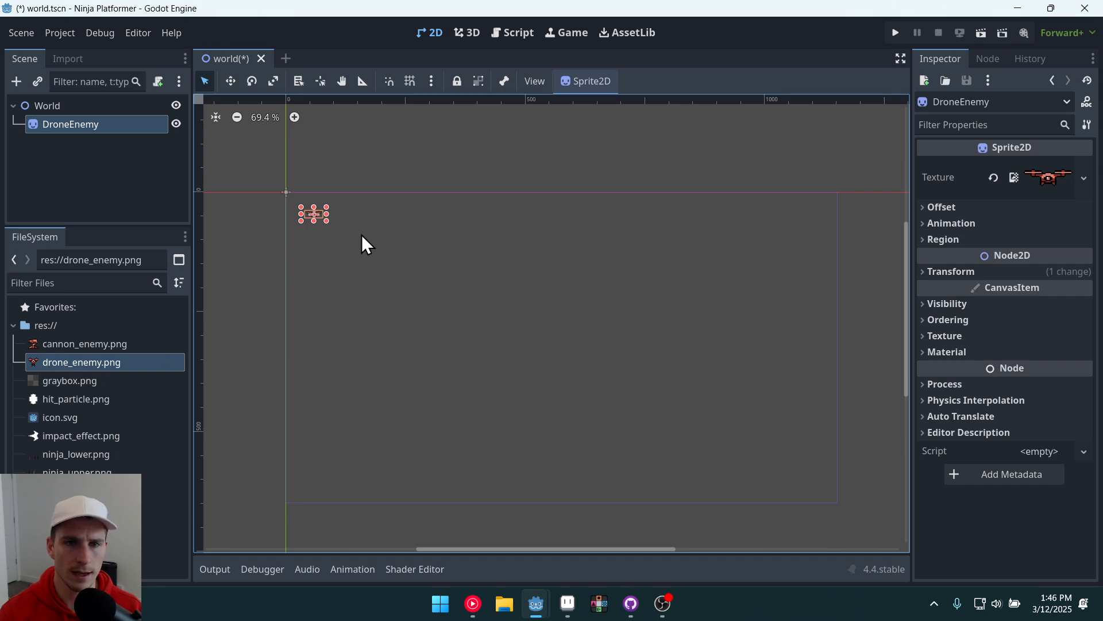
- Run the game to preview the DroneEnemy sprite, then stop it
left_click(896, 32)
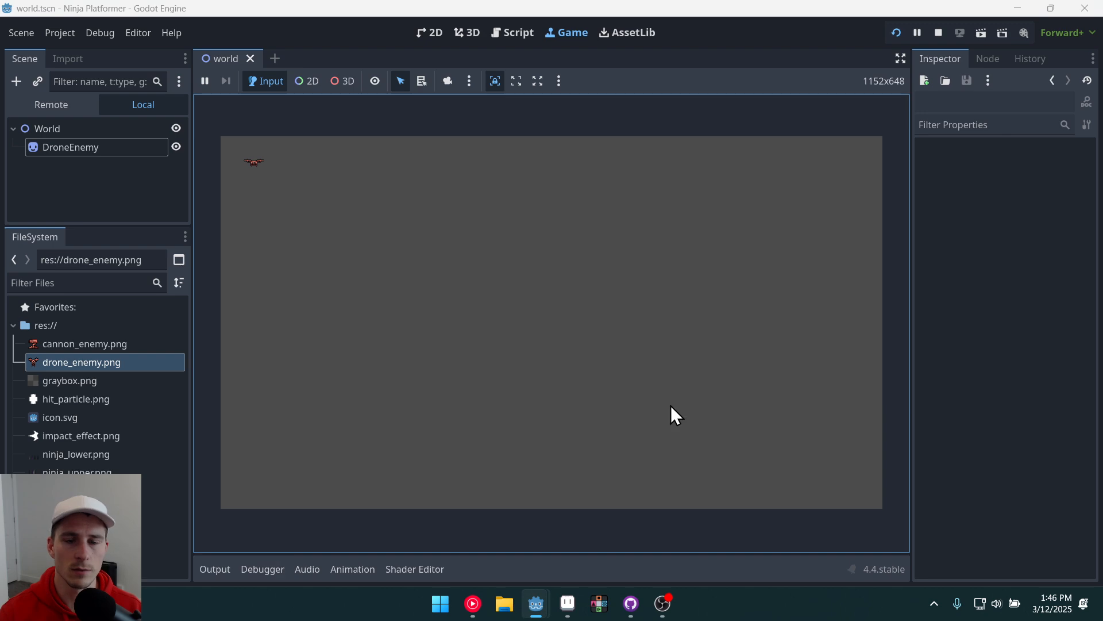
mouse_move(678, 405)
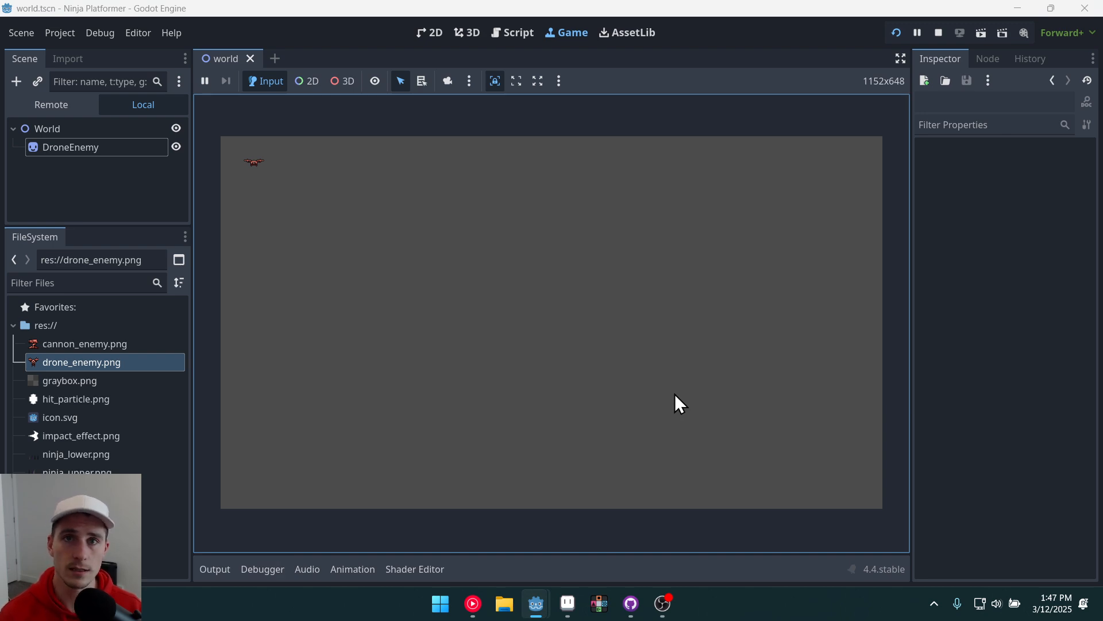
mouse_move(680, 322)
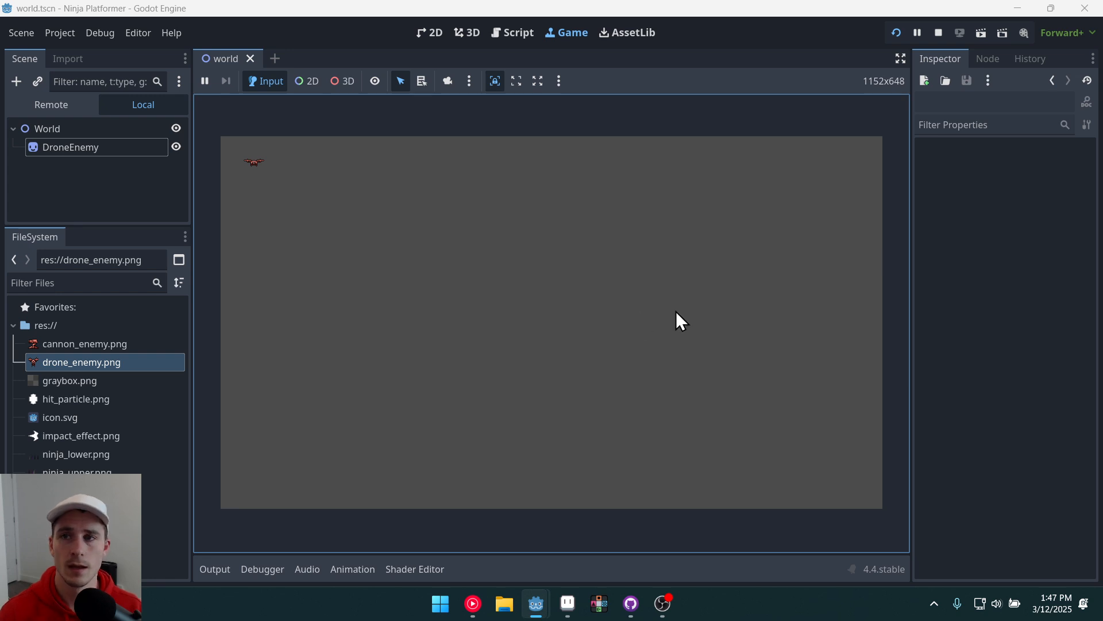
left_click(428, 32)
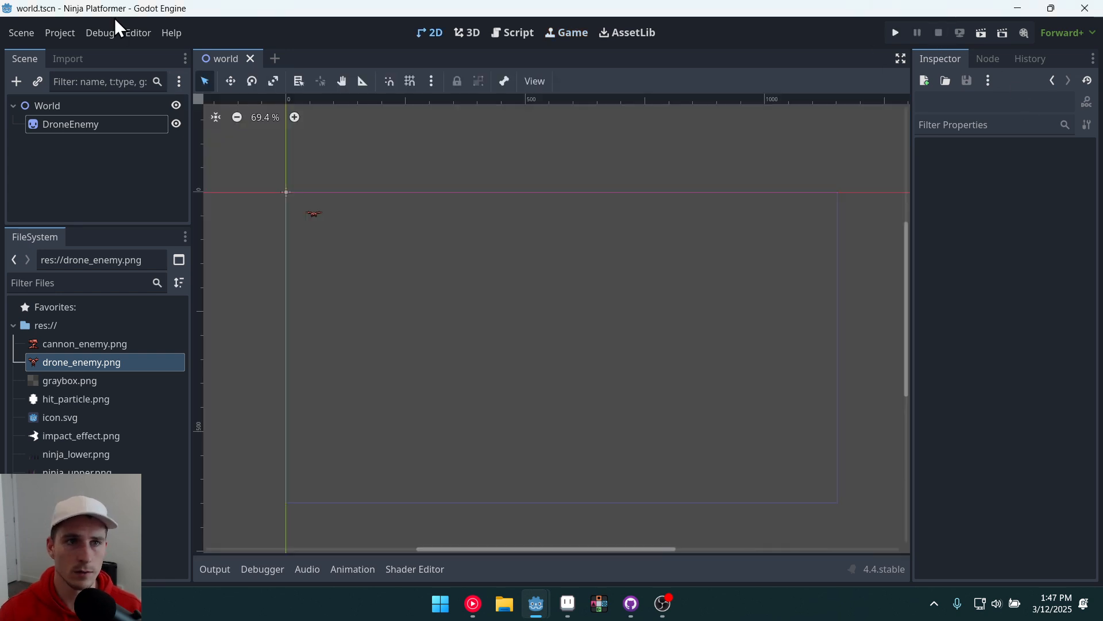
- Set the project viewport size to 320 wide by 180 high in Display > Window
left_click(59, 32)
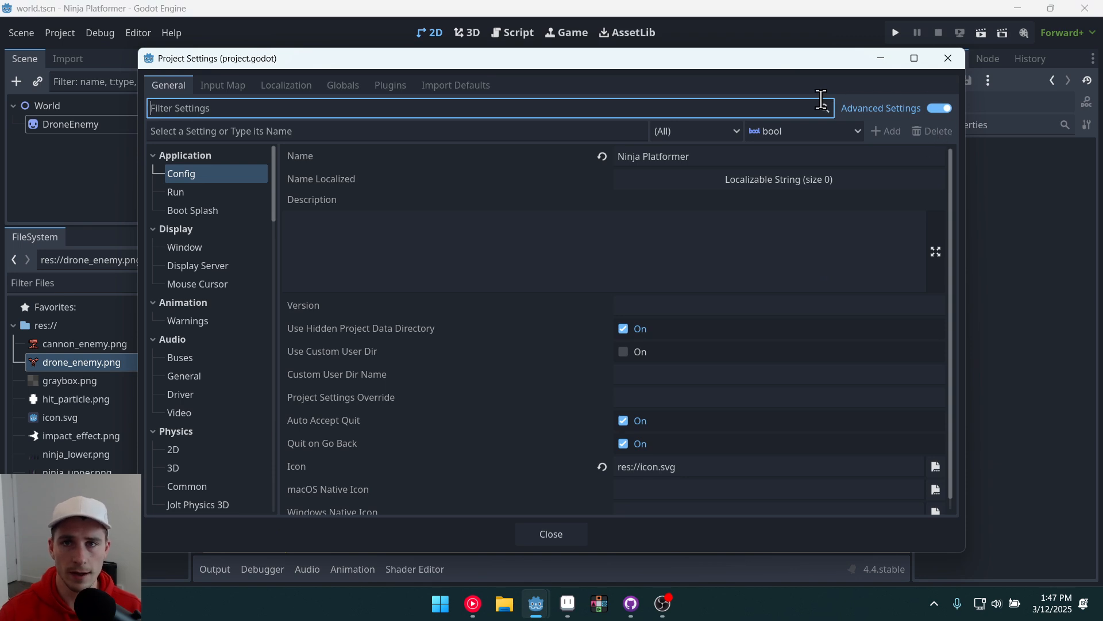
mouse_move(1013, 145)
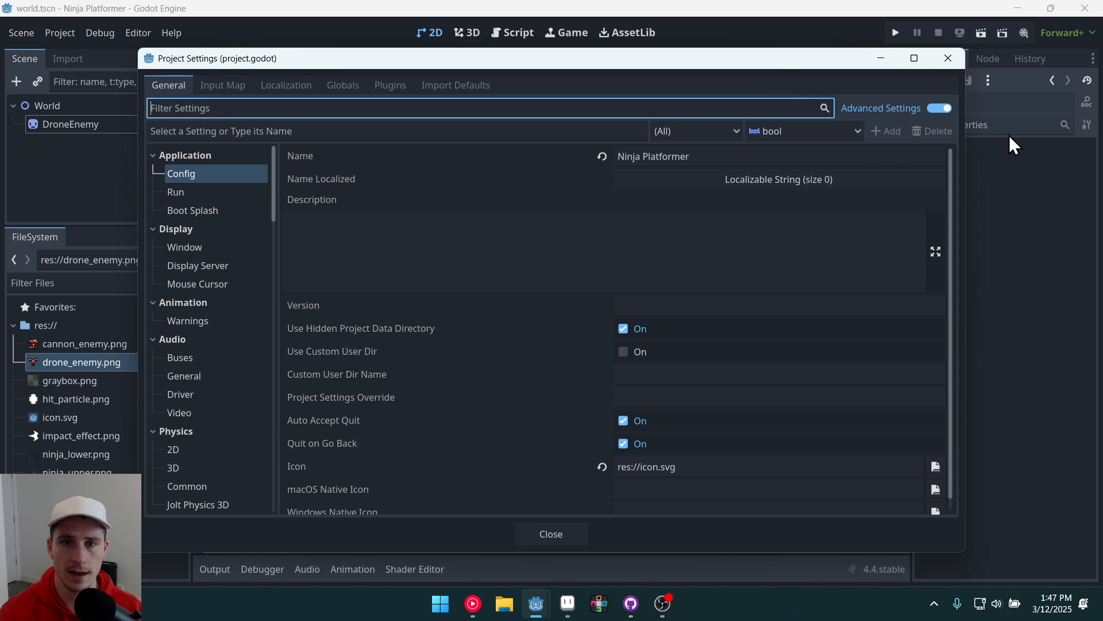
left_click(184, 247)
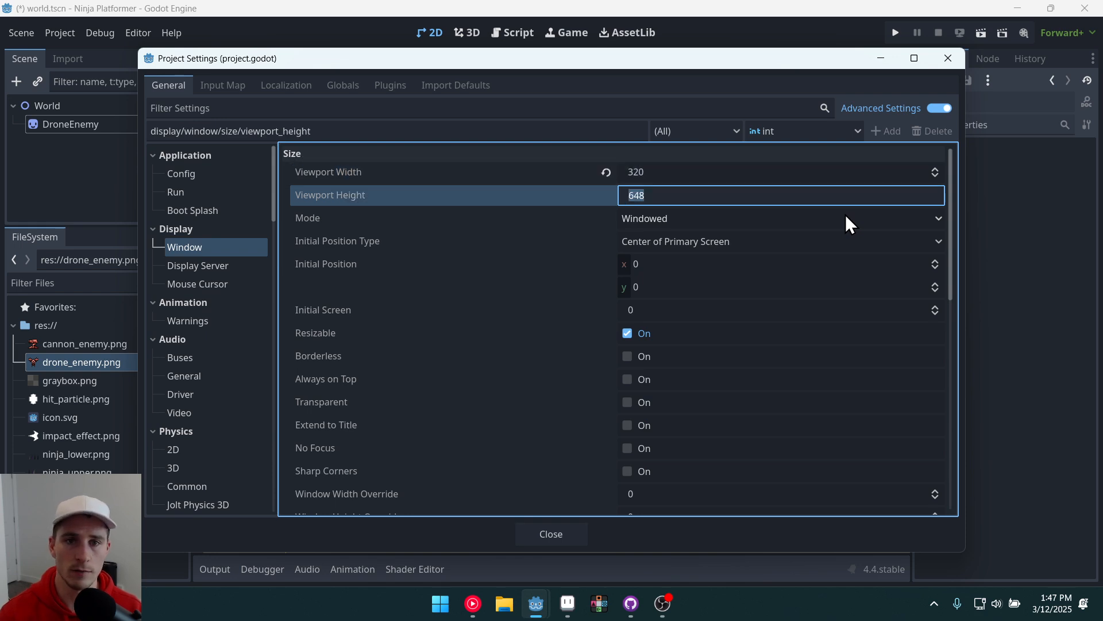
type("180")
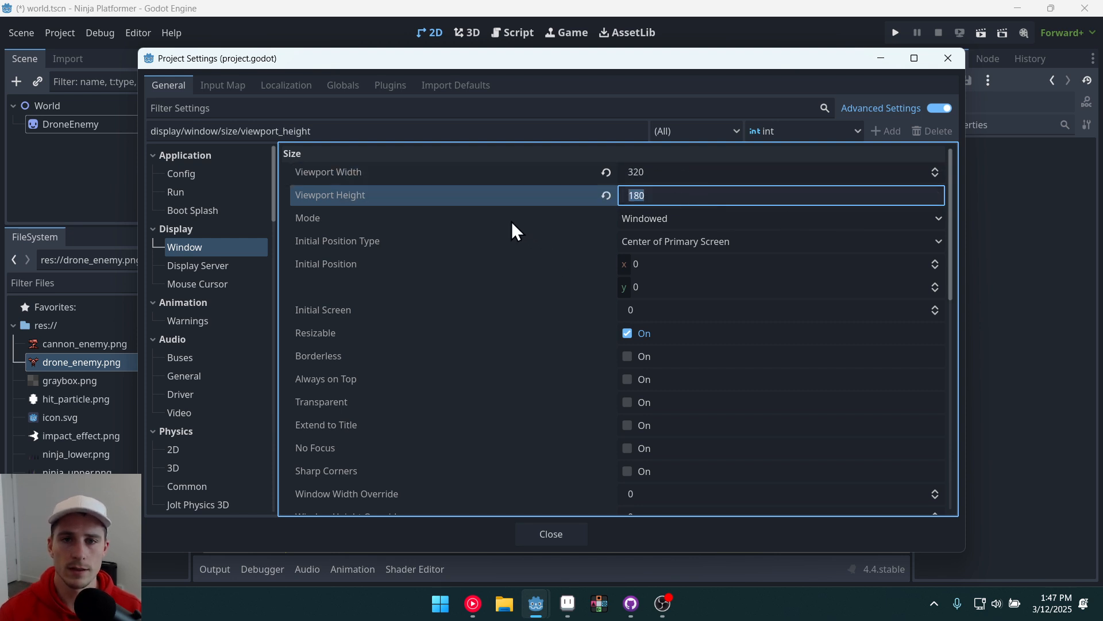
mouse_move(773, 196)
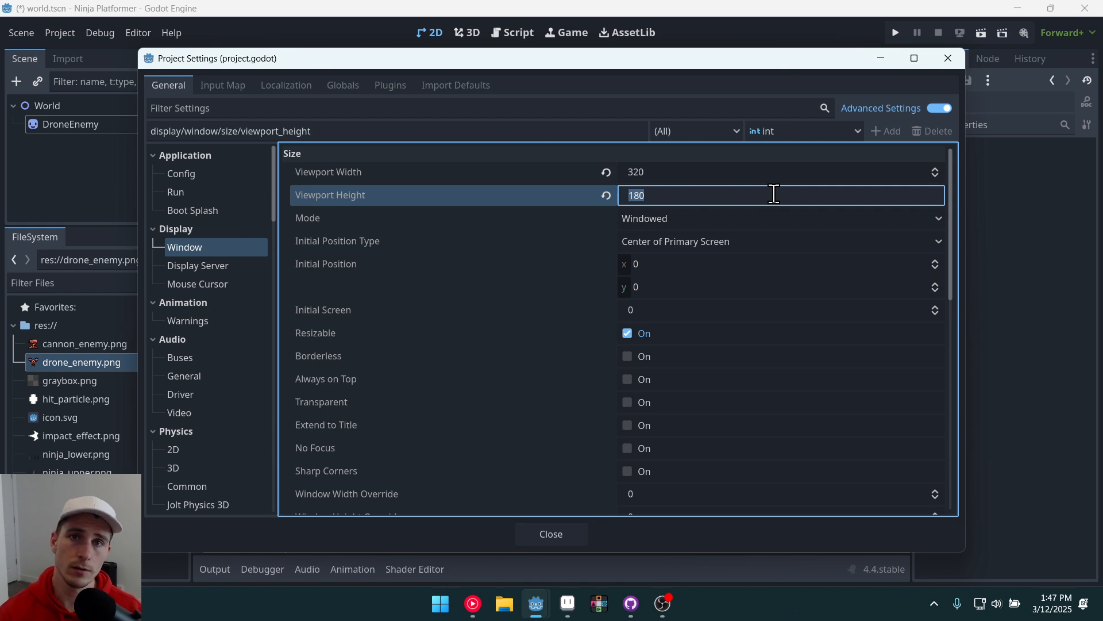
mouse_move(606, 281)
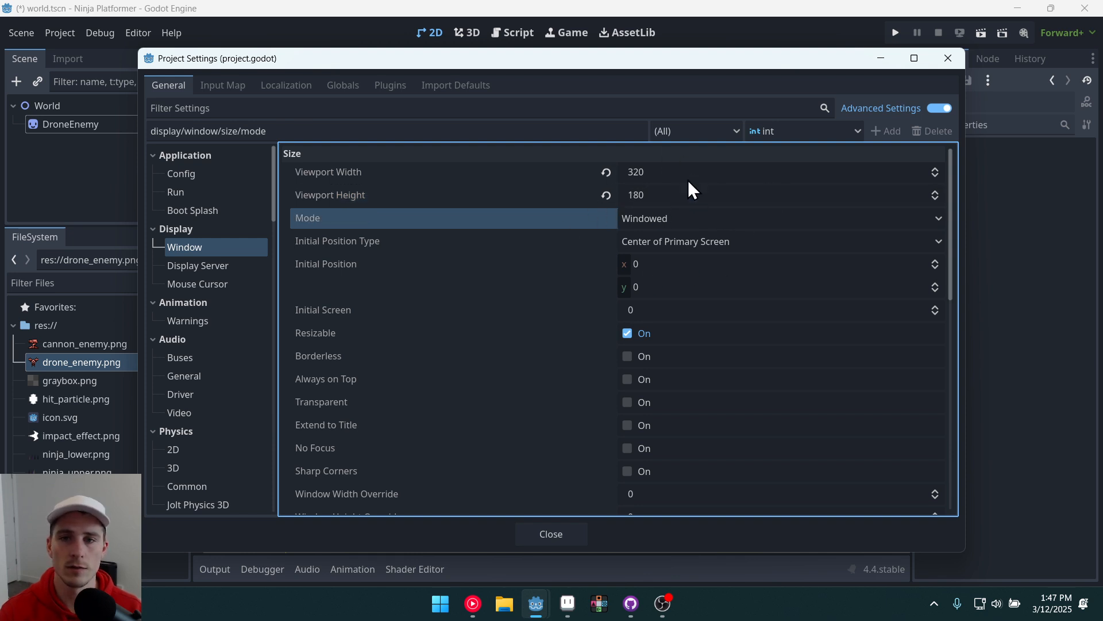
scroll("down", 3)
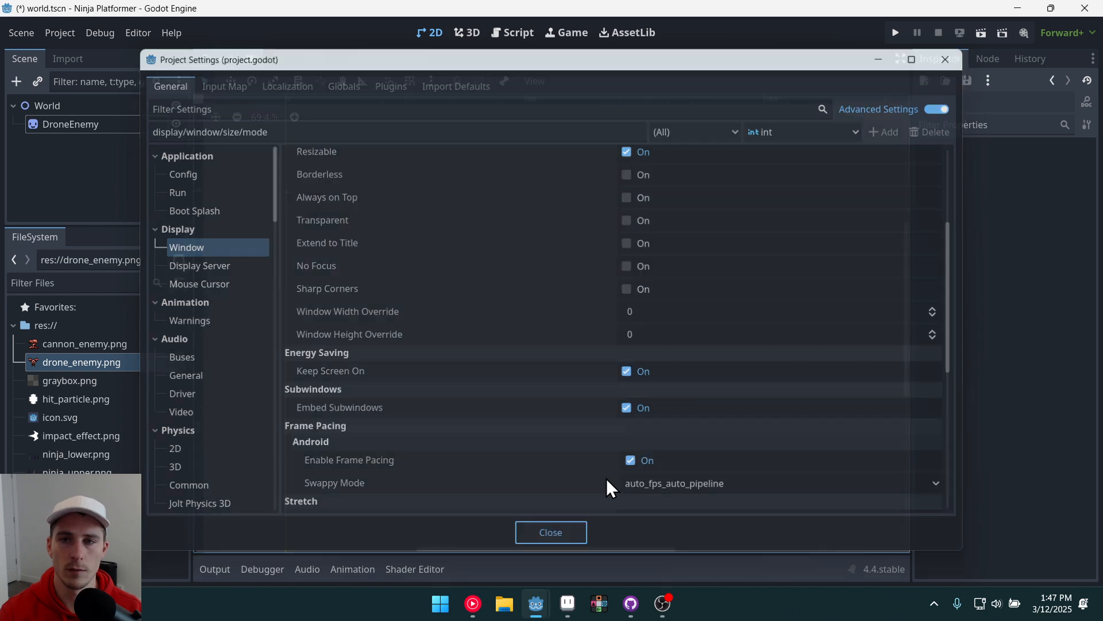
- Close Project Settings and run the game in the new 320x180 viewport
left_click(551, 531)
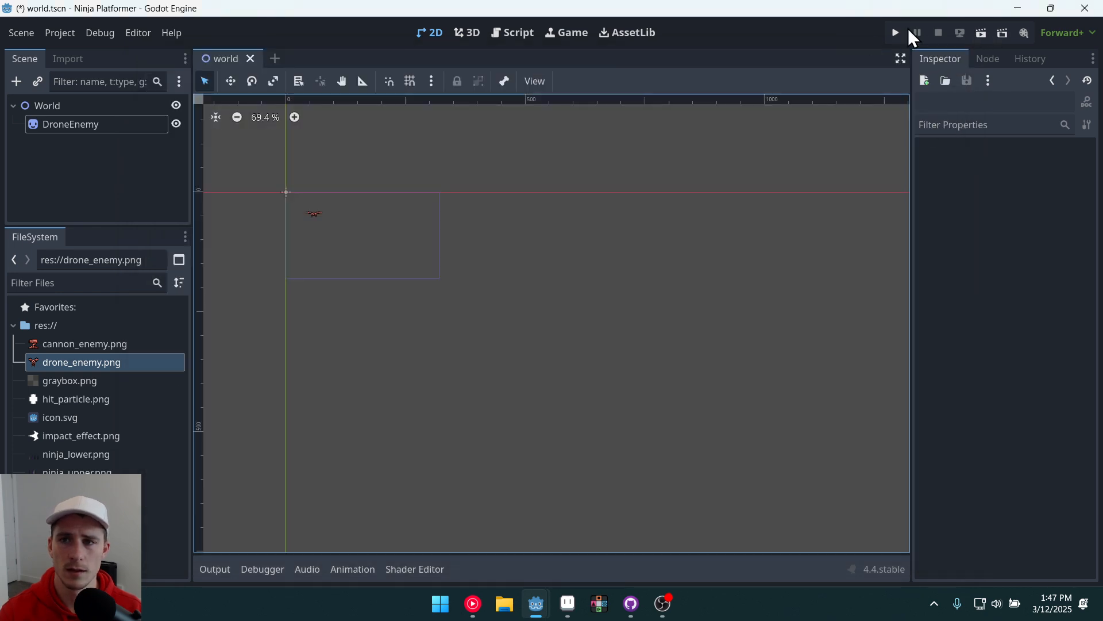
left_click(895, 32)
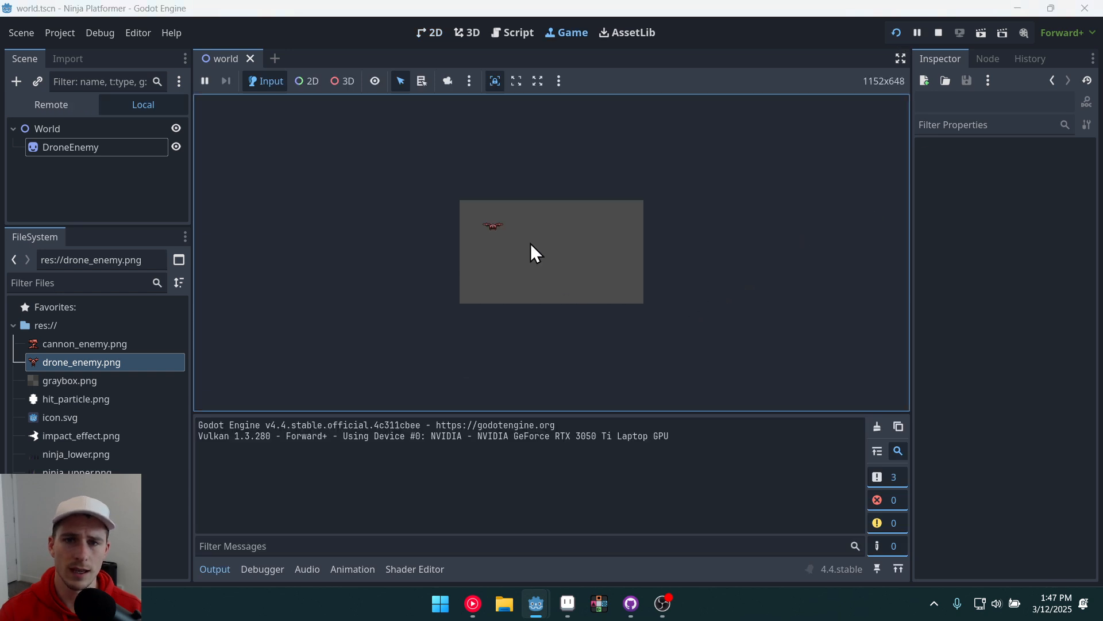
mouse_move(695, 316)
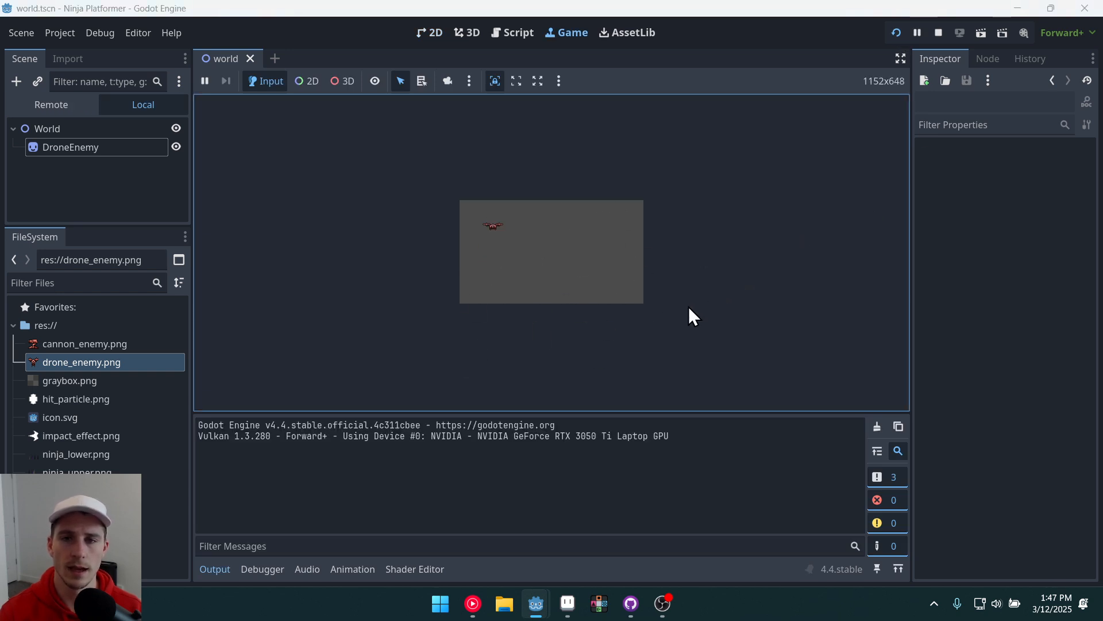
mouse_move(59, 32)
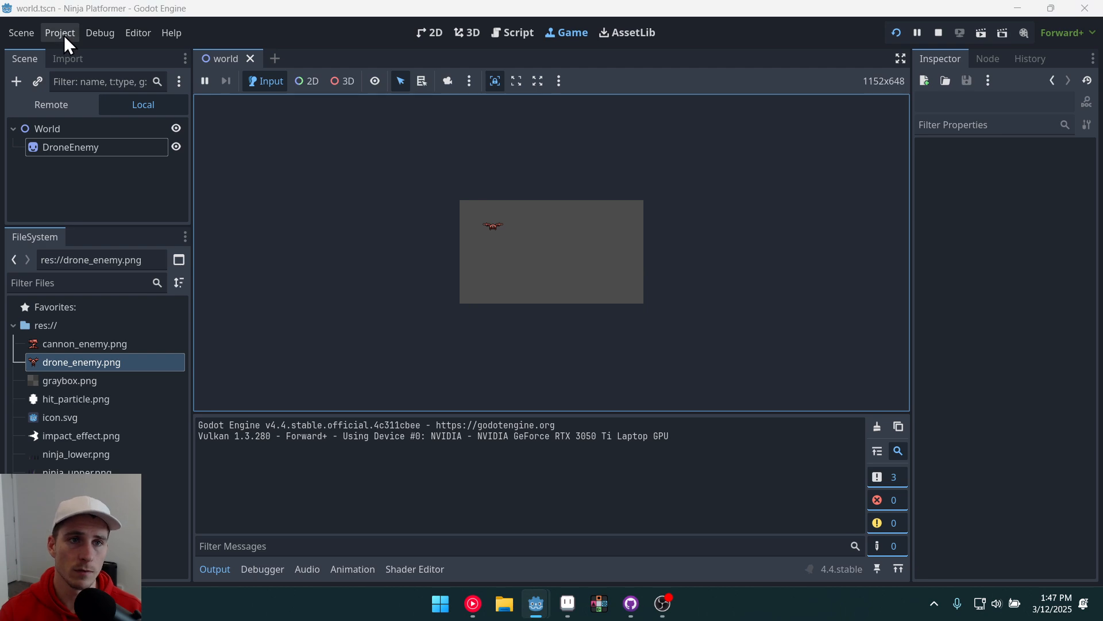
- Set the window size override to 1280 wide by 720 high
left_click(59, 33)
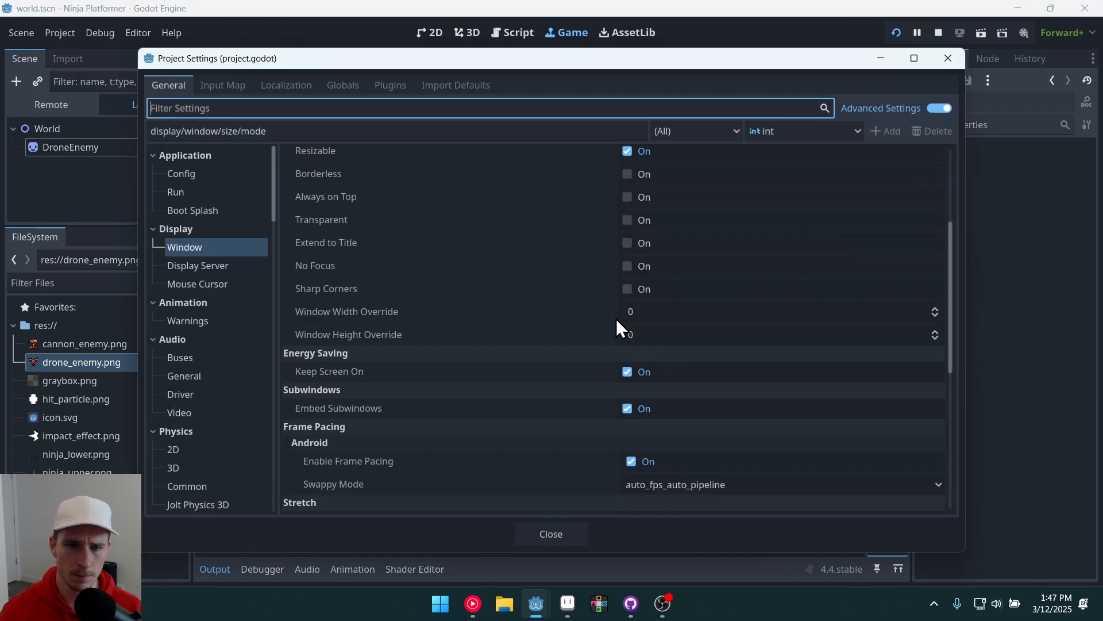
left_click(739, 311)
type("7")
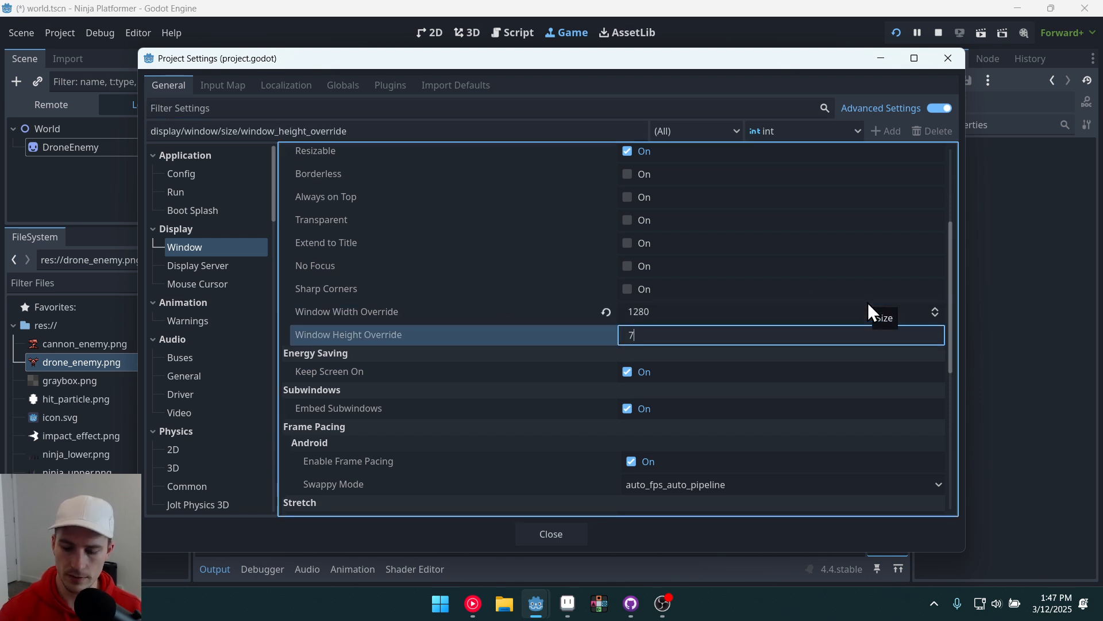
type("20")
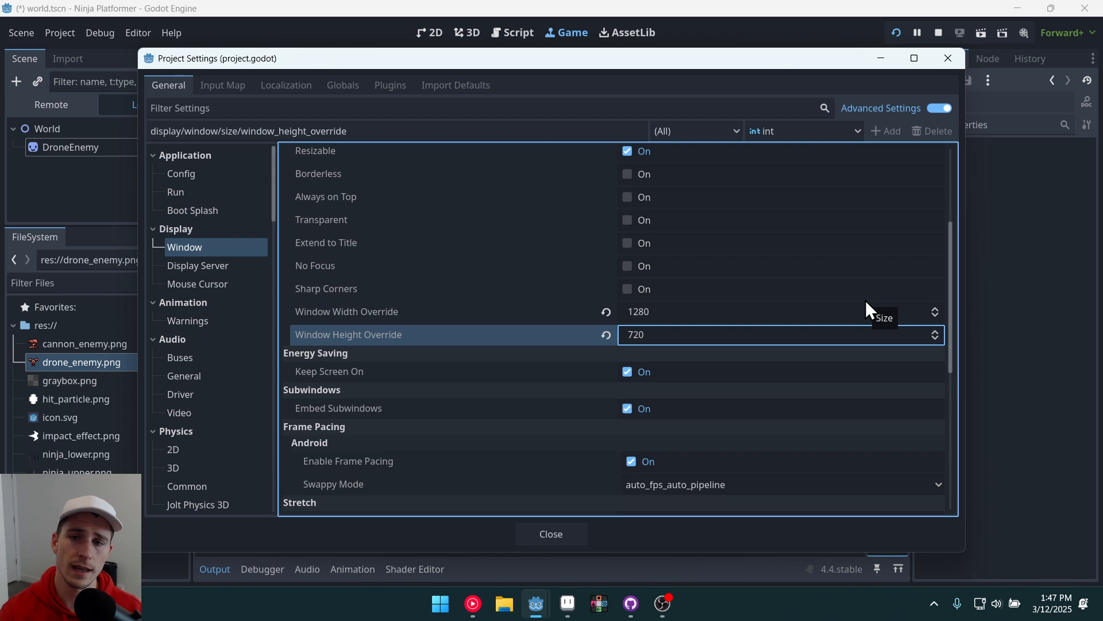
scroll("up", 3)
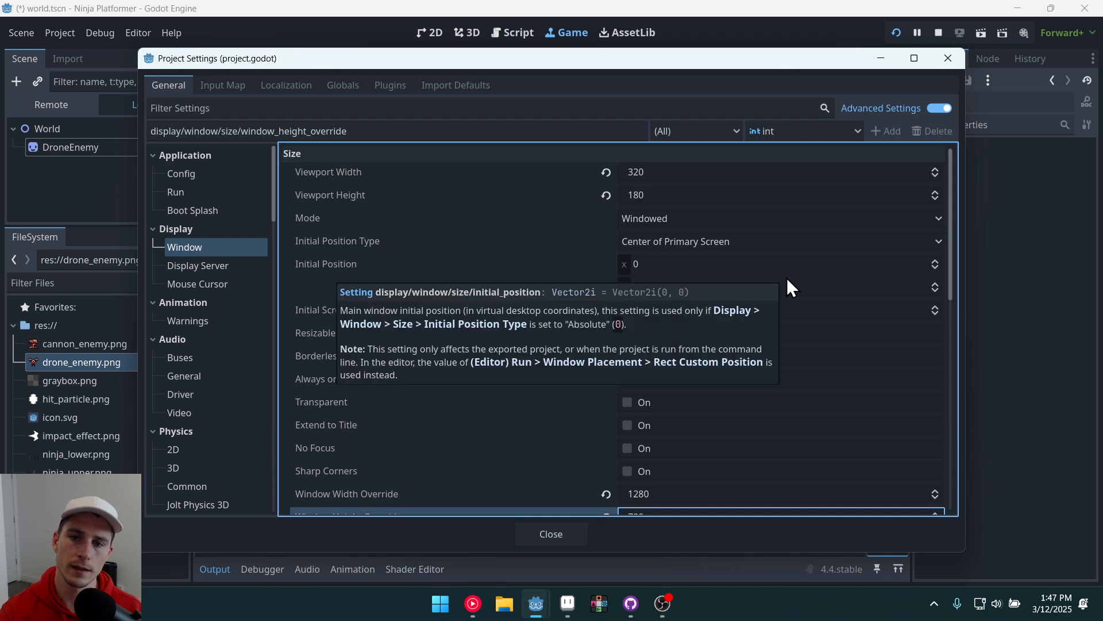
scroll("down", 3)
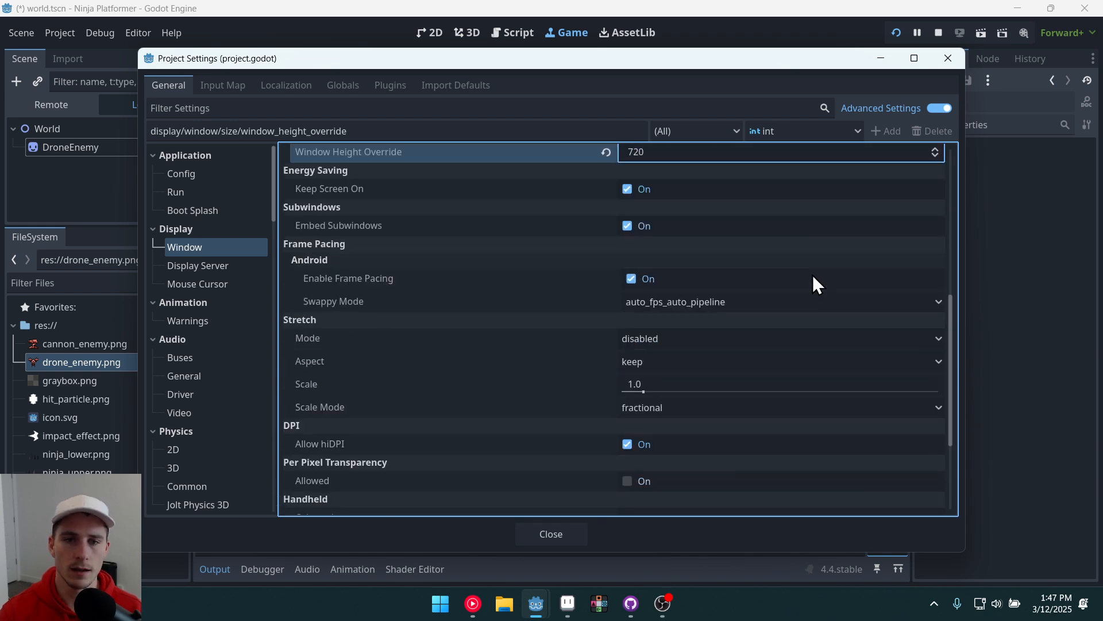
- Set the stretch mode to canvas_items
left_click(780, 338)
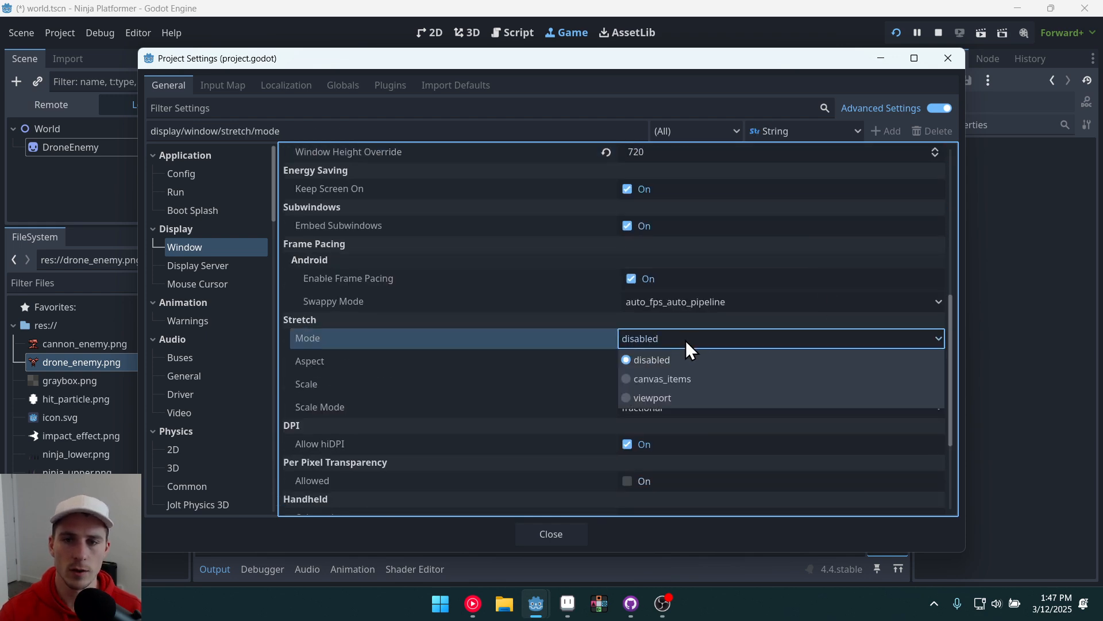
left_click(660, 378)
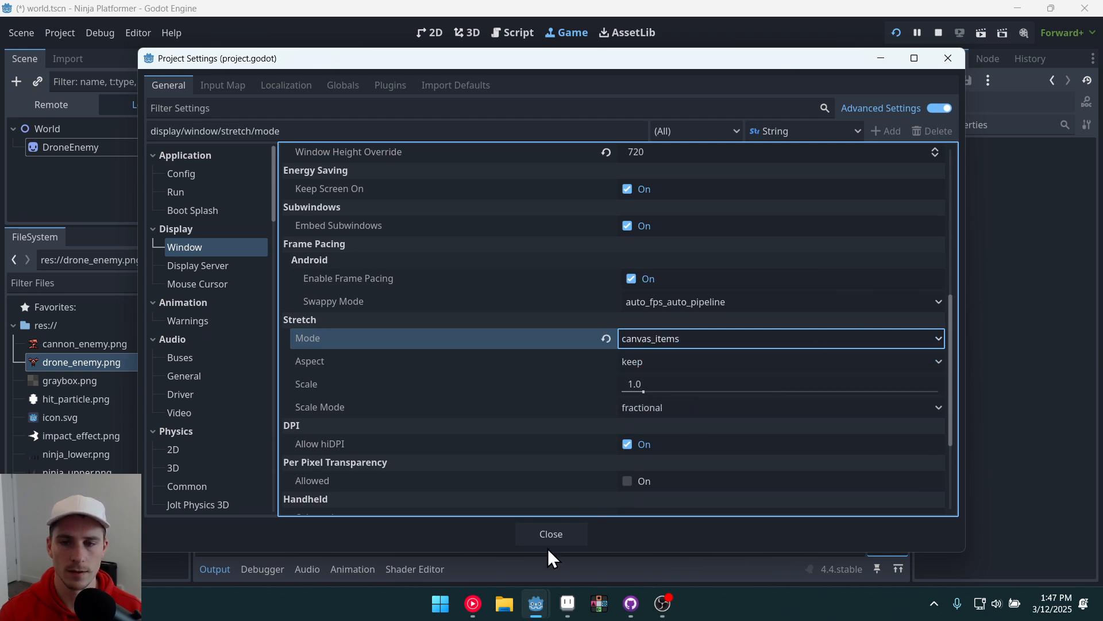
- Close Project Settings and stop the game to return to the 2D scene view
left_click(551, 534)
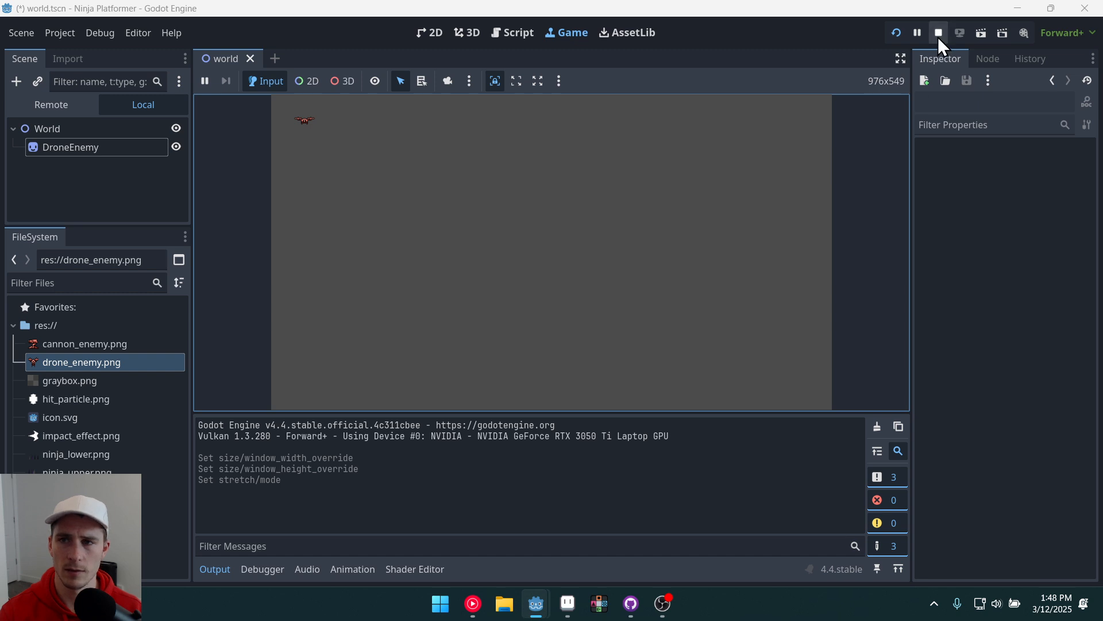
left_click(940, 32)
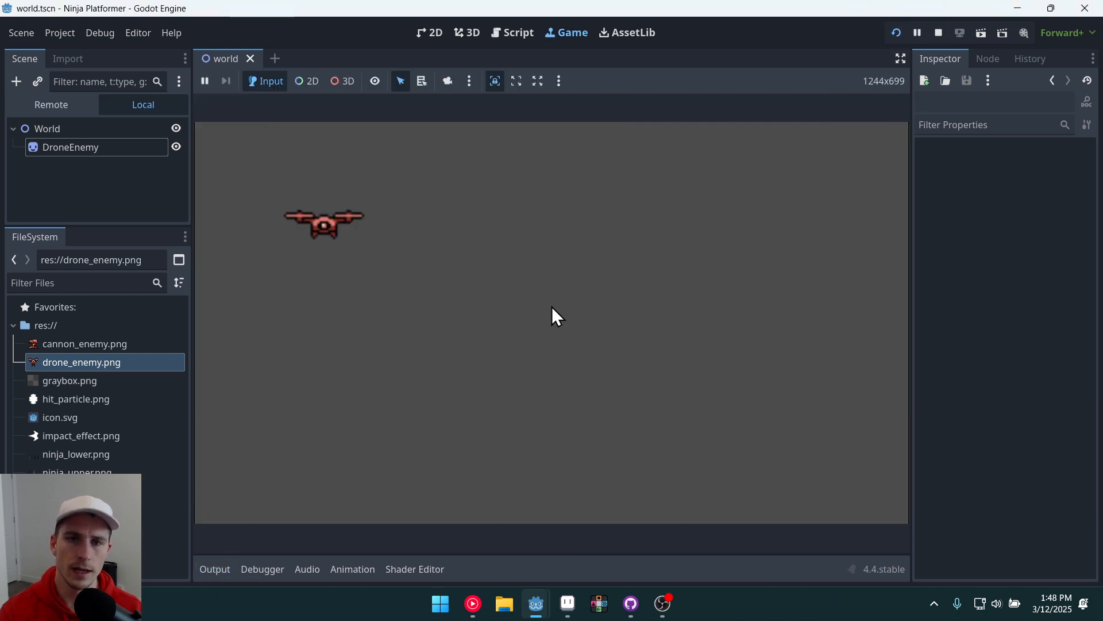
mouse_move(729, 373)
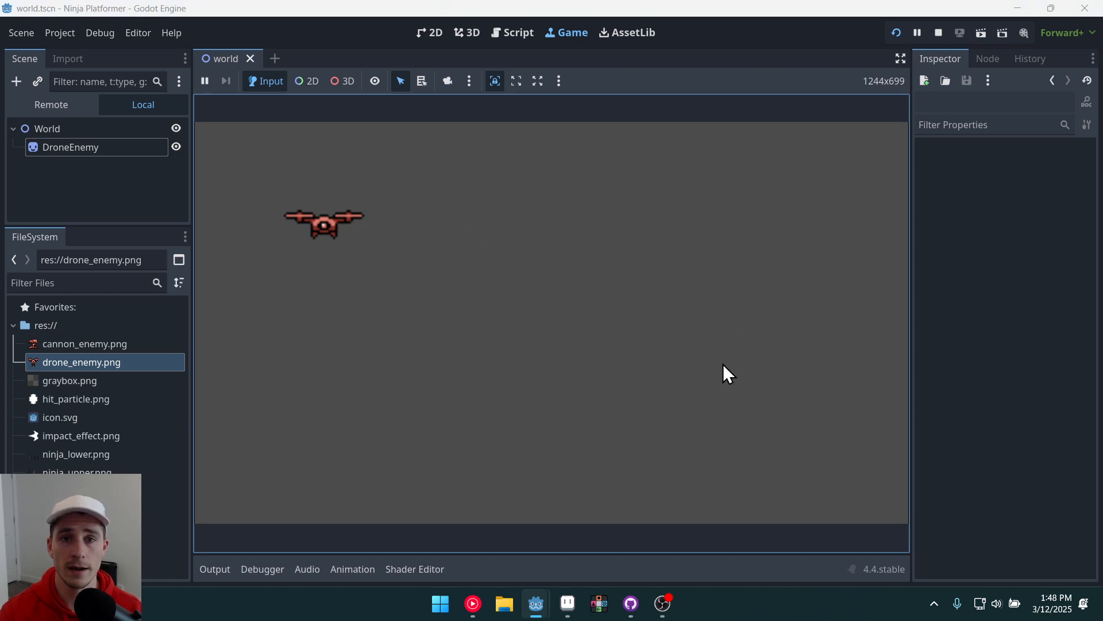
mouse_move(350, 238)
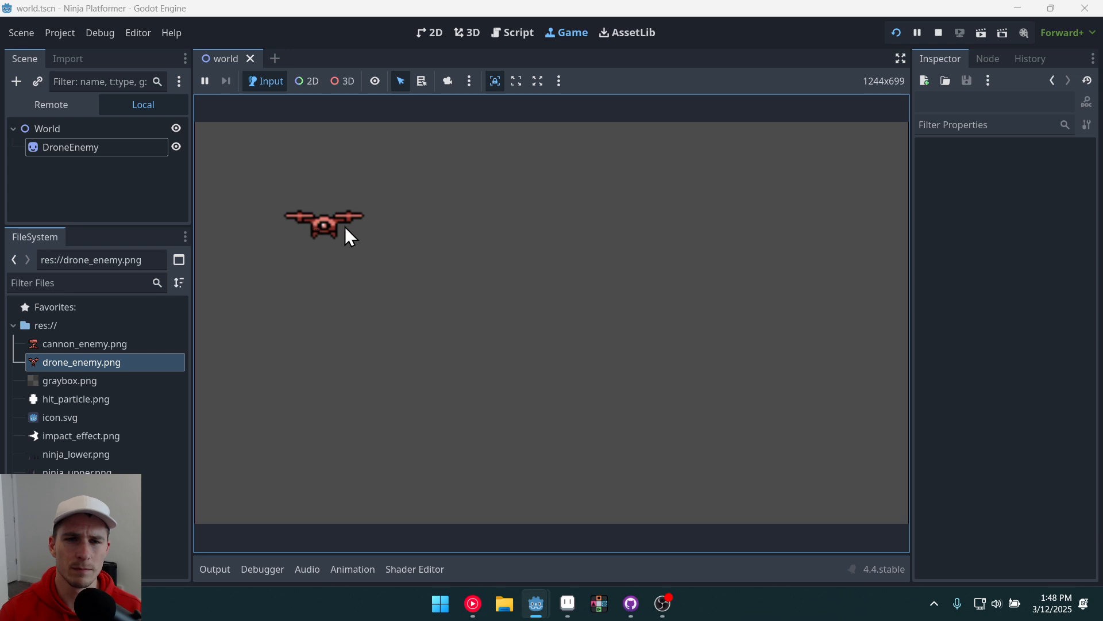
mouse_move(372, 245)
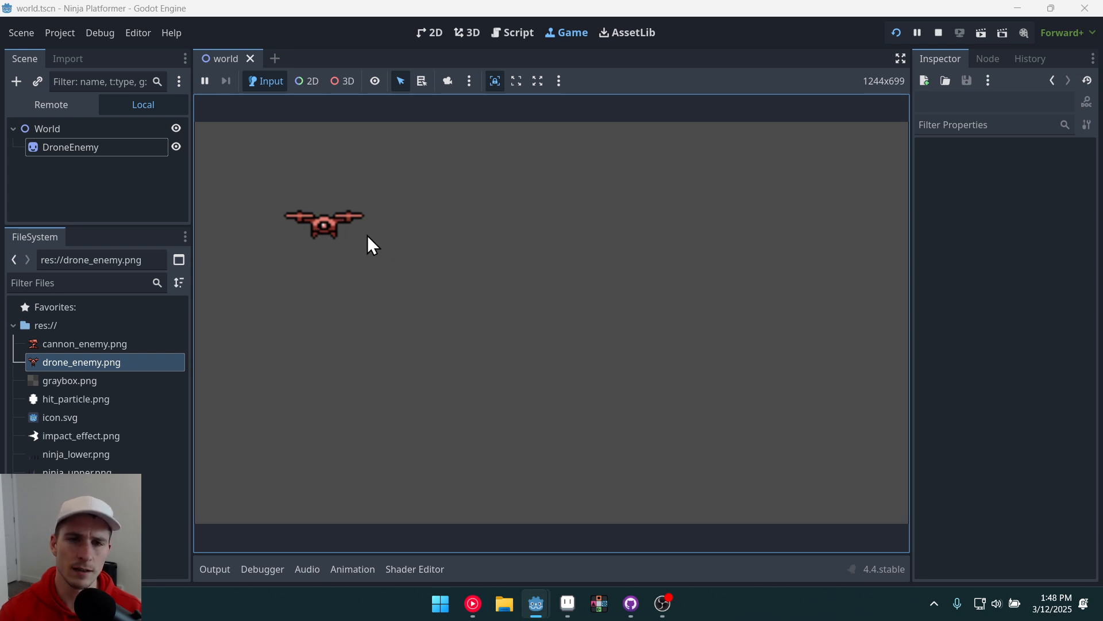
mouse_move(725, 257)
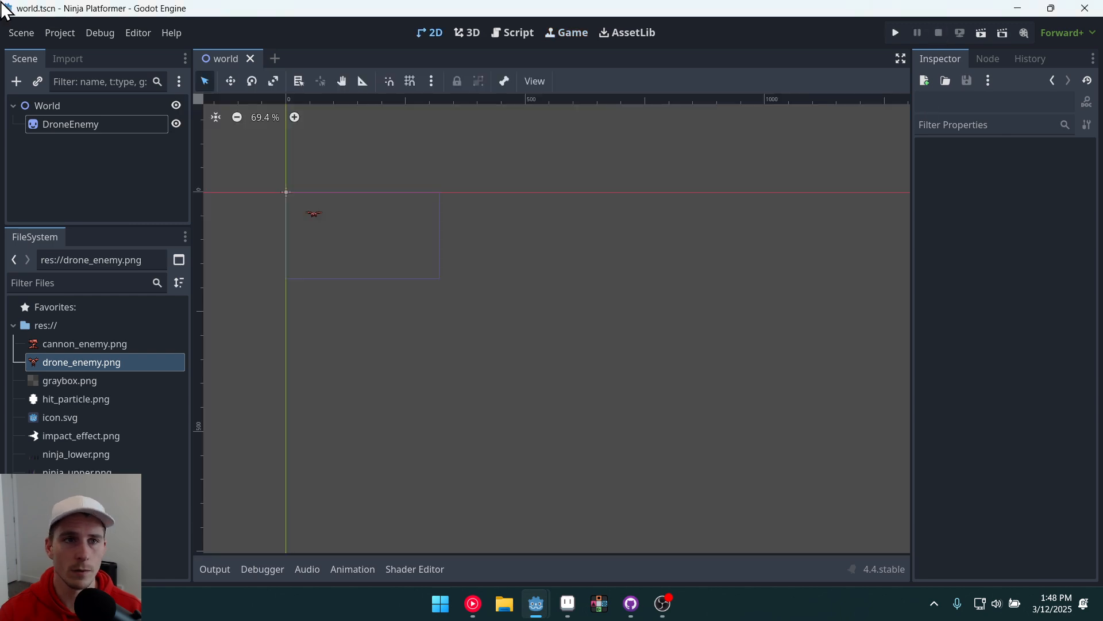
- Set Rendering > Textures Default Texture Filter to Nearest and close Project Settings
left_click(58, 32)
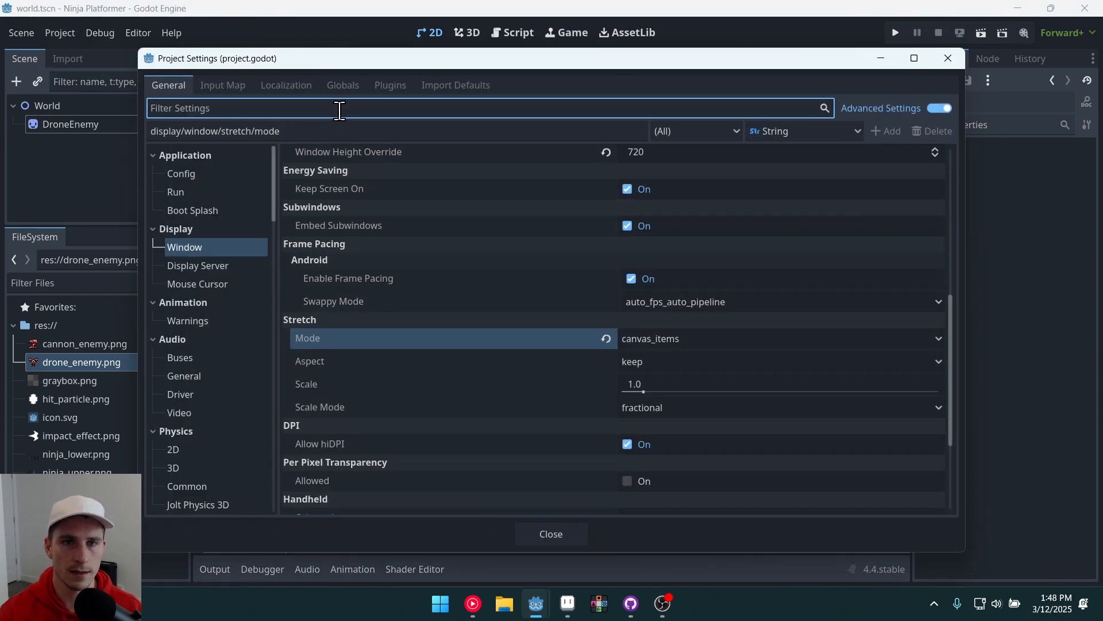
type("filter")
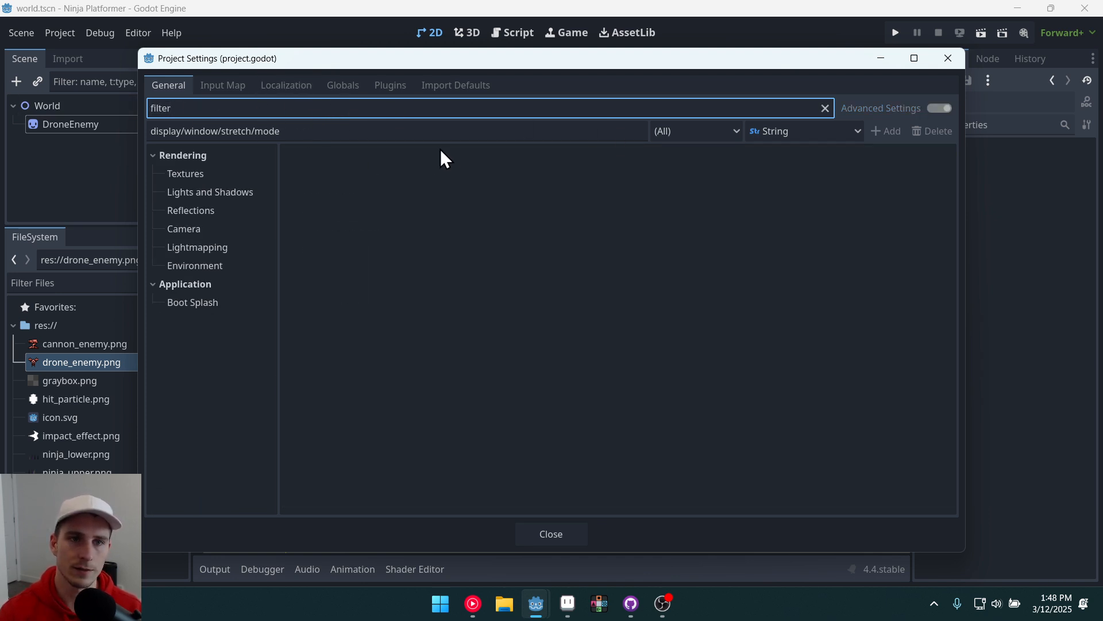
mouse_move(205, 173)
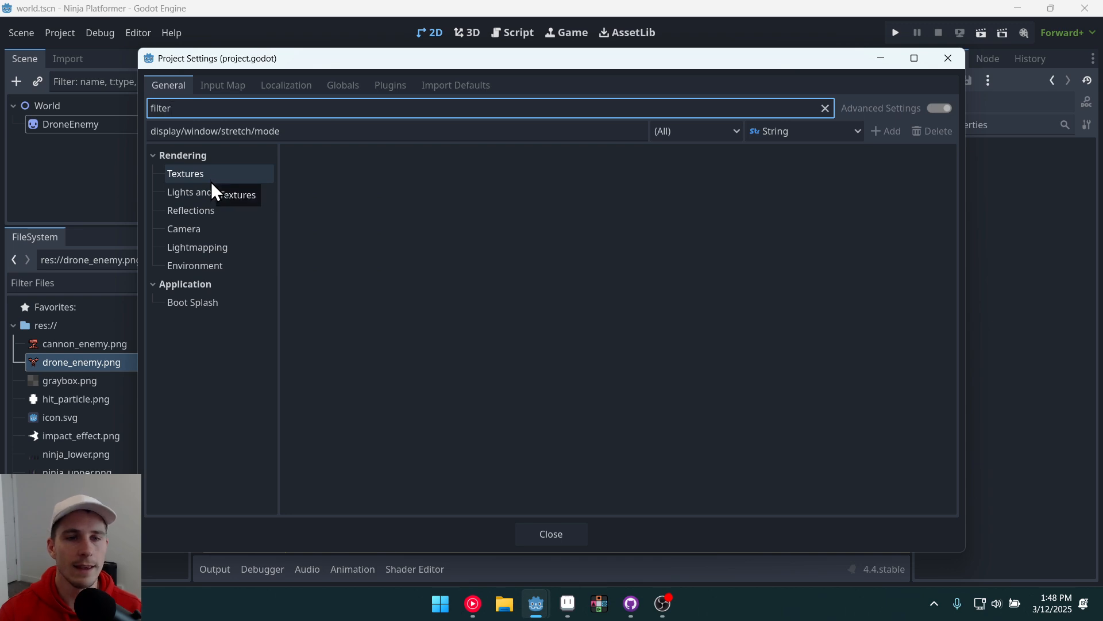
left_click(185, 174)
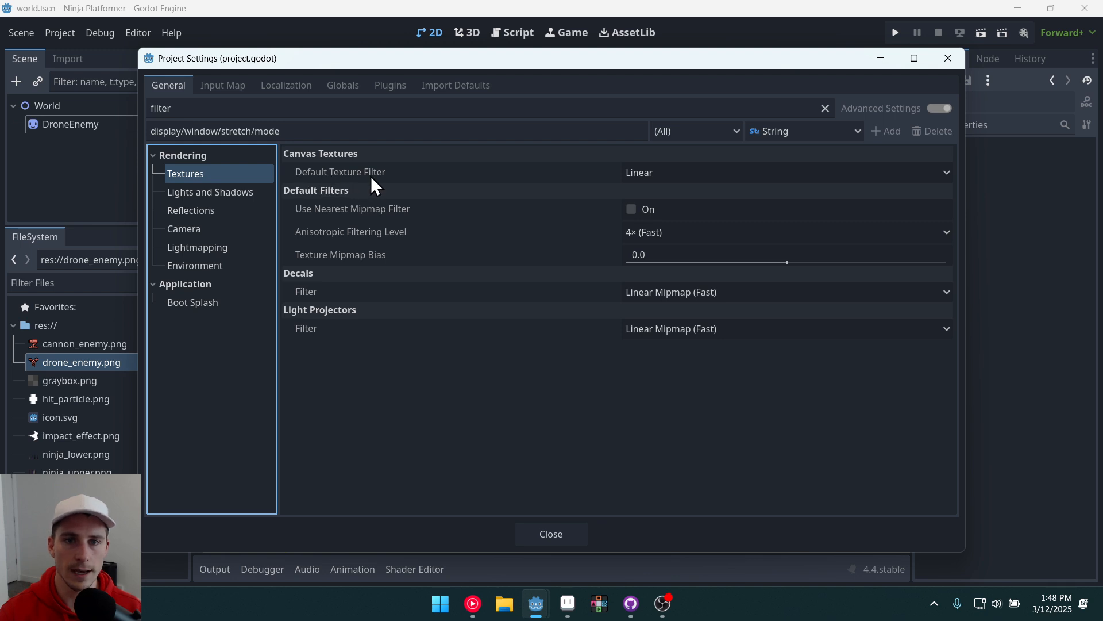
left_click(785, 171)
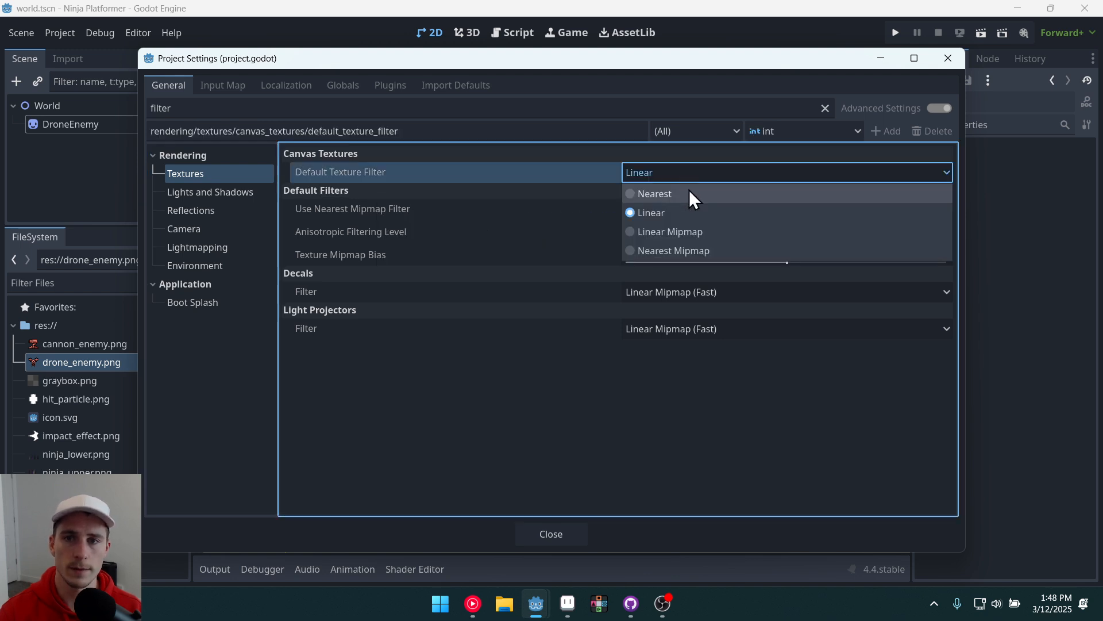
left_click(654, 194)
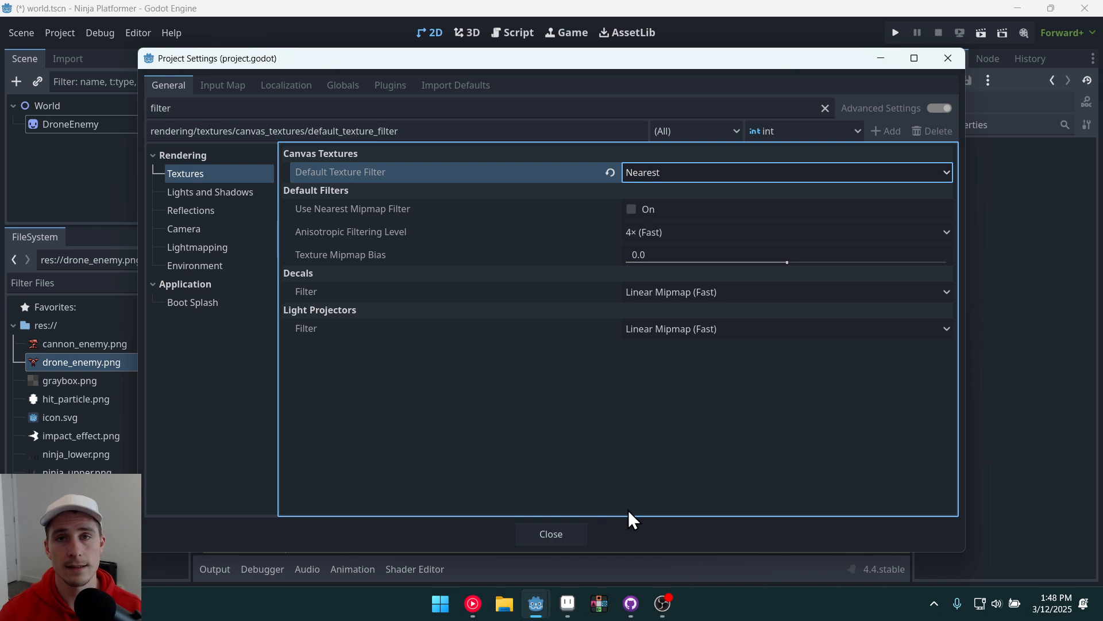
left_click(551, 533)
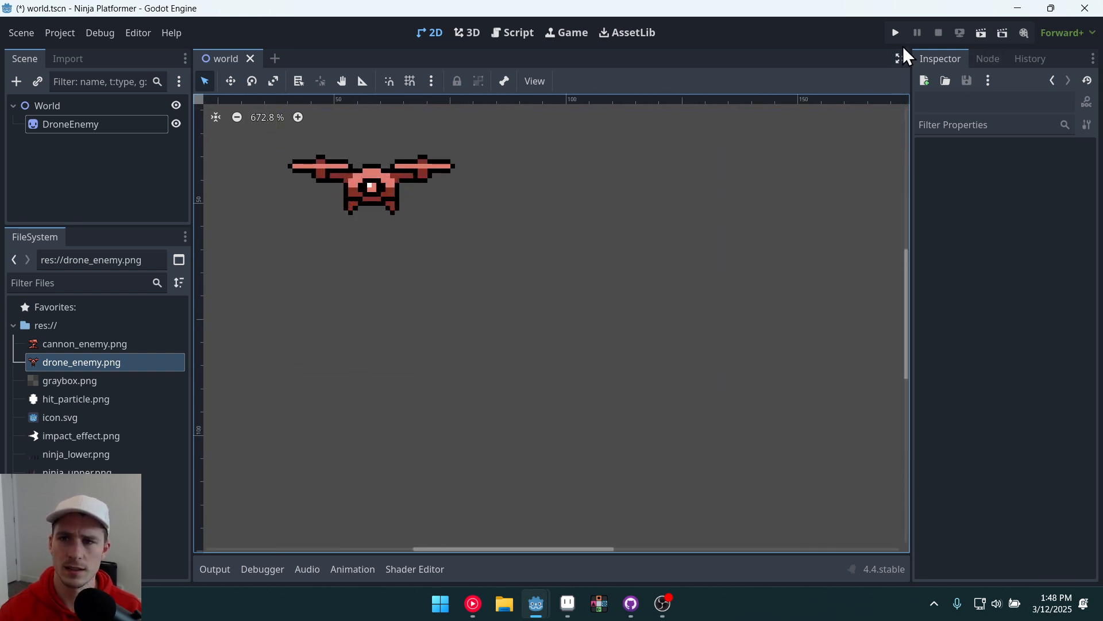
left_click(894, 32)
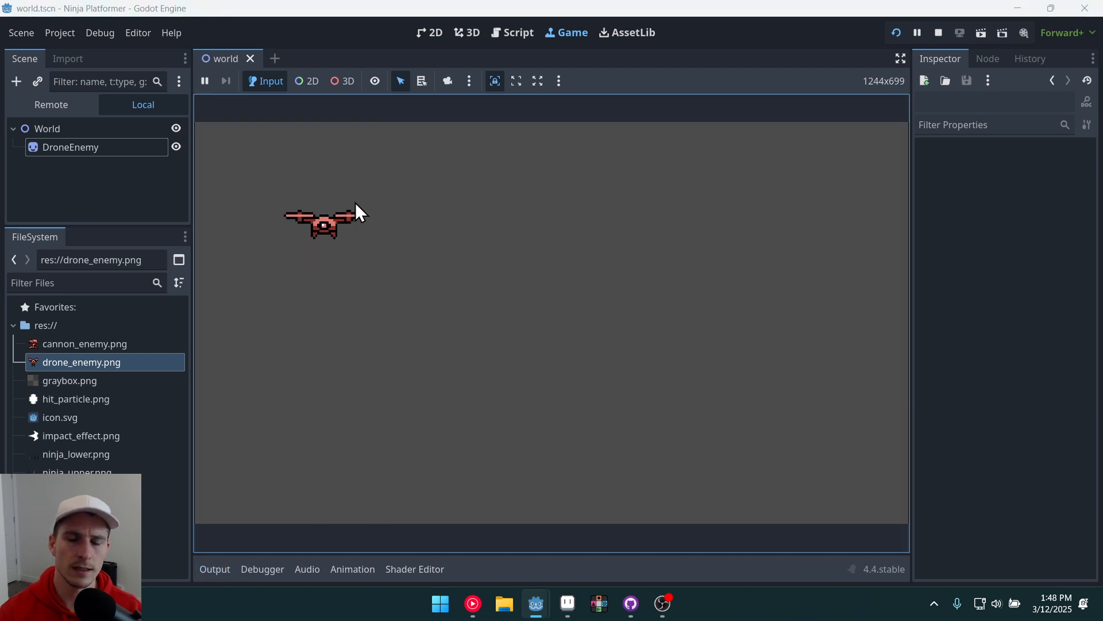
mouse_move(410, 255)
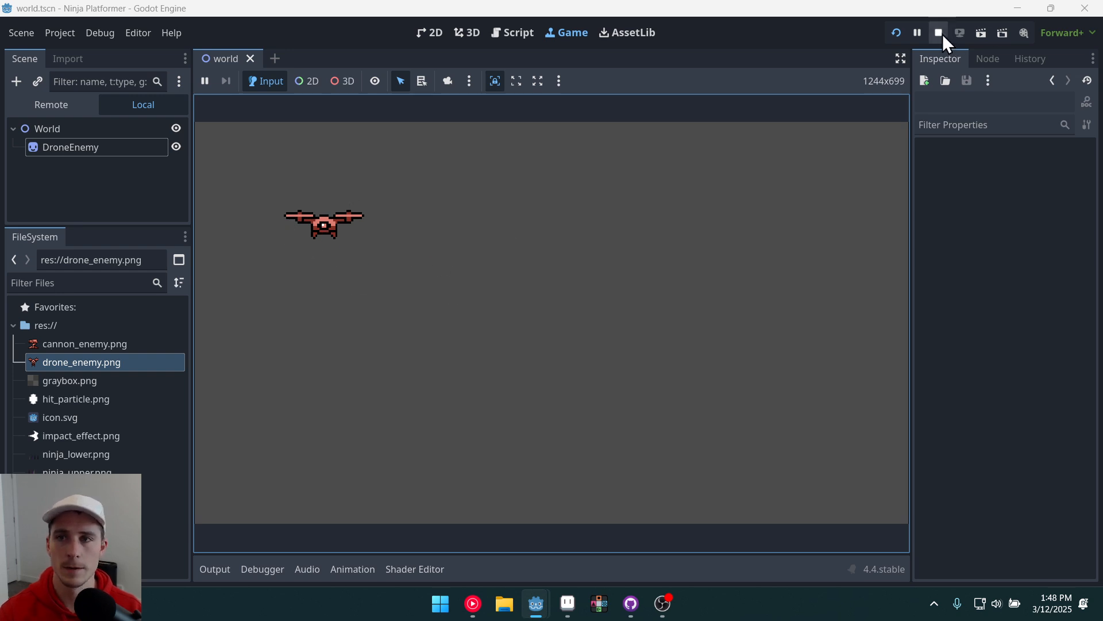
left_click(939, 33)
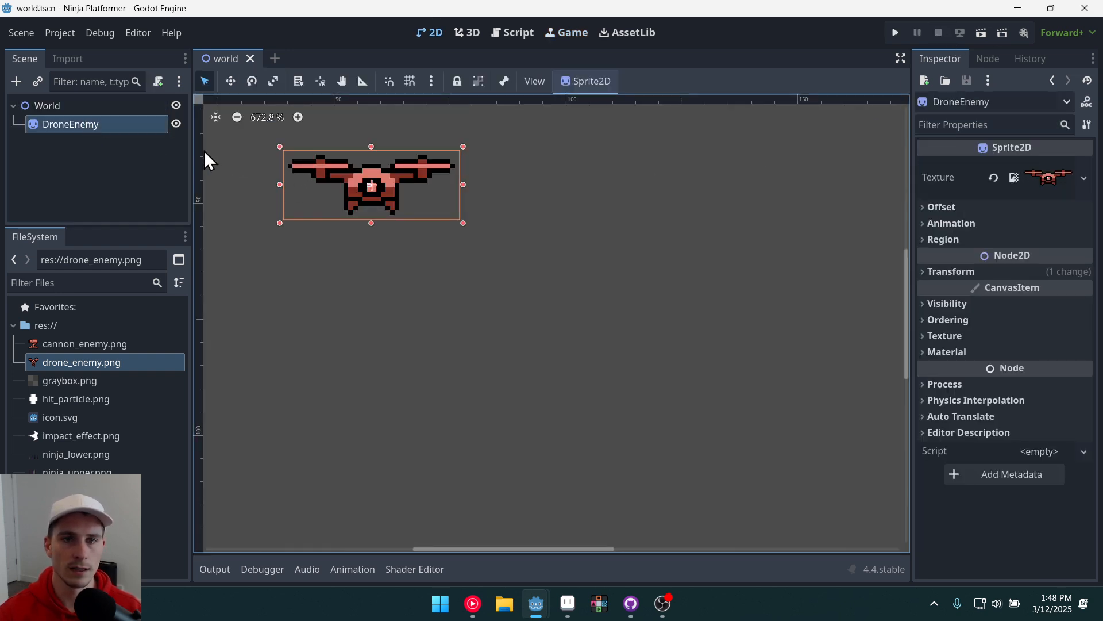
- Delete the DroneEnemy node and save world.tscn
key("Delete")
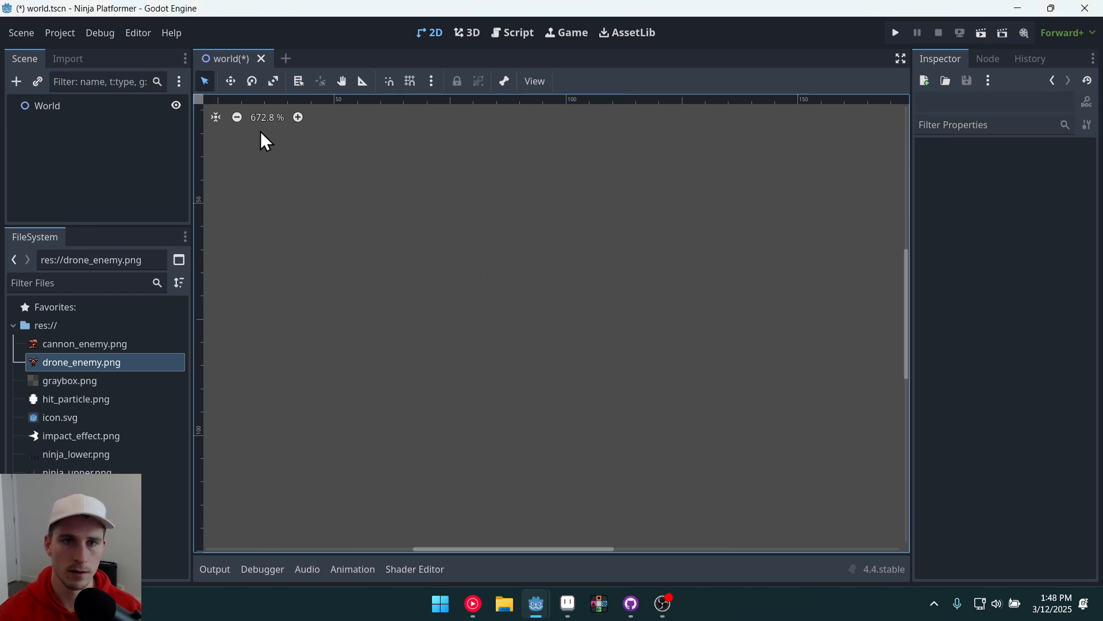
key("ctrl+s")
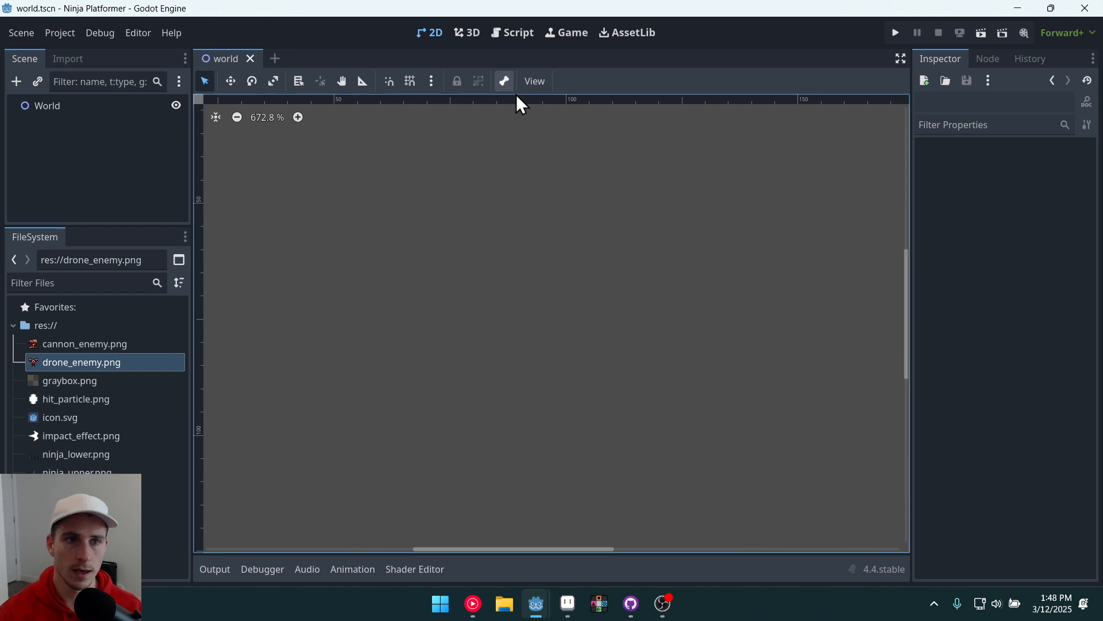
mouse_move(862, 228)
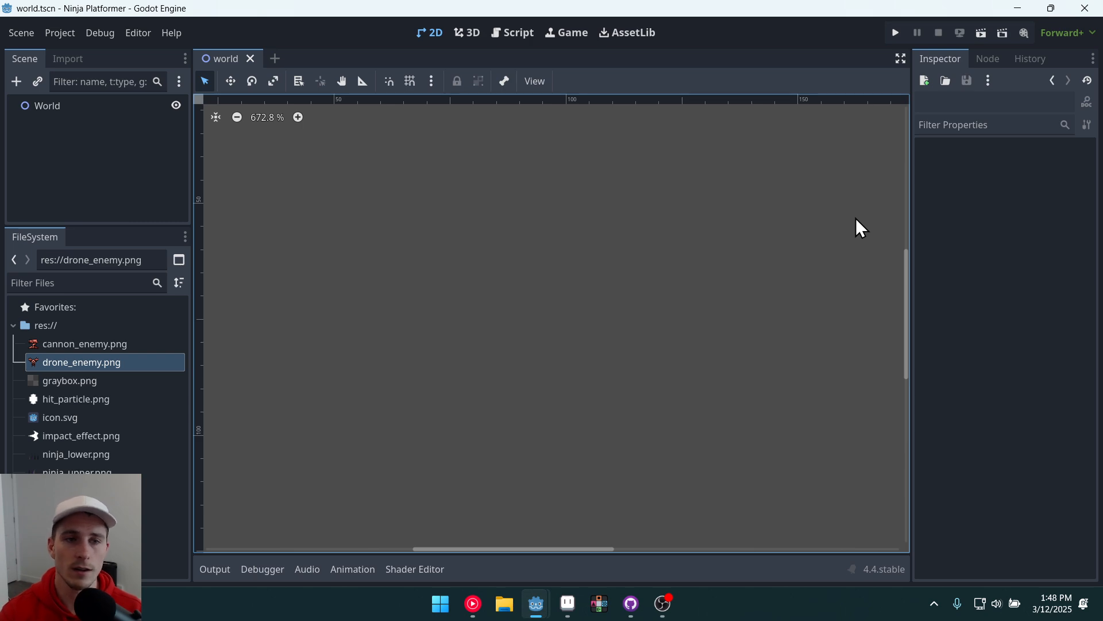
mouse_move(970, 98)
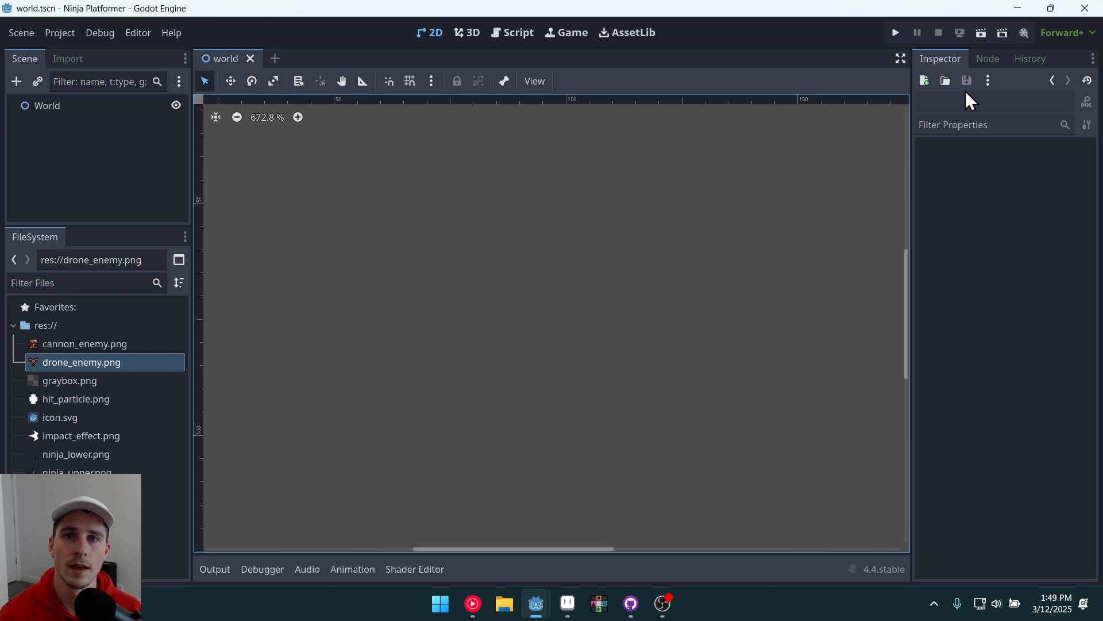